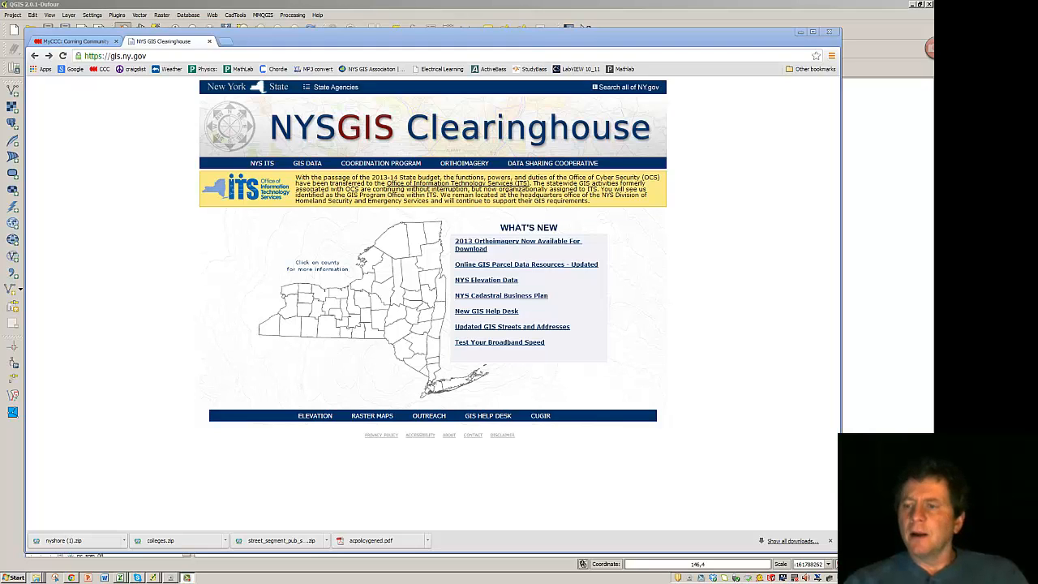
mouse_move(268, 325)
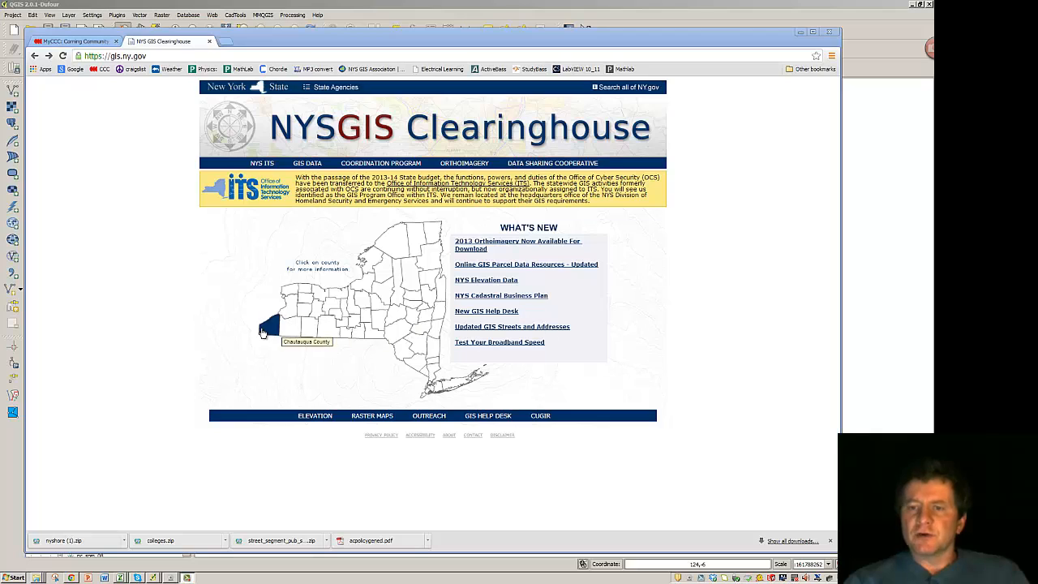
mouse_move(128, 99)
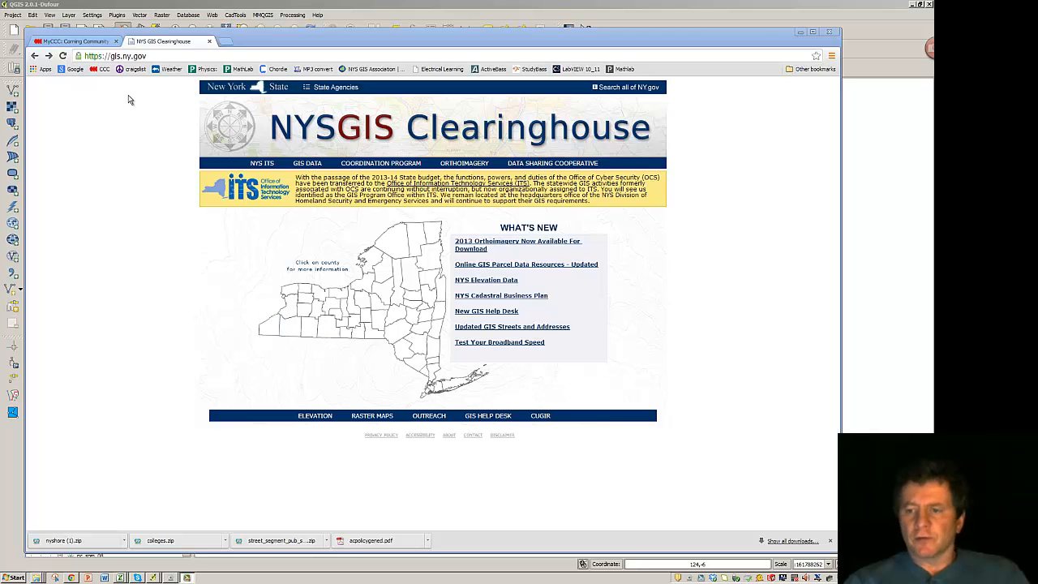
mouse_move(109, 133)
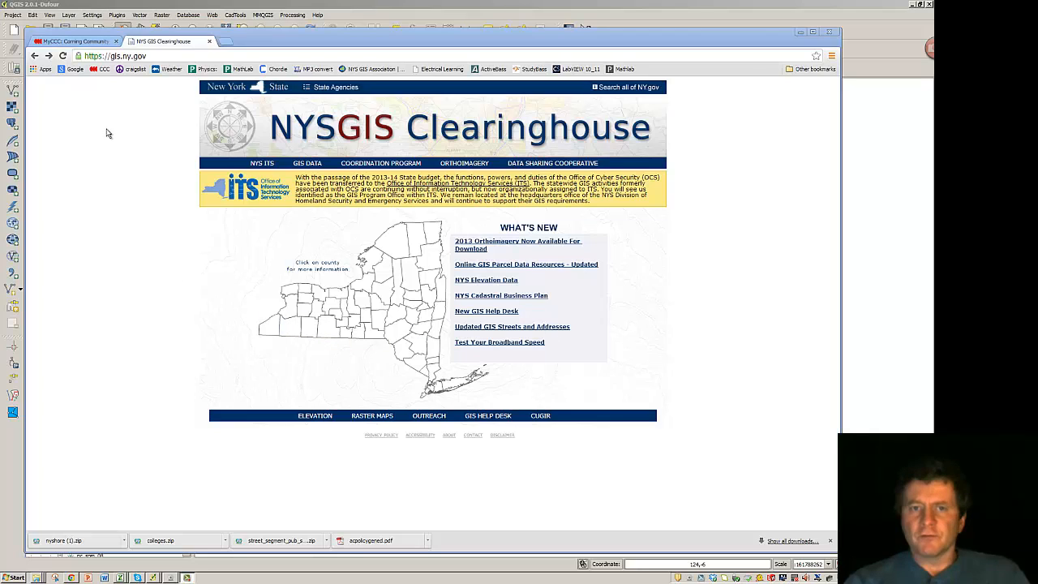
mouse_move(576, 347)
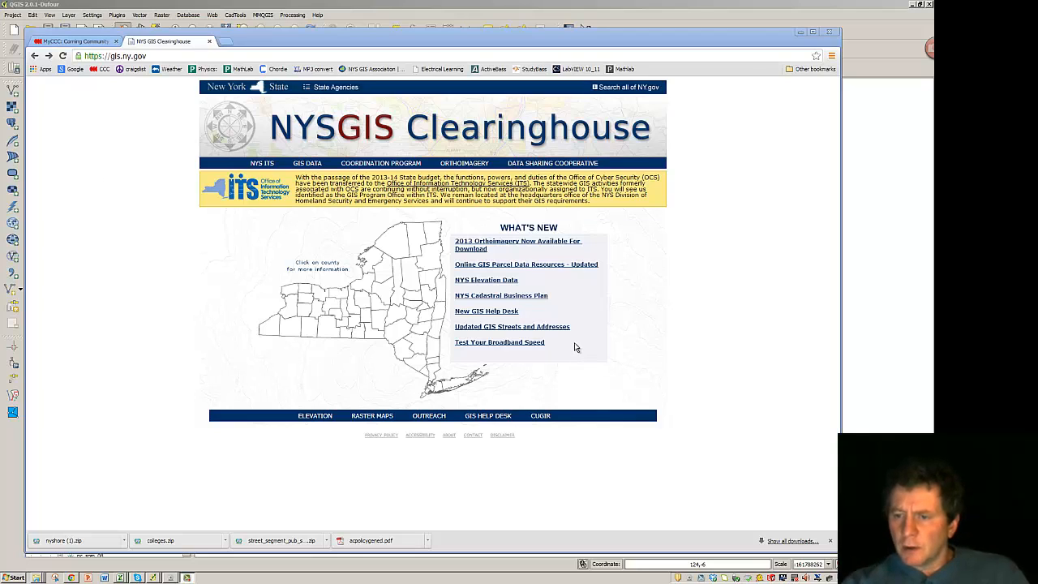
From the Updated GIS Streets and Addresses page, download the public NYS Streets SHAPE zip, accepting the data notice.
left_click(513, 326)
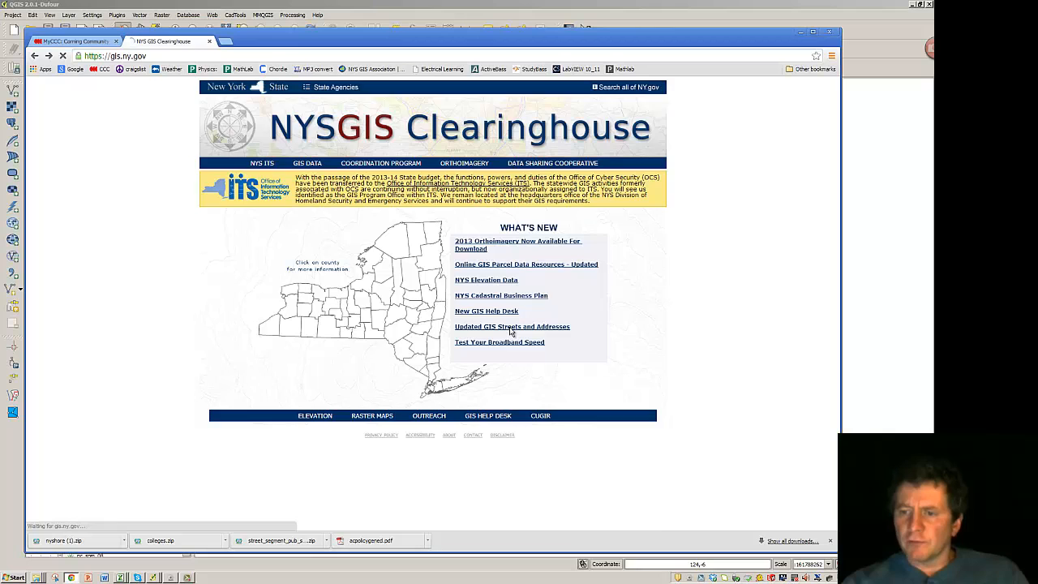
left_click(513, 326)
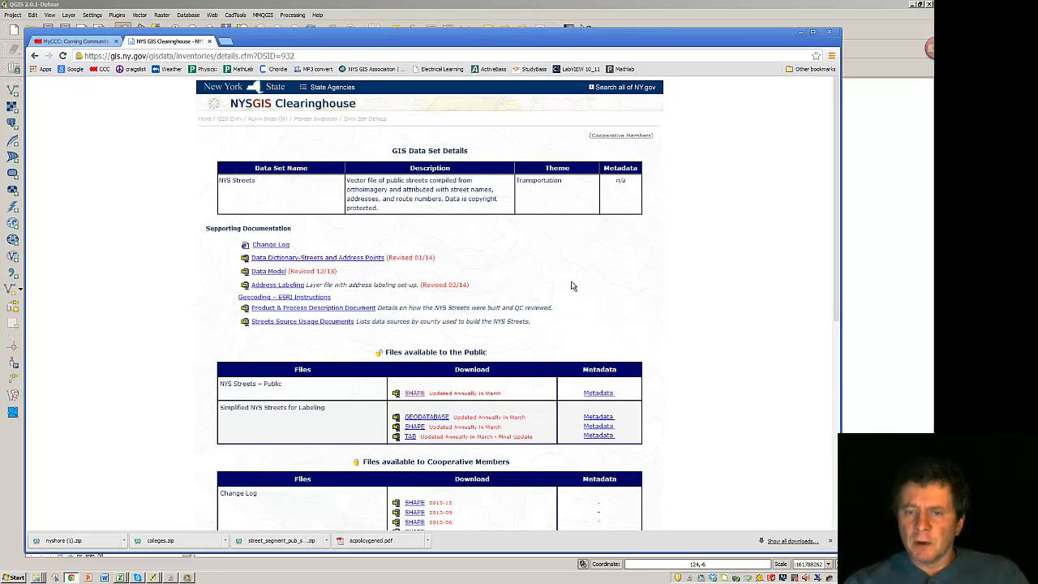
scroll("down", 3)
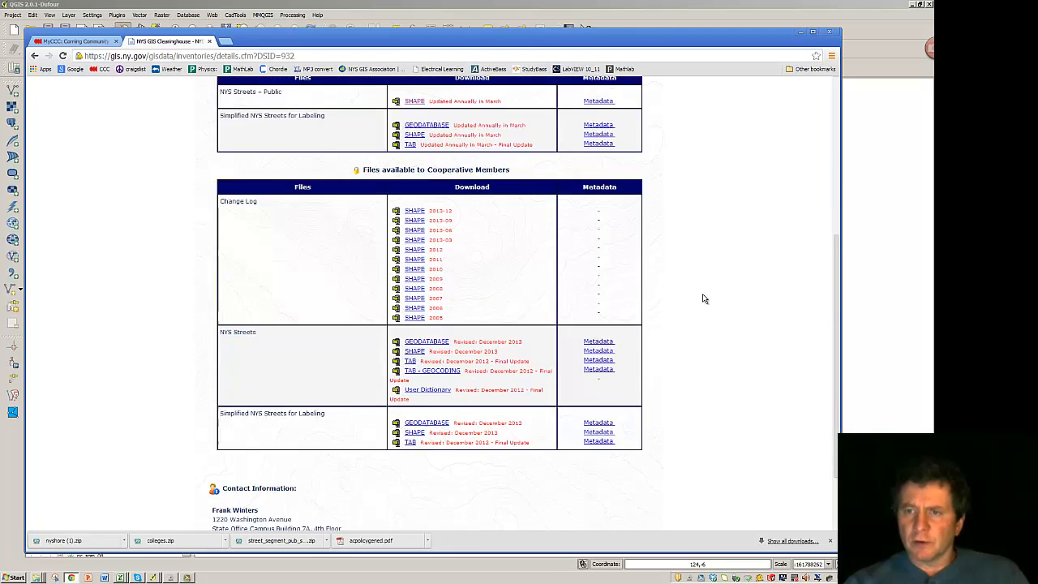
scroll("up", 3)
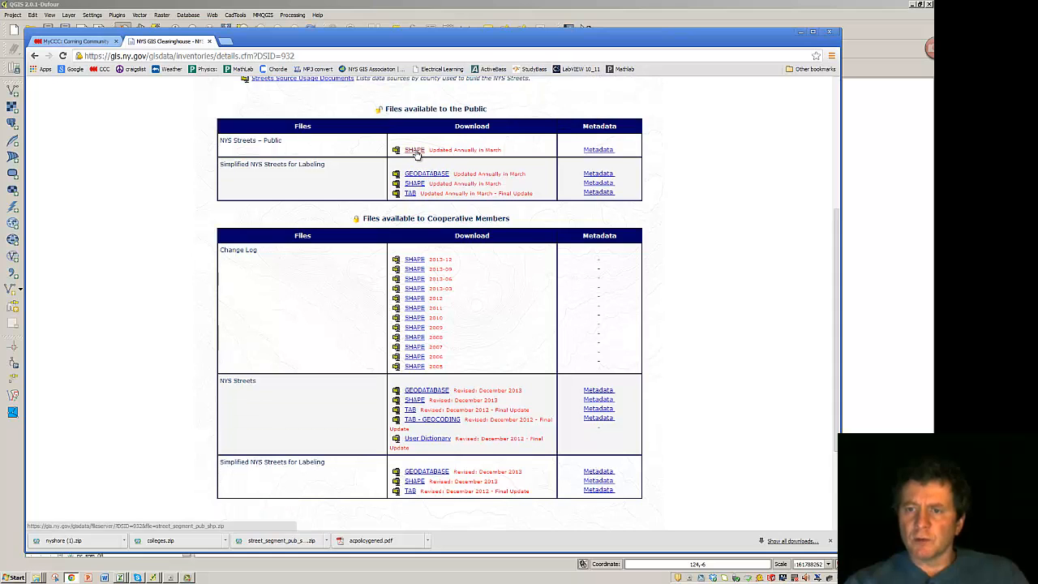
left_click(415, 149)
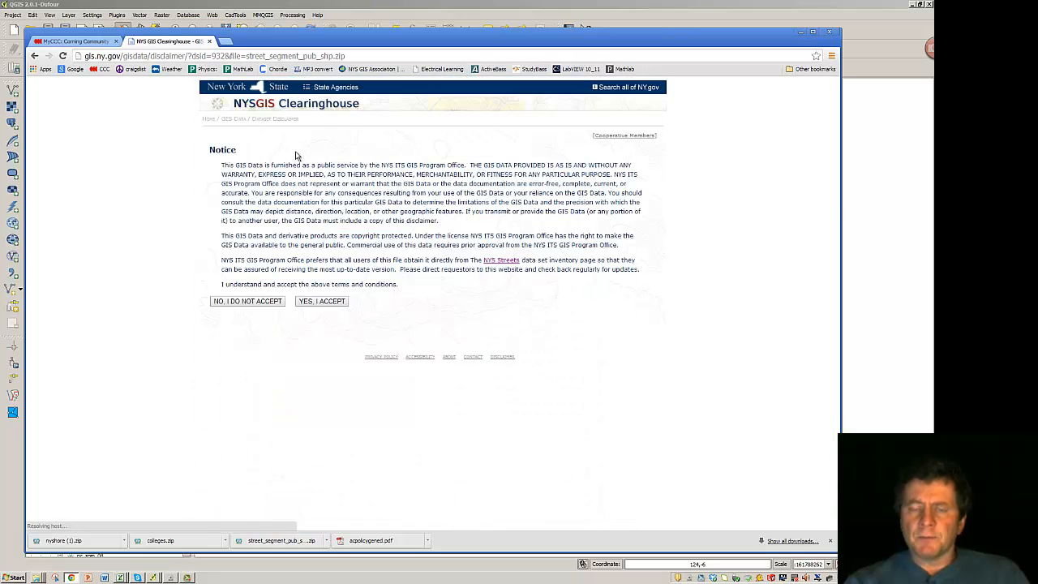
left_click(35, 55)
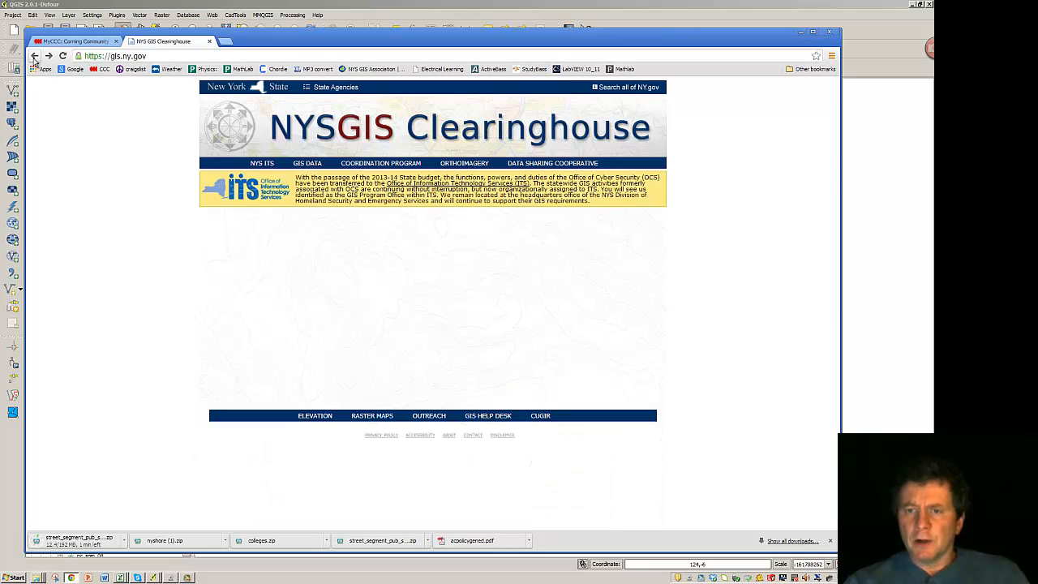
Search GIS Data by the Boundaries theme and browse the results down to NYS County Boundaries.
left_click(308, 162)
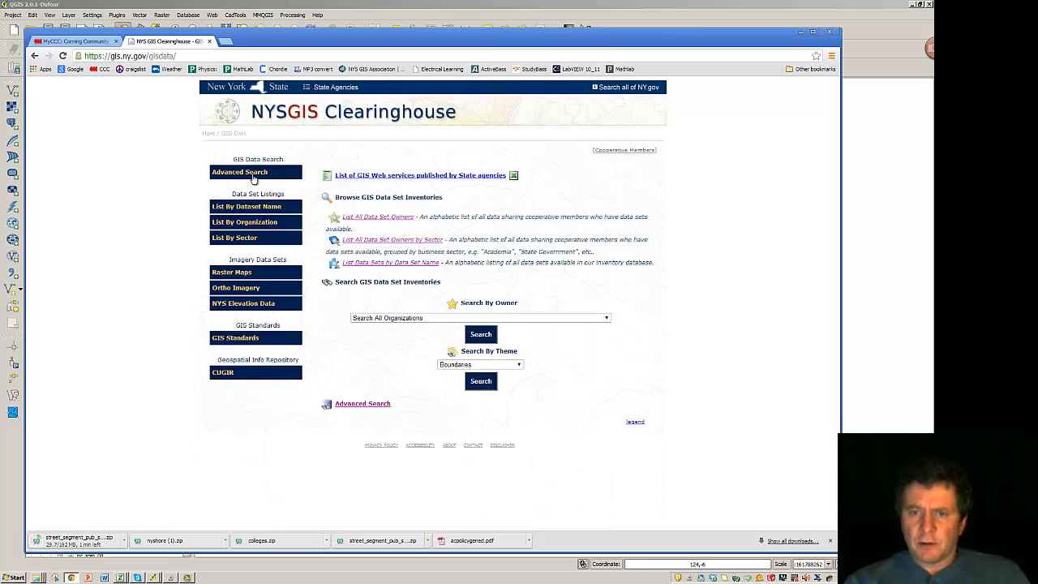
mouse_move(233, 237)
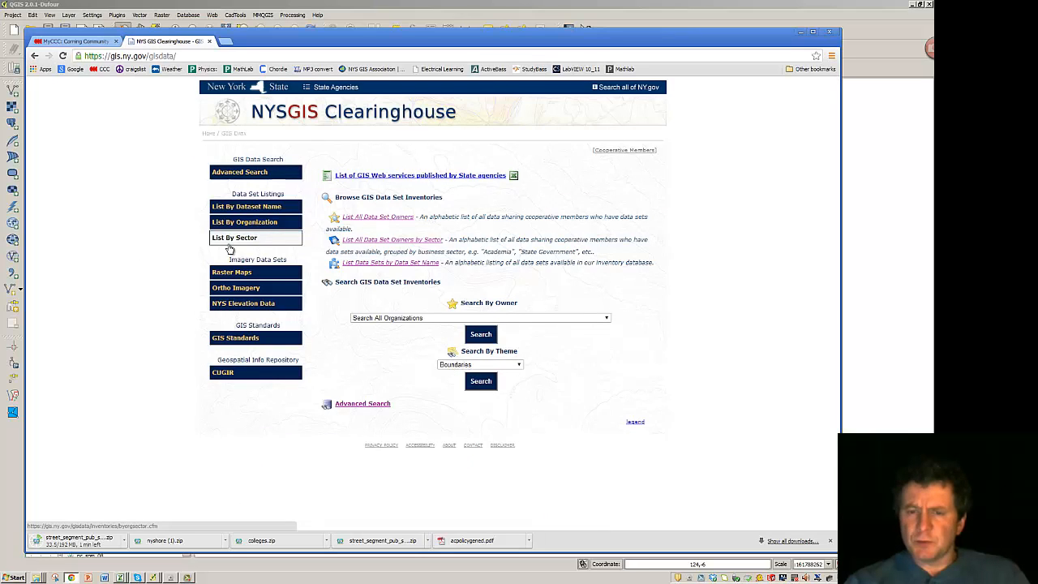
mouse_move(331, 331)
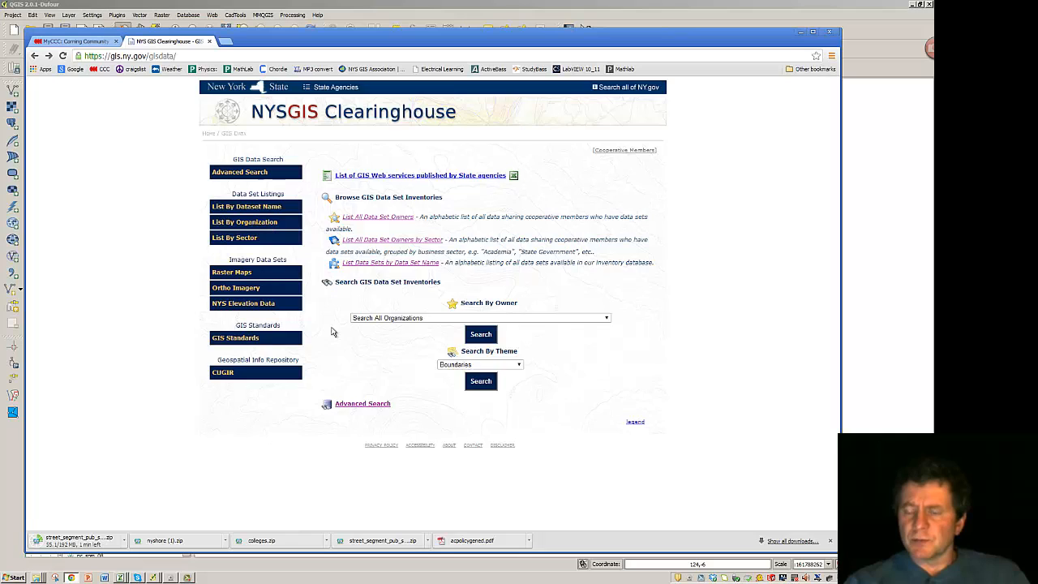
mouse_move(370, 355)
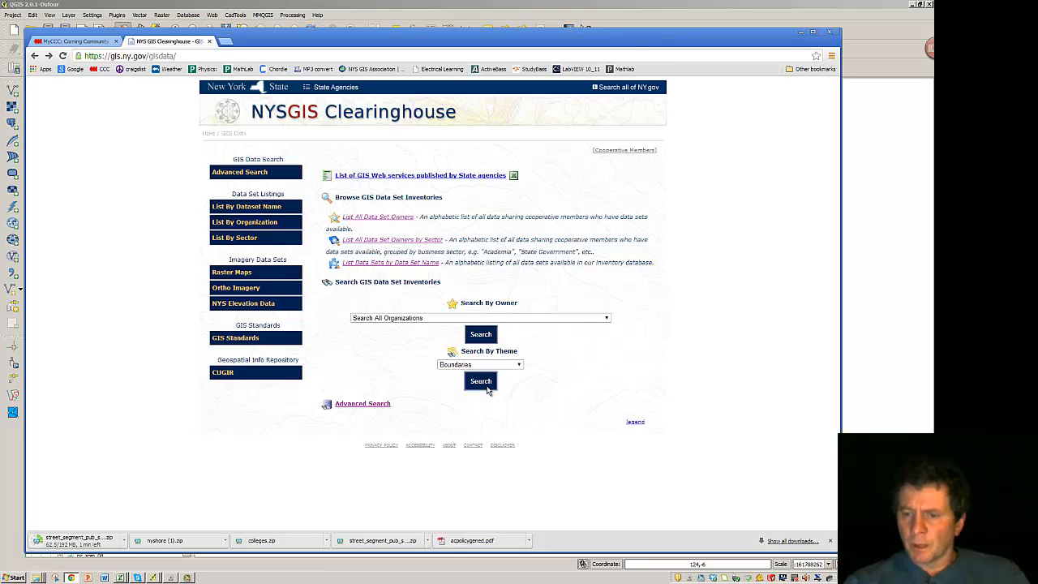
left_click(481, 381)
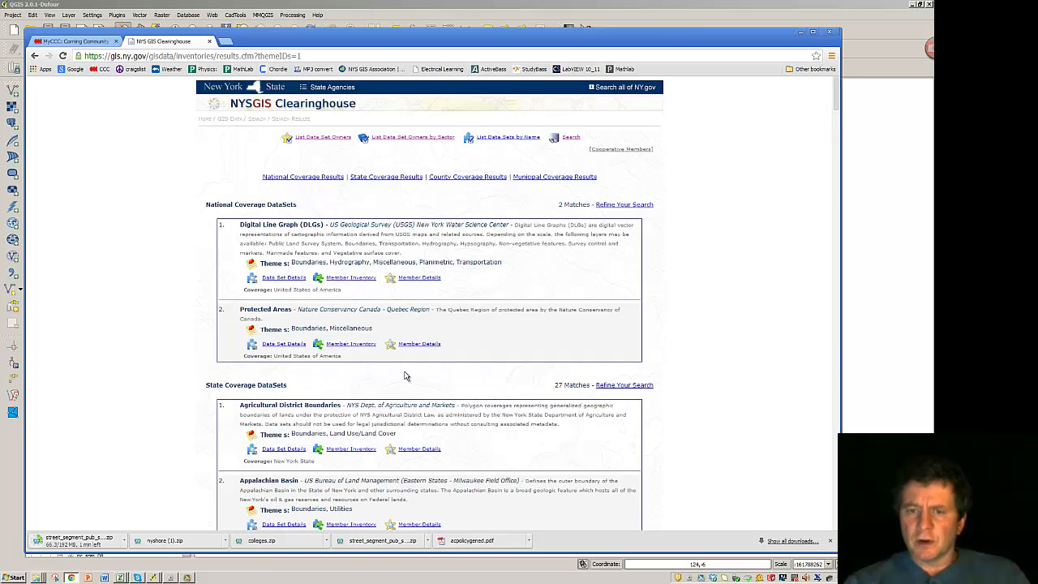
scroll("down", 3)
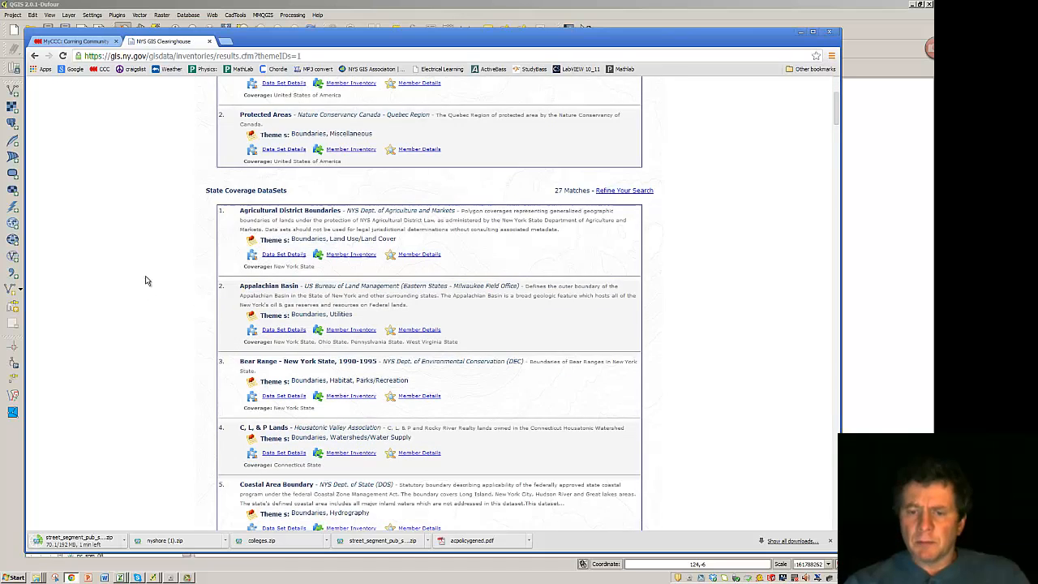
scroll("down", 3)
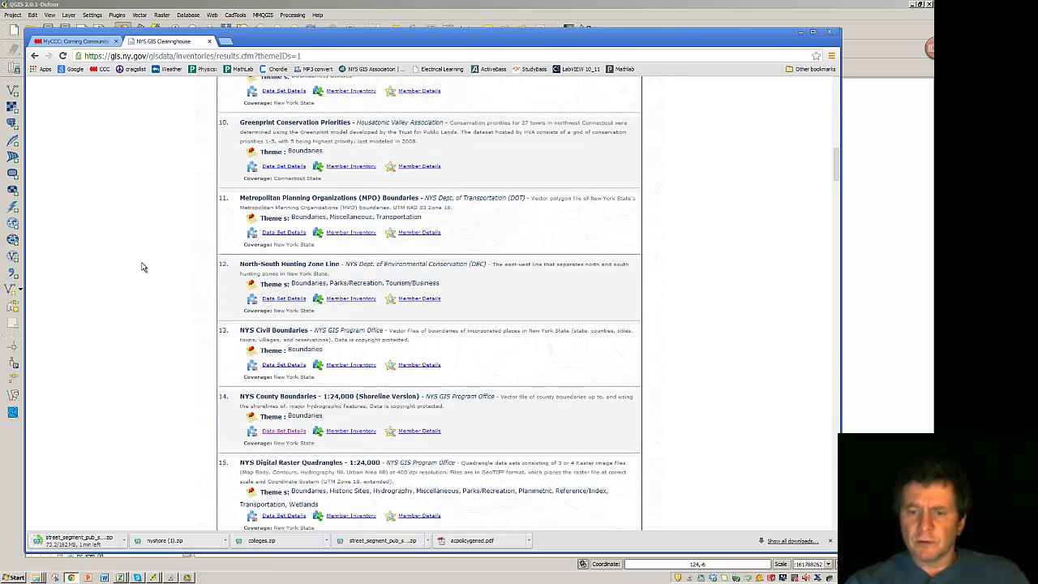
scroll("down", 3)
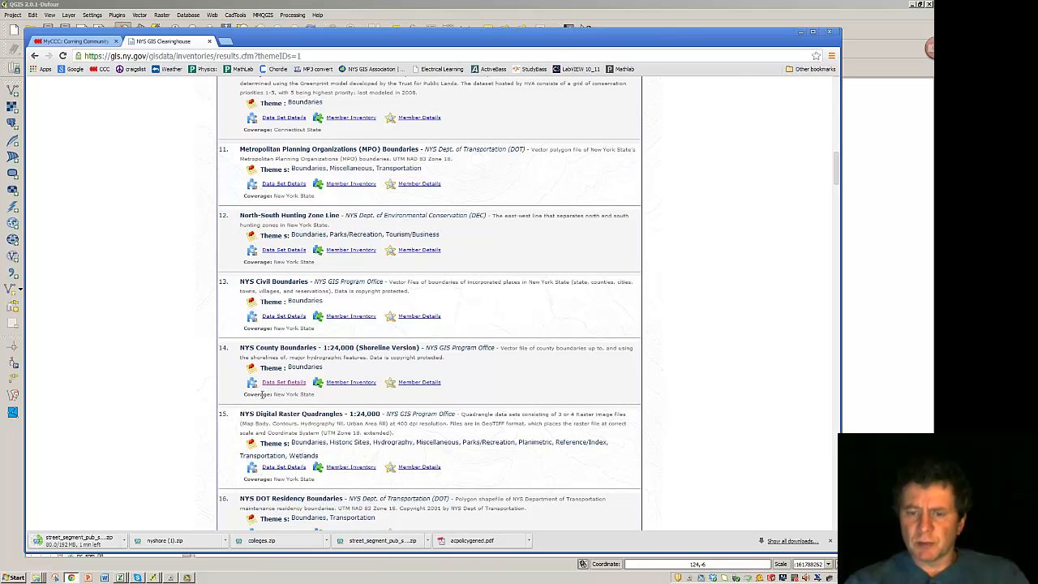
Browse the alphabetical data set list under the letter C to find Colleges and Universities in NY.
left_click(284, 383)
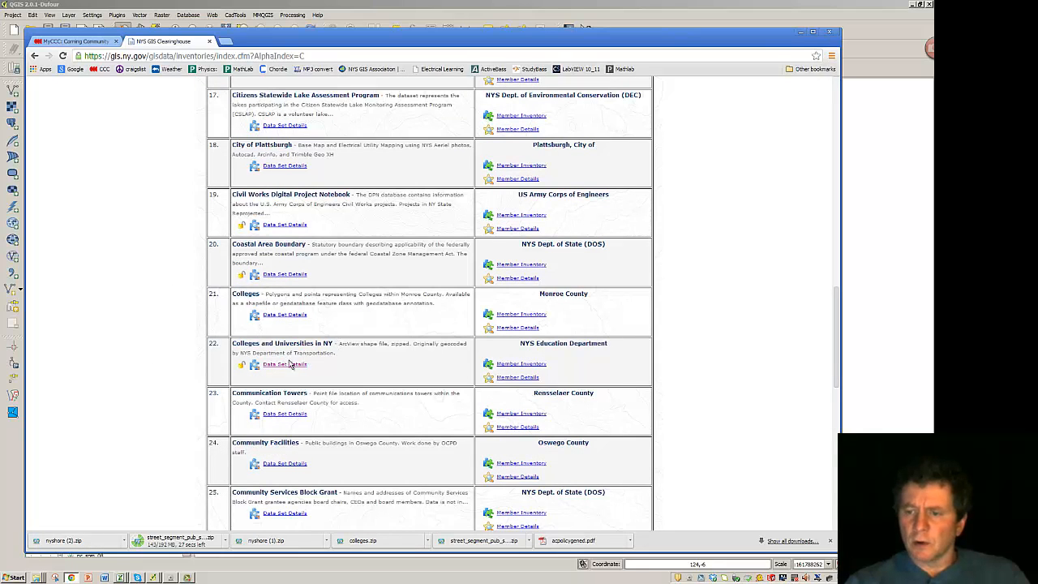
mouse_move(578, 342)
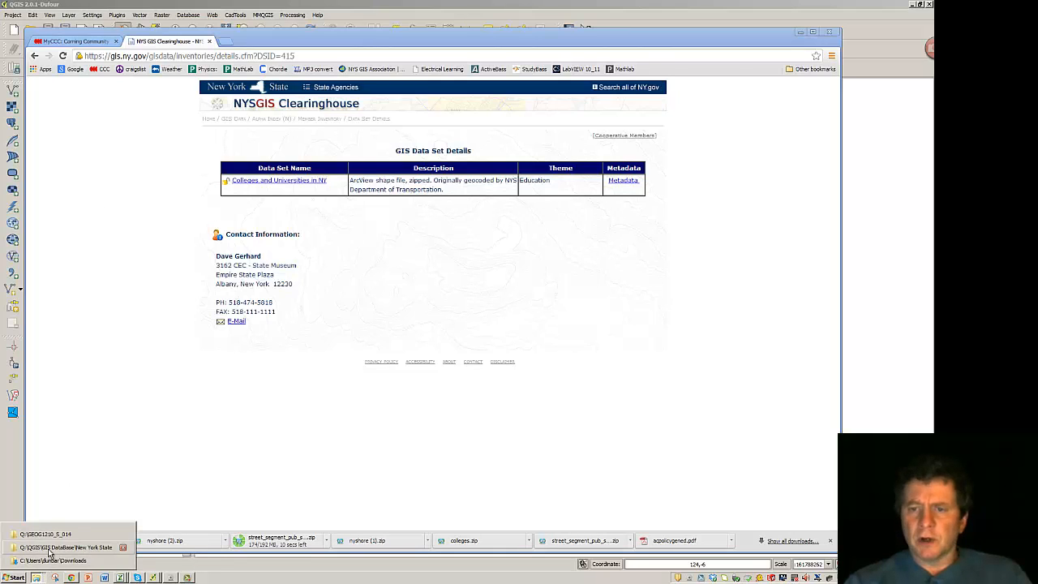
Navigate through the GIS Database folder to the New York State folder of shapefiles.
left_click(65, 547)
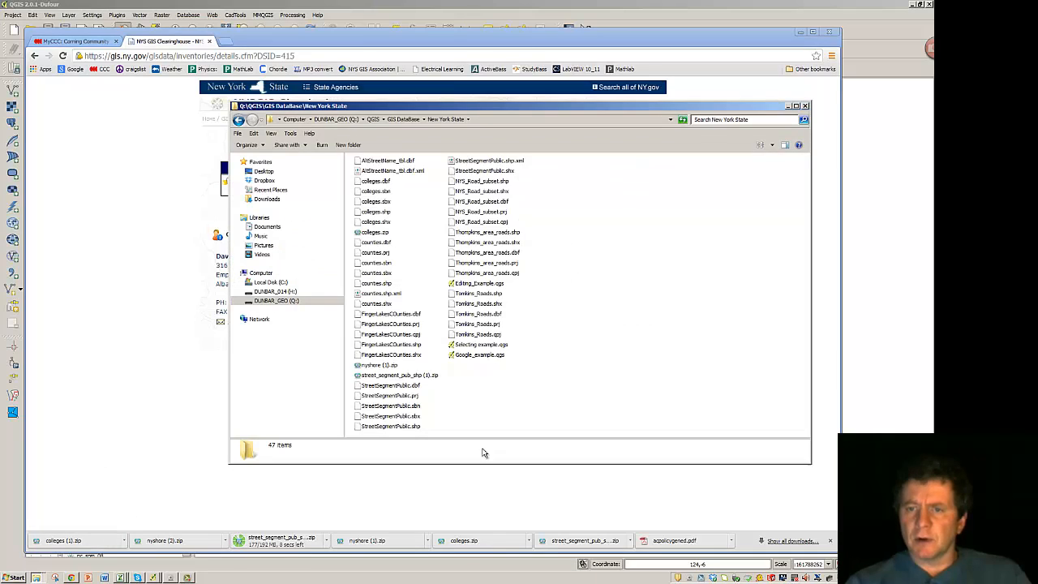
mouse_move(375, 256)
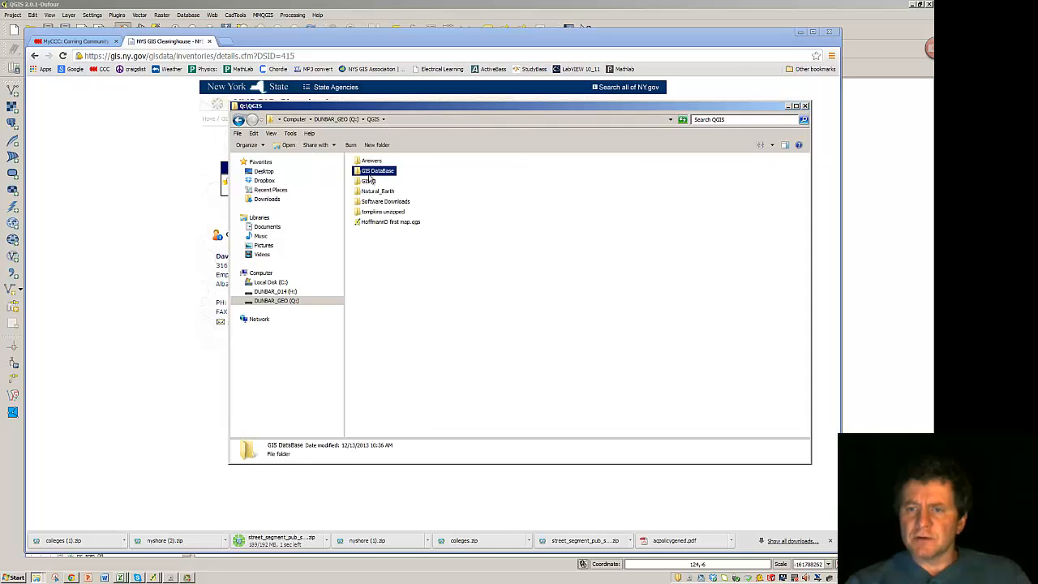
double_click(376, 170)
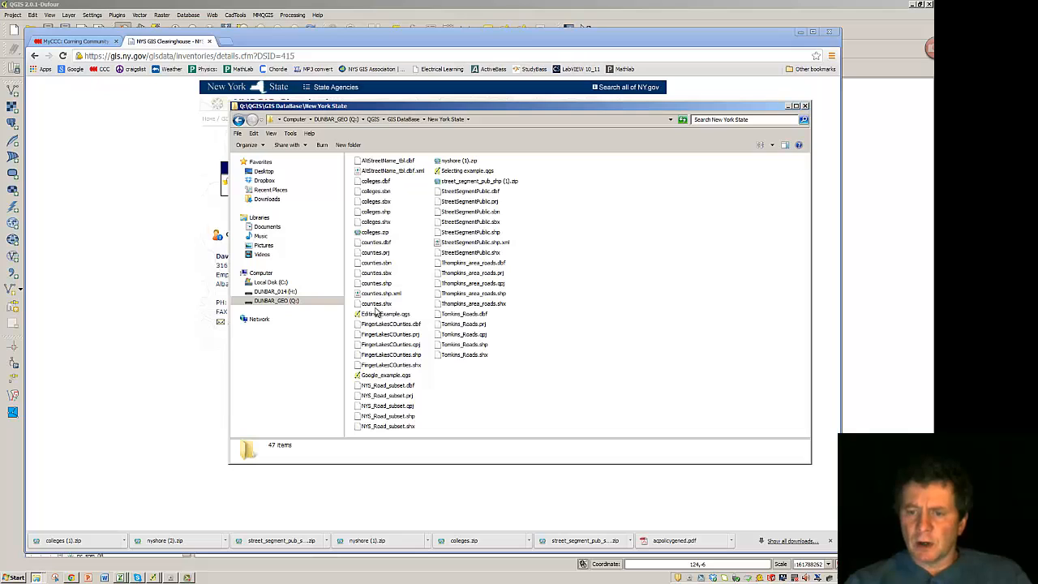
mouse_move(393, 437)
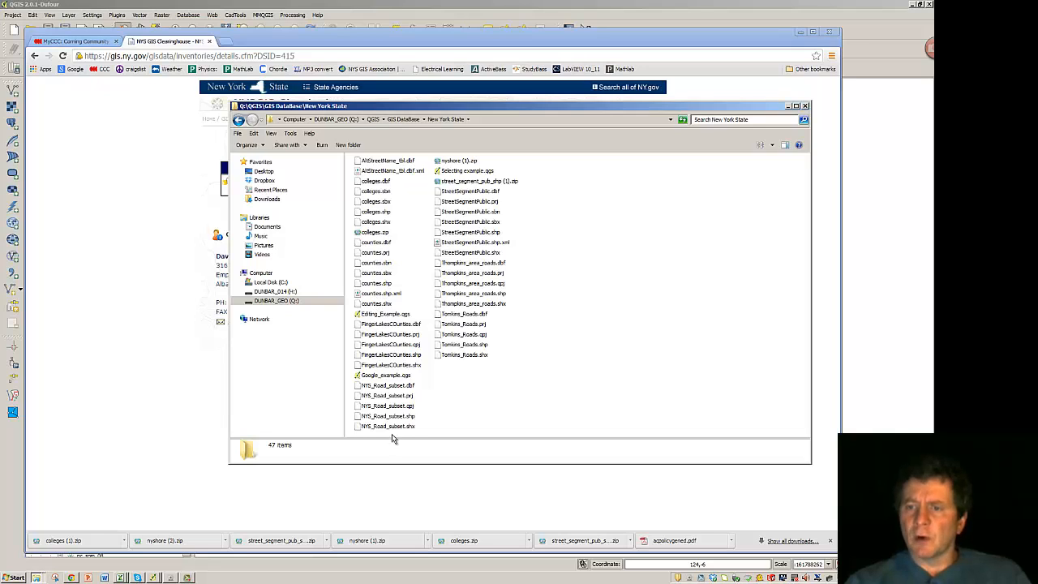
mouse_move(419, 201)
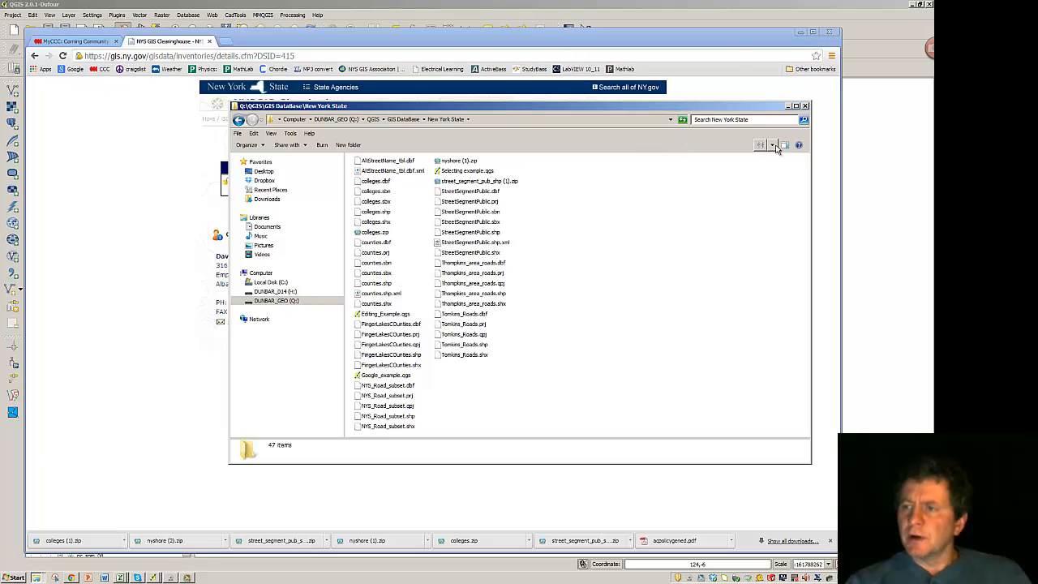
left_click(772, 146)
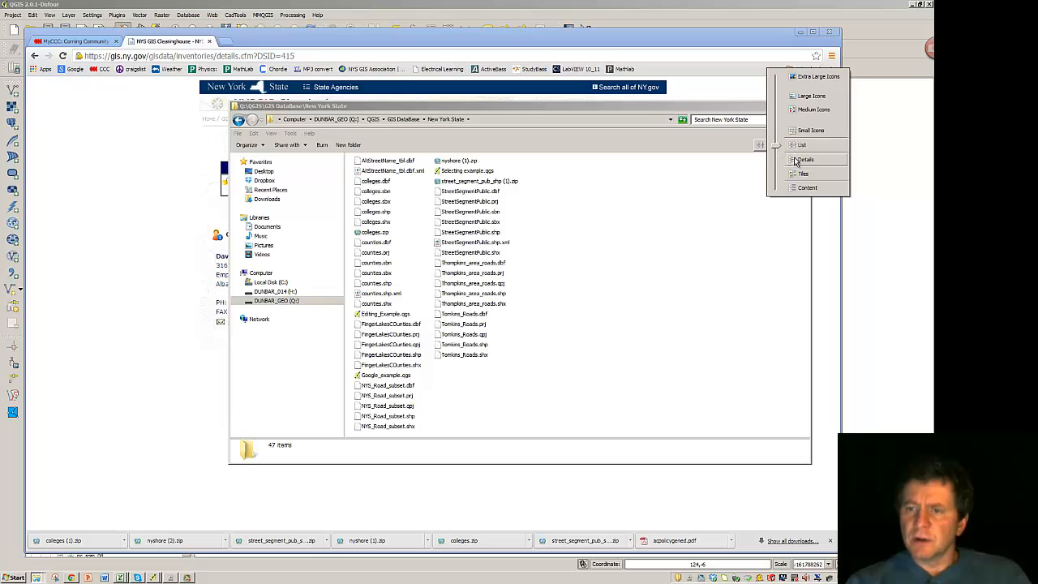
left_click(805, 159)
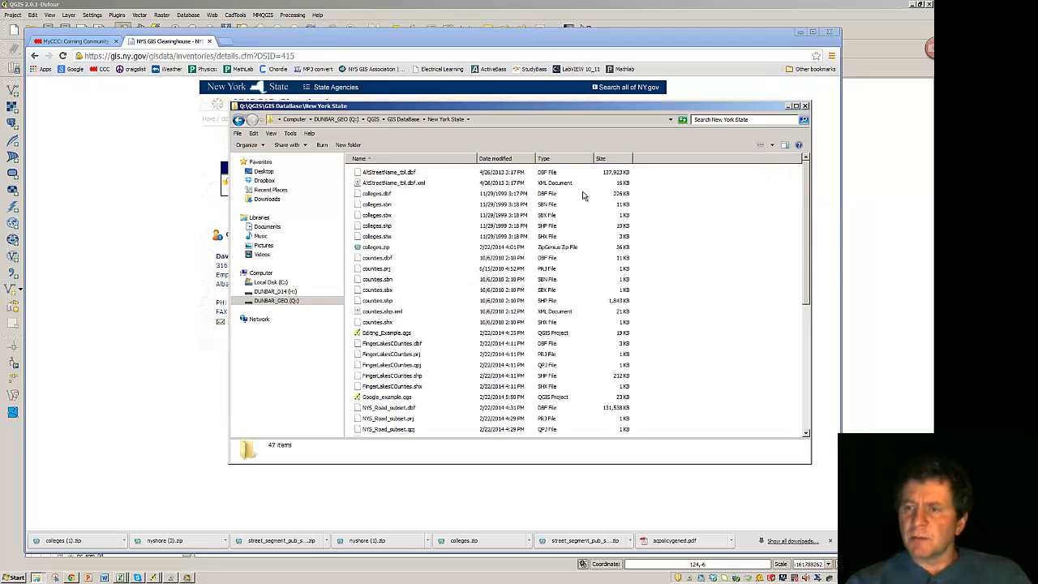
left_click(600, 159)
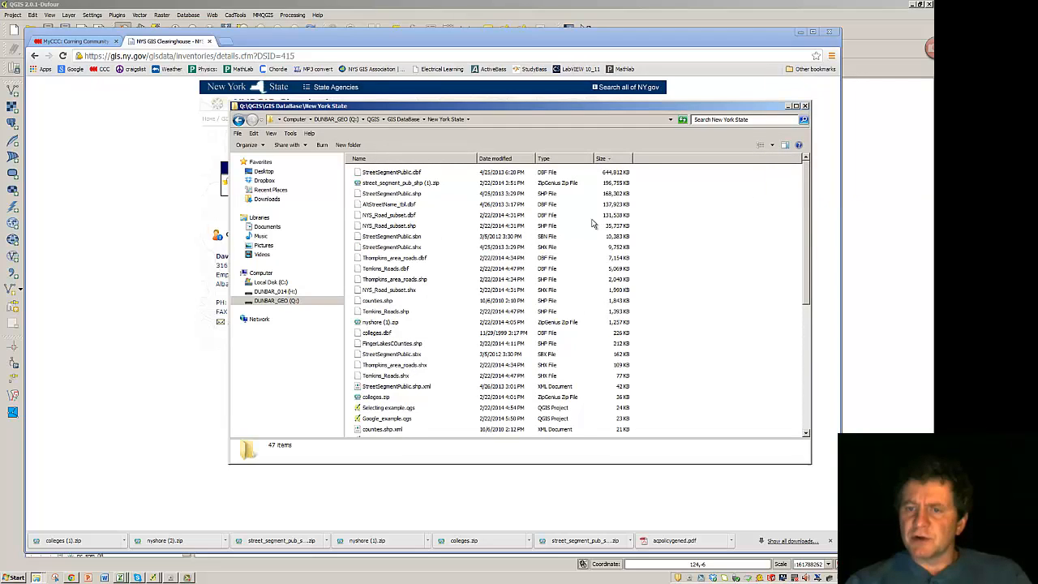
mouse_move(393, 198)
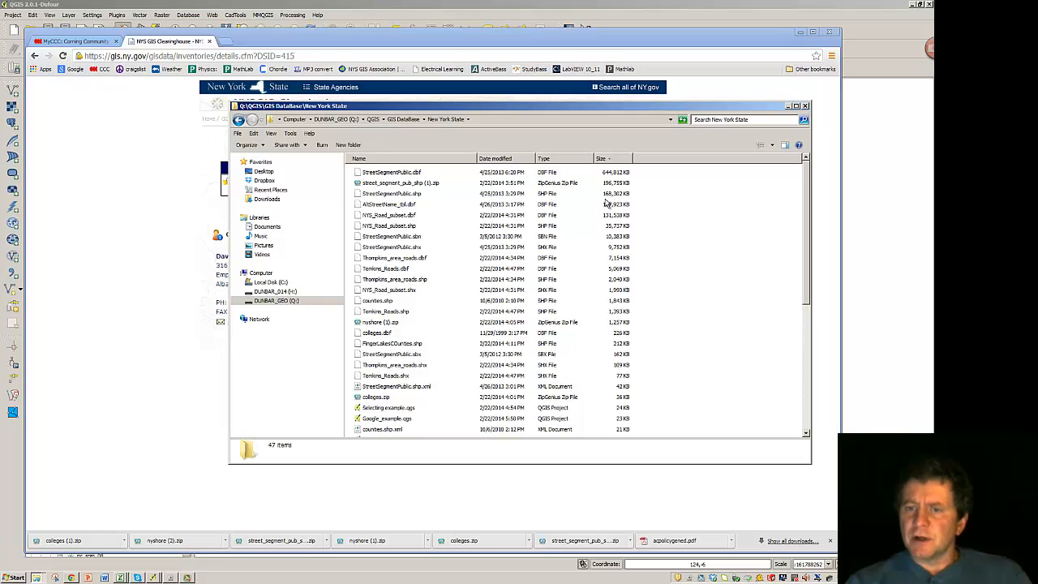
mouse_move(408, 178)
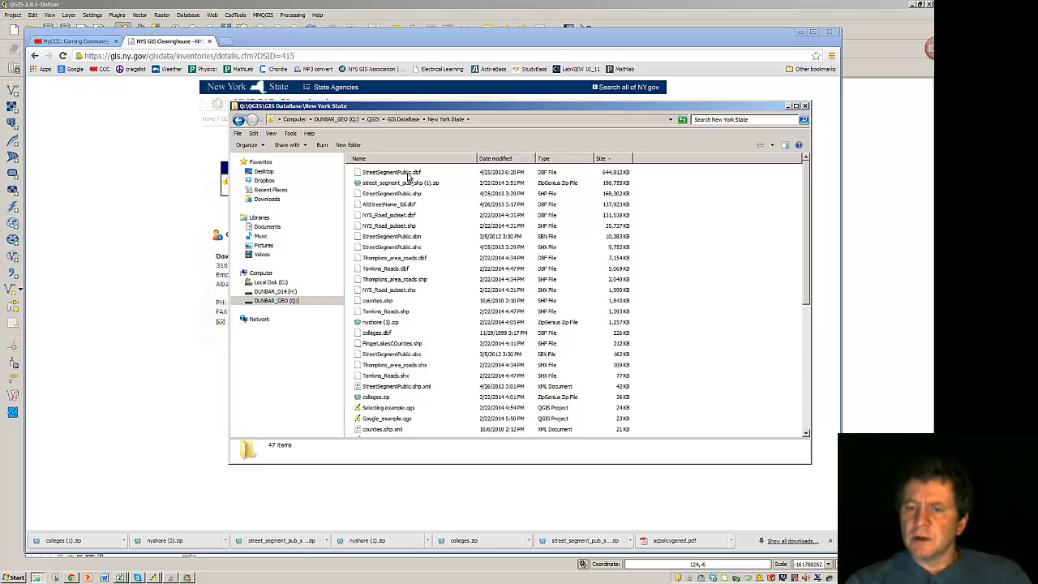
mouse_move(397, 295)
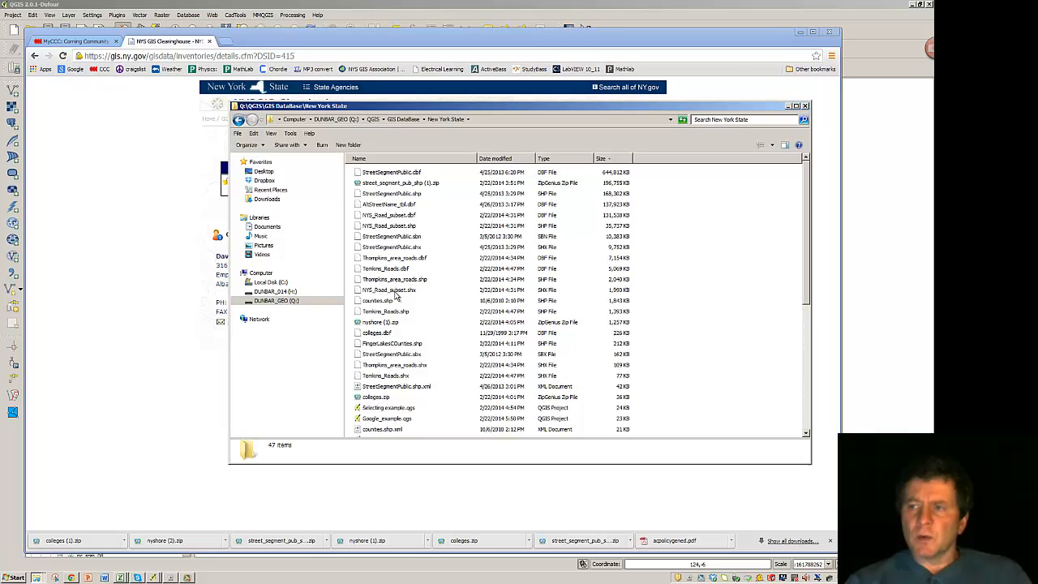
mouse_move(129, 257)
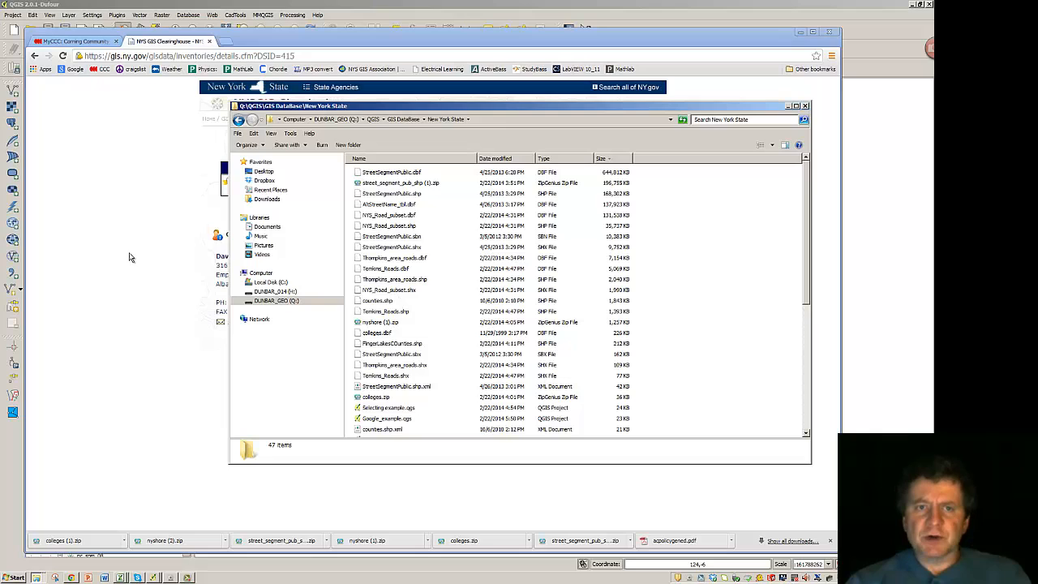
mouse_move(237, 6)
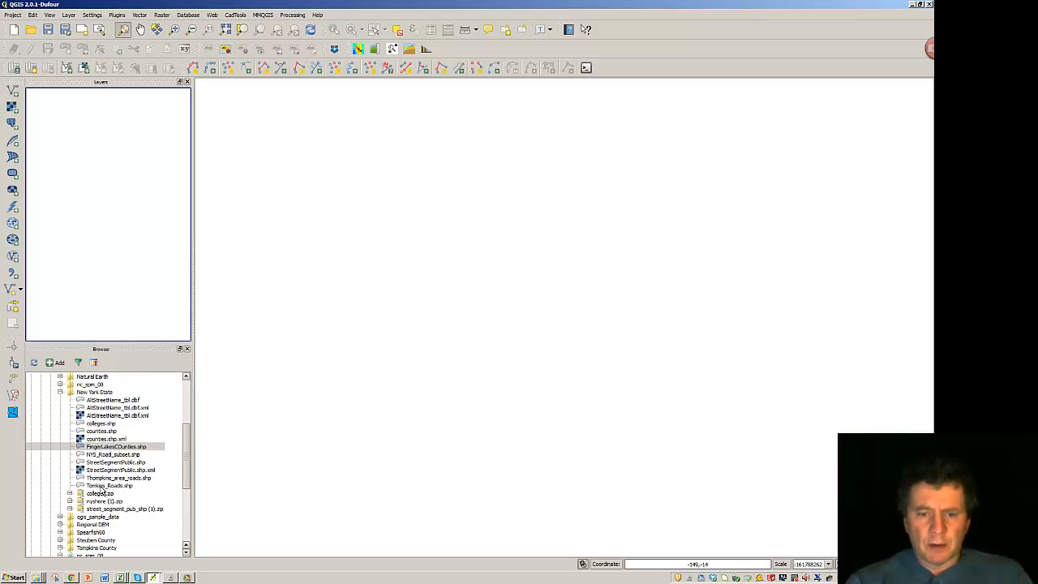
mouse_move(193, 445)
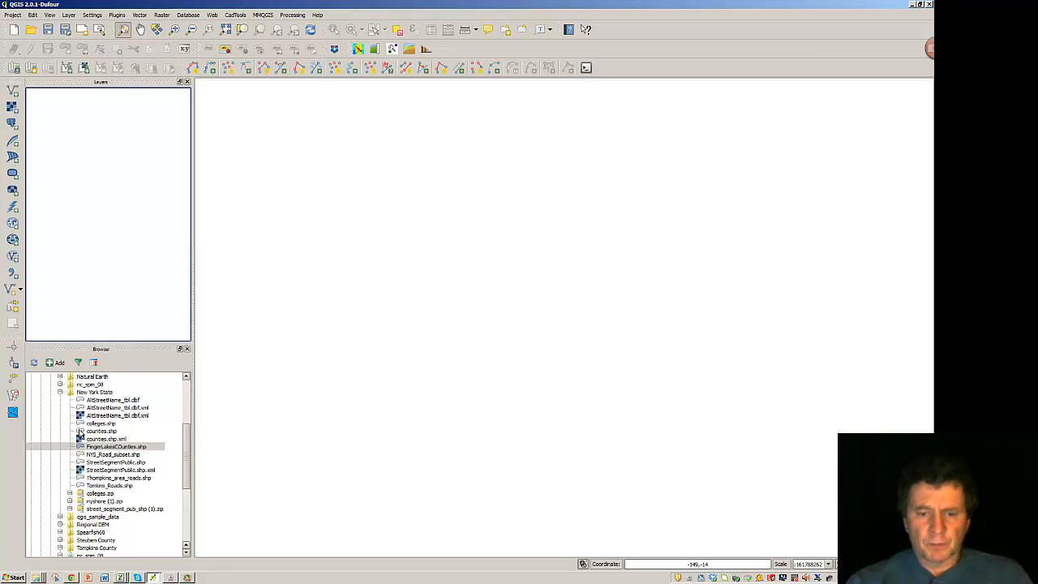
Add counties.shp from the Browser panel so the New York counties appear on the map.
right_click(100, 422)
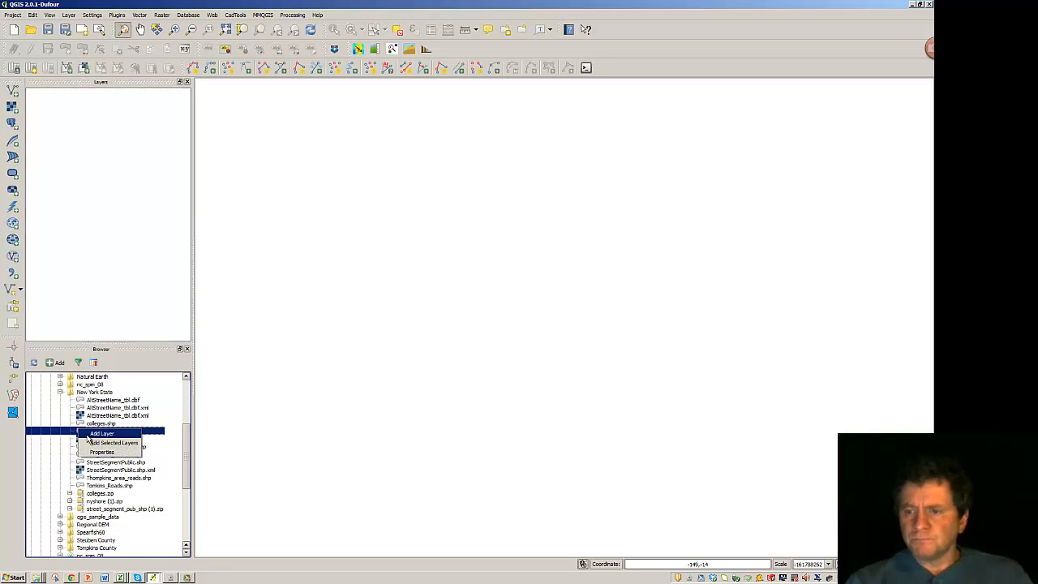
left_click(100, 433)
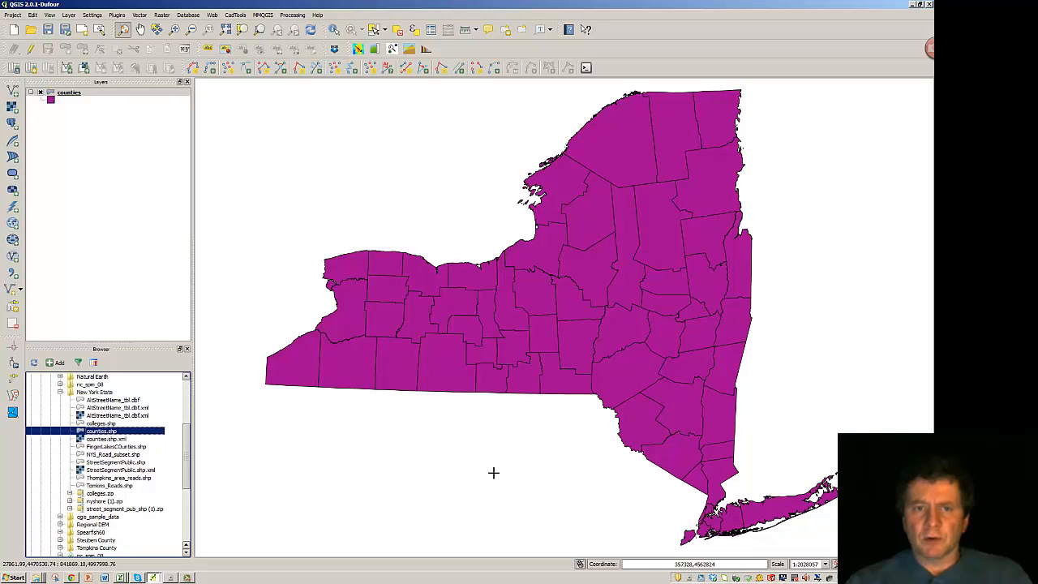
right_click(68, 92)
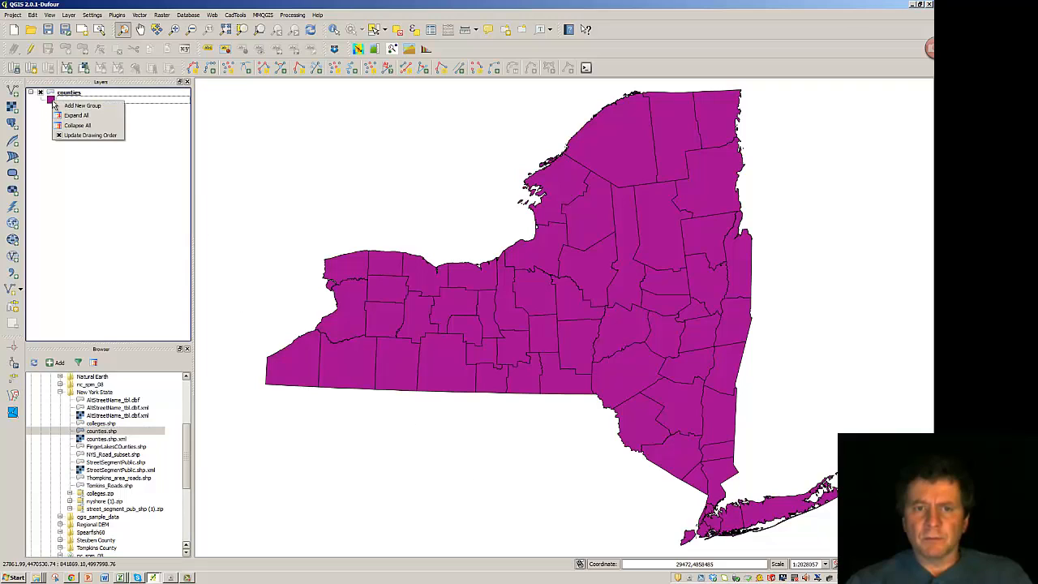
right_click(68, 92)
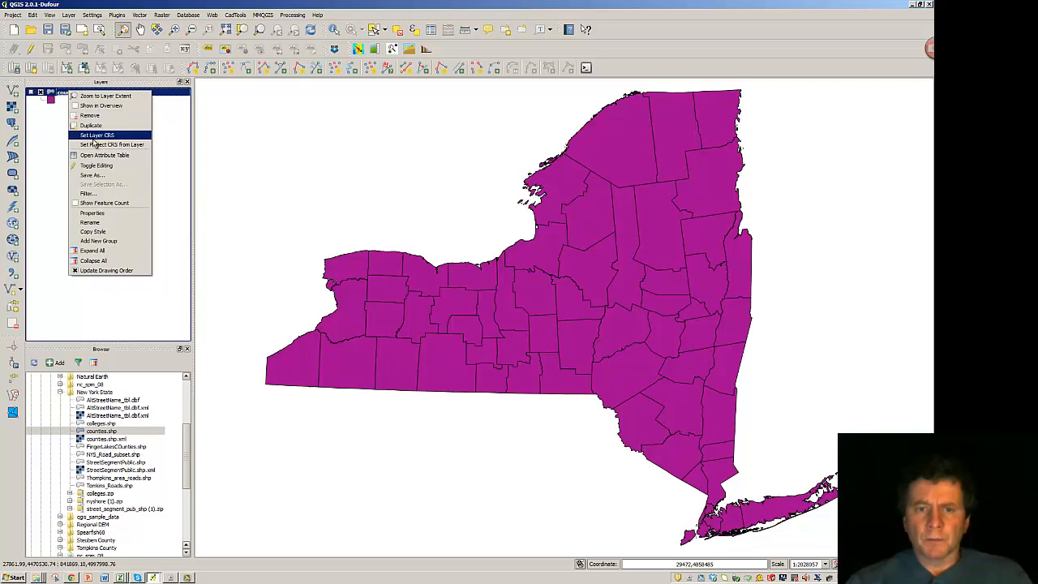
mouse_move(91, 212)
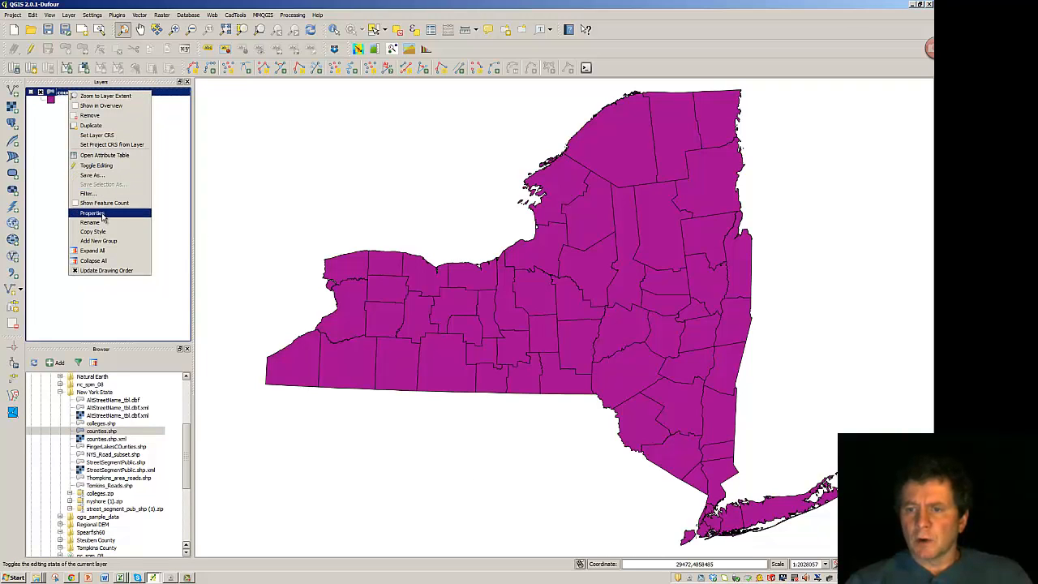
In the counties layer Style properties, replace the magenta fill with a pale blue.
left_click(91, 212)
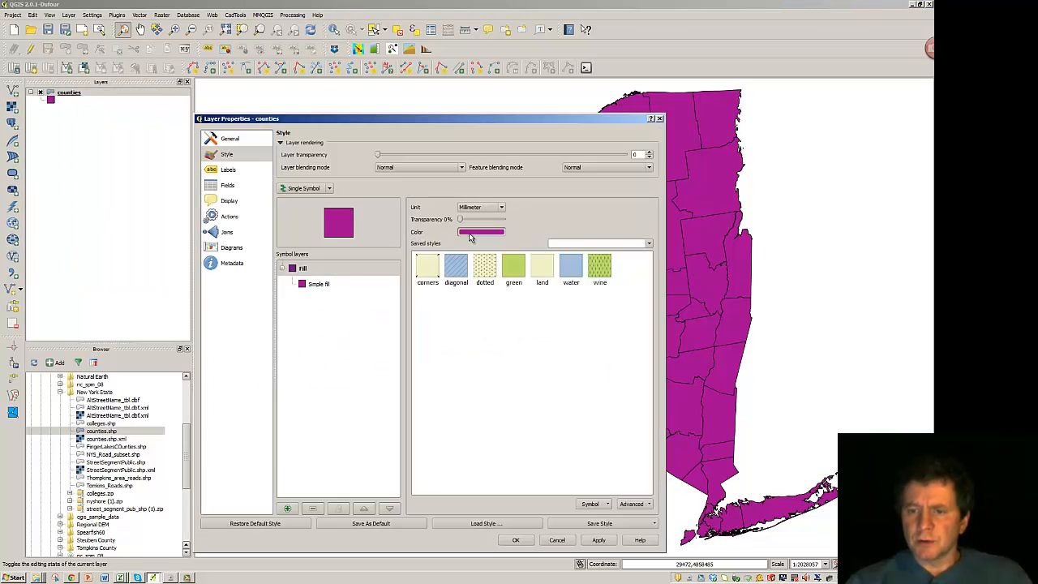
left_click(482, 232)
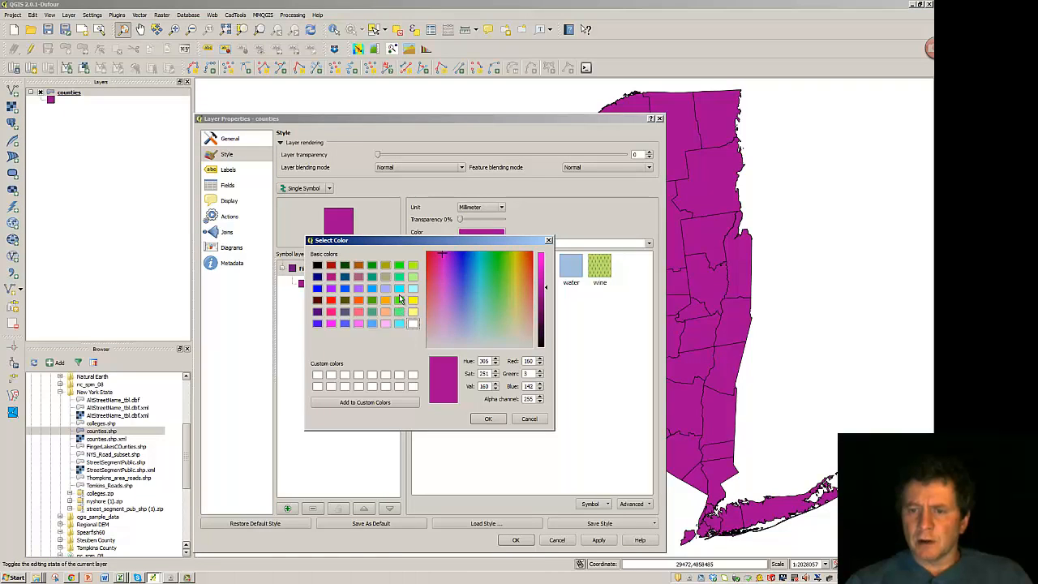
left_click(462, 315)
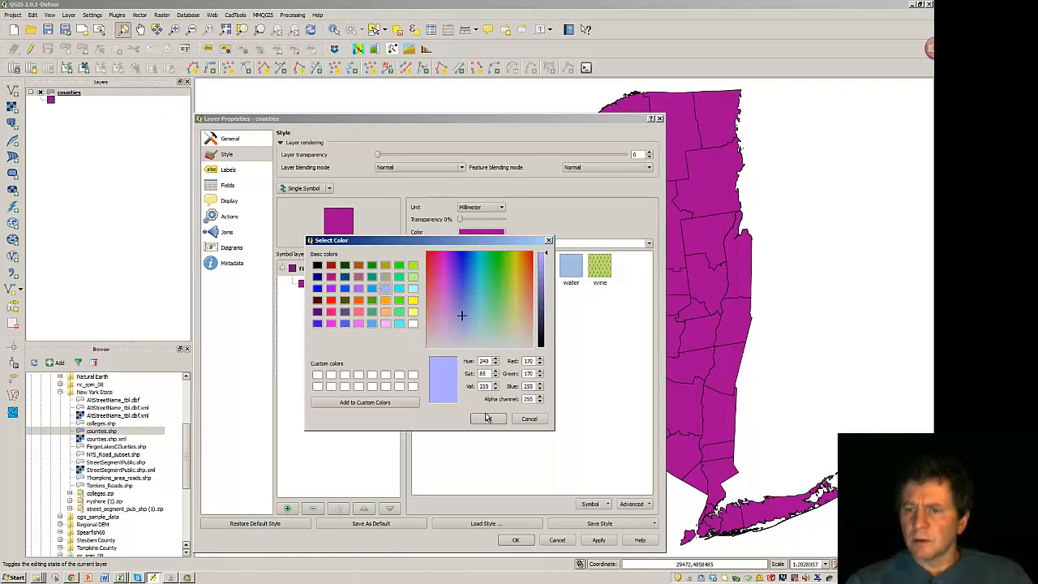
left_click(489, 418)
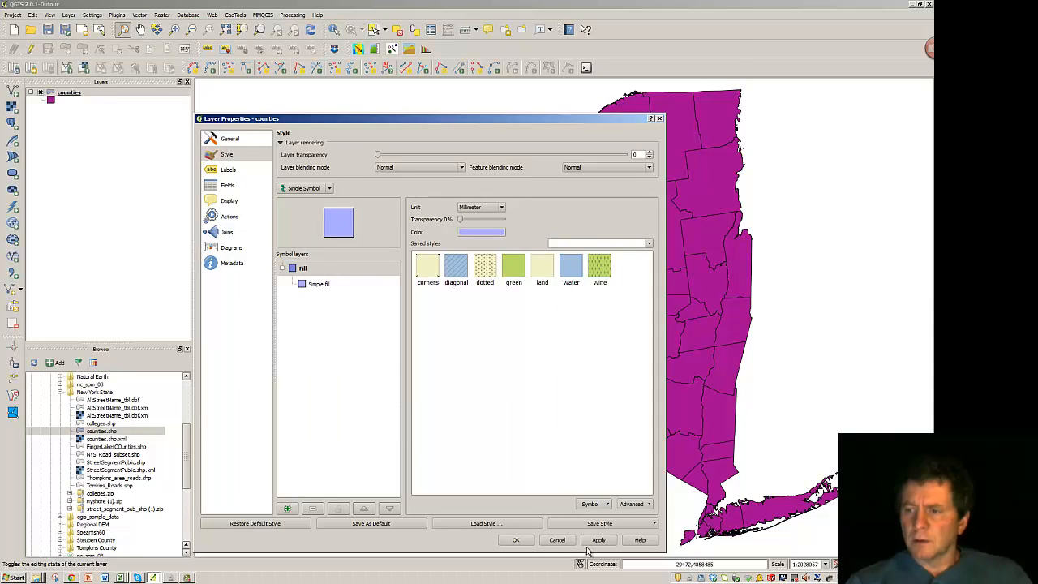
left_click(598, 540)
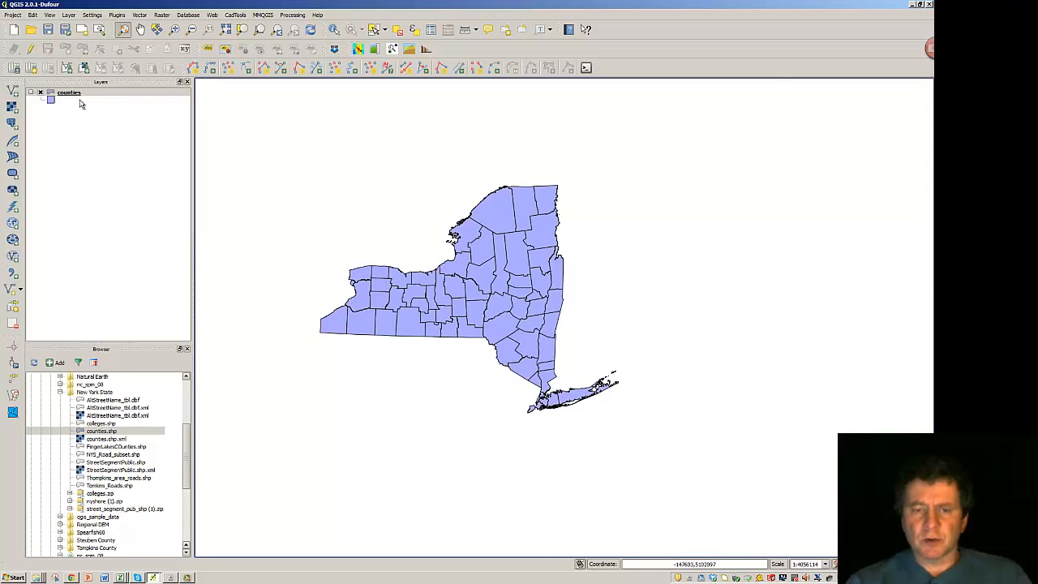
right_click(68, 91)
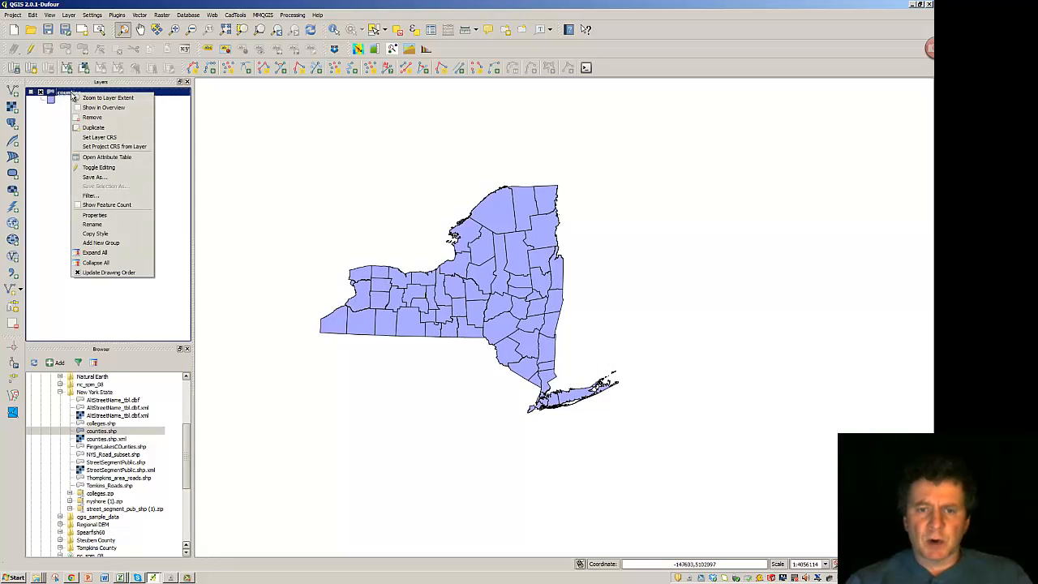
mouse_move(94, 214)
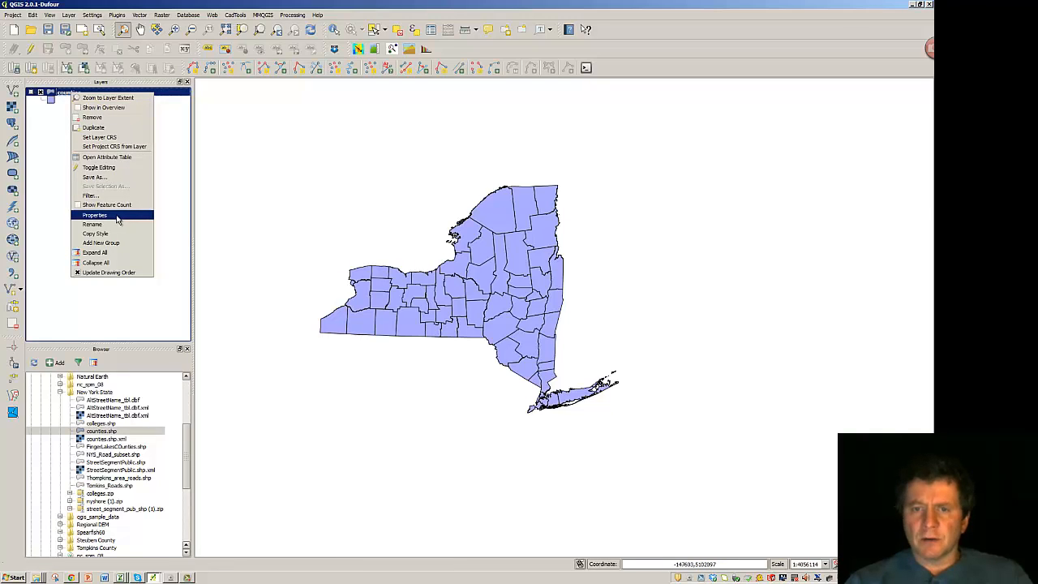
left_click(94, 214)
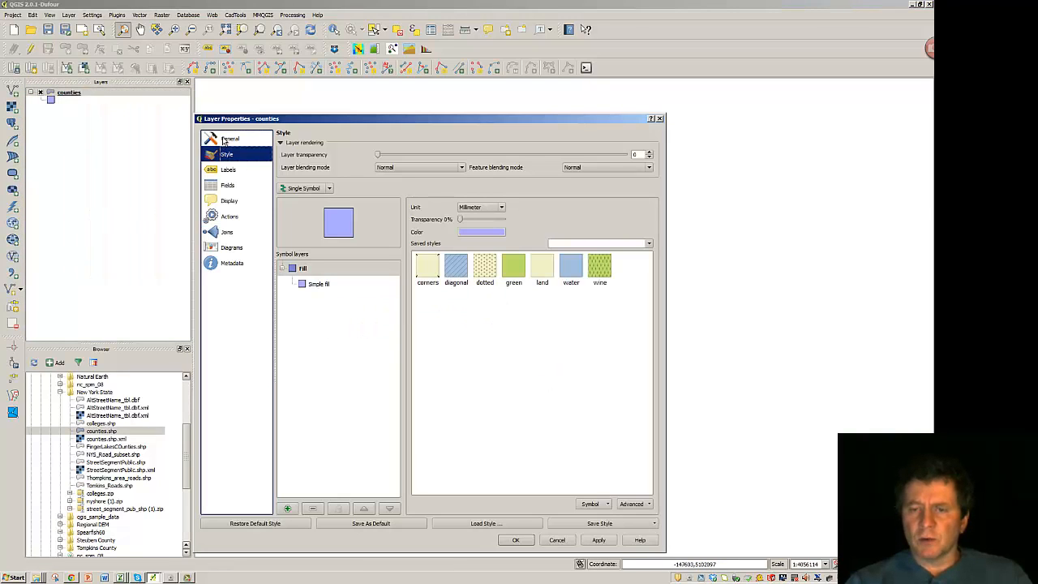
left_click(231, 139)
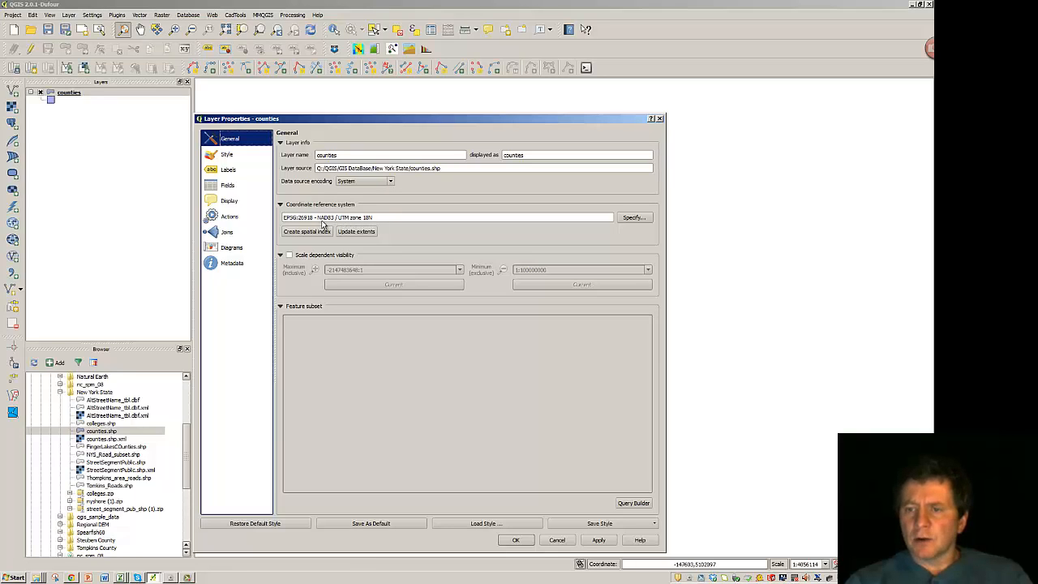
mouse_move(376, 220)
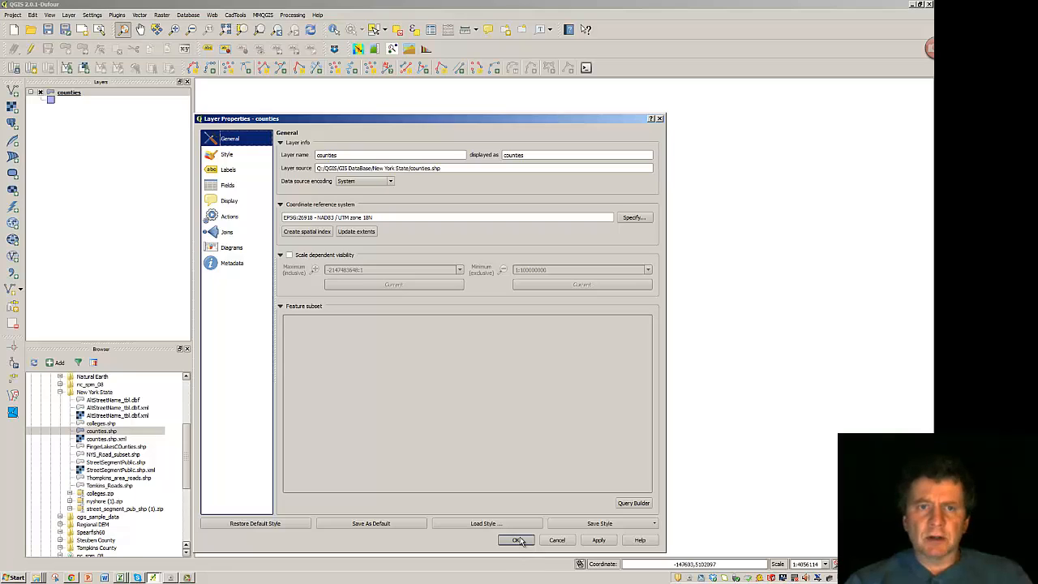
left_click(516, 540)
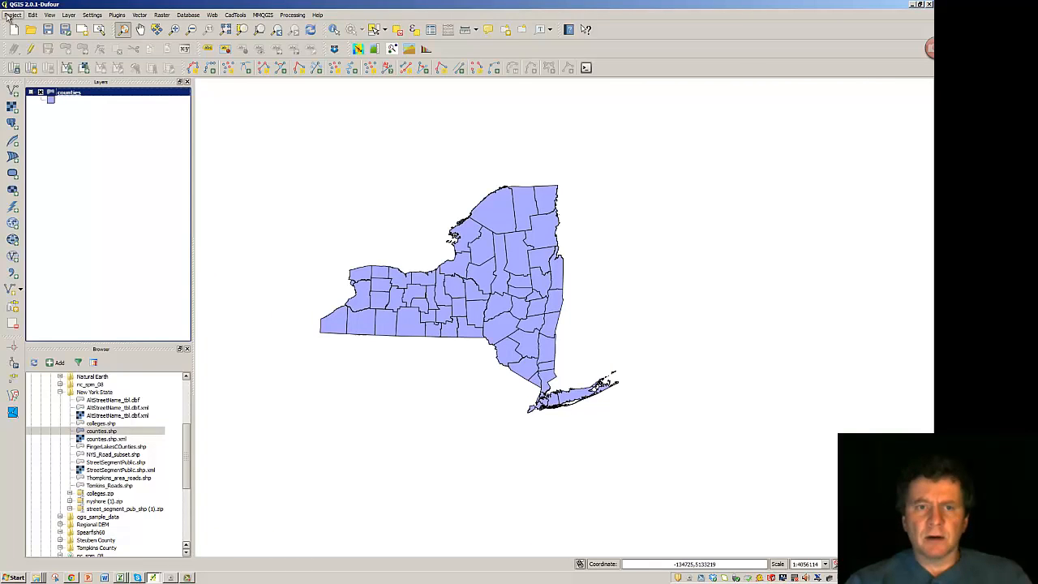
Set the project CRS to NAD83 / UTM zone 18N with on-the-fly transformation enabled.
left_click(13, 14)
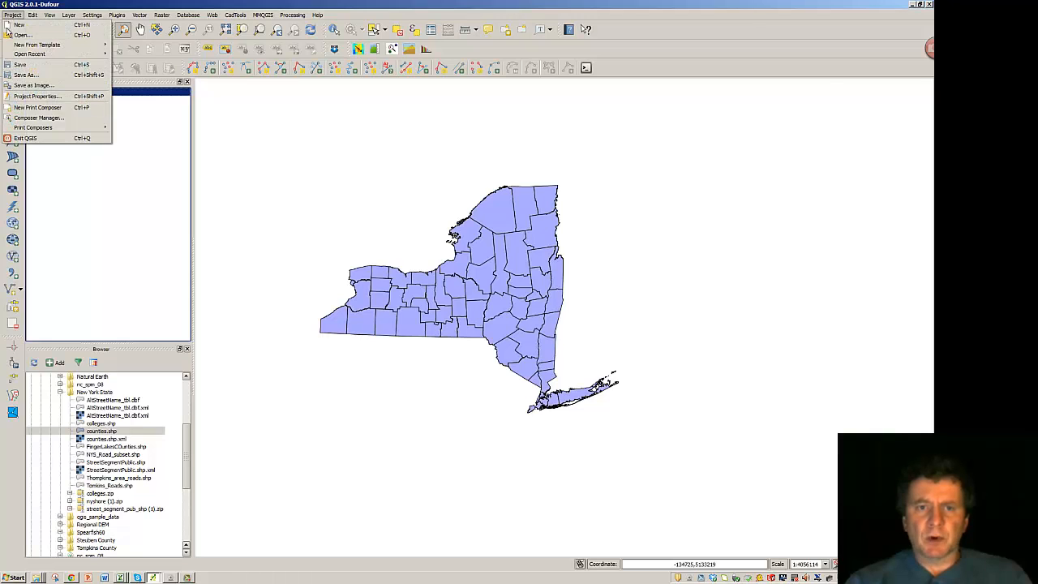
left_click(36, 96)
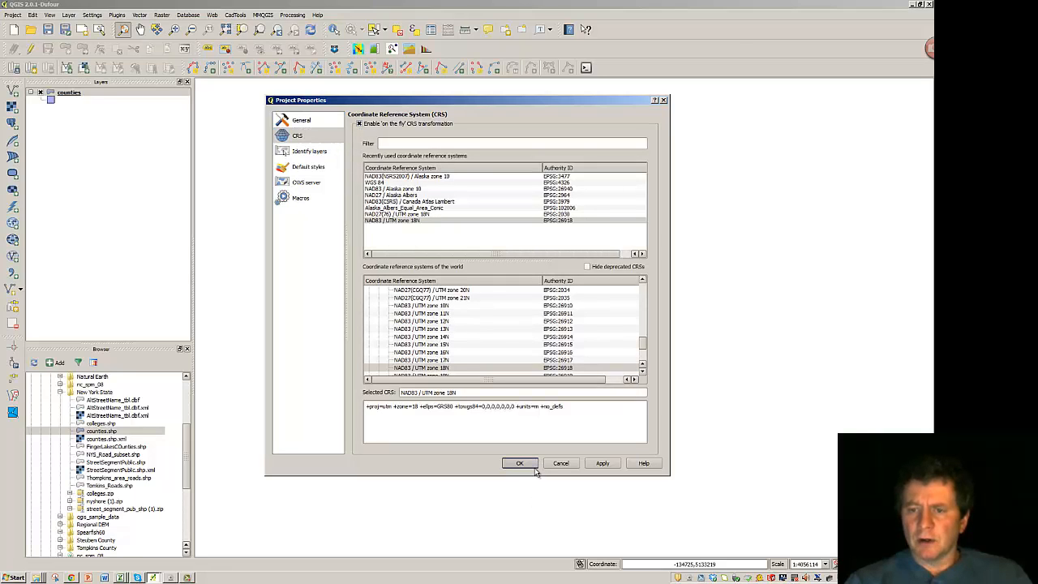
left_click(519, 464)
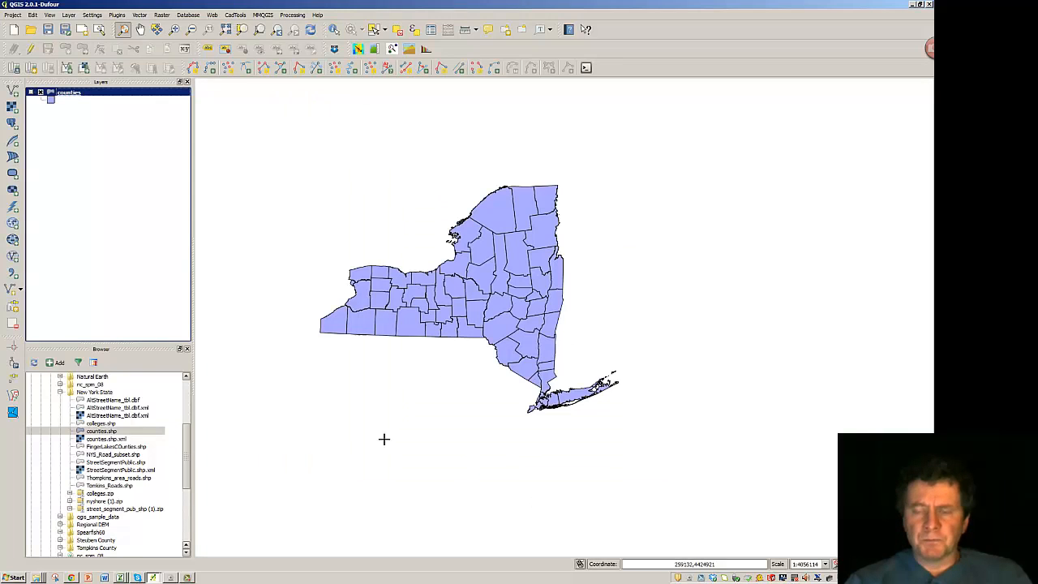
mouse_move(294, 250)
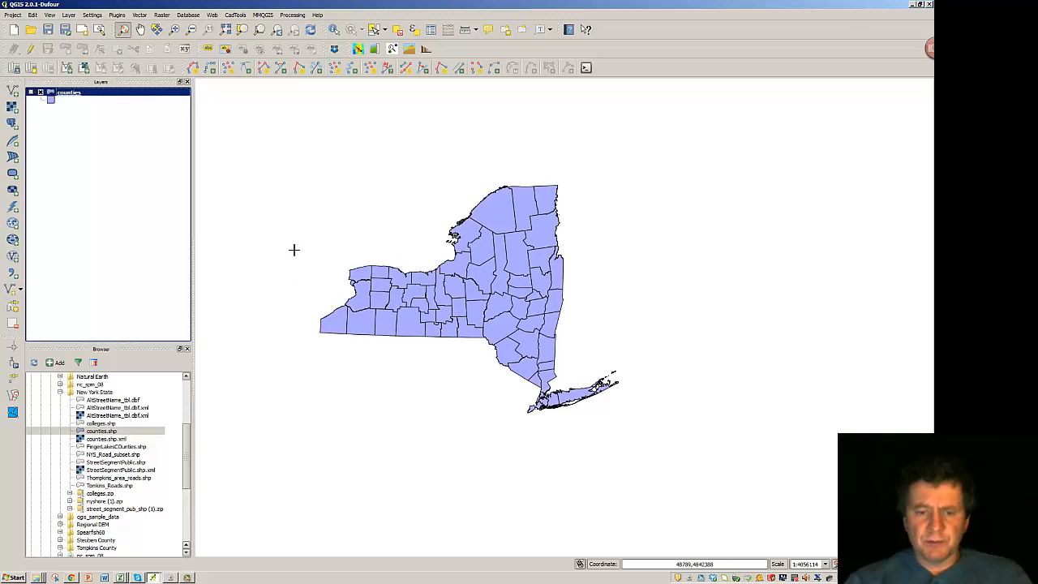
left_click(101, 423)
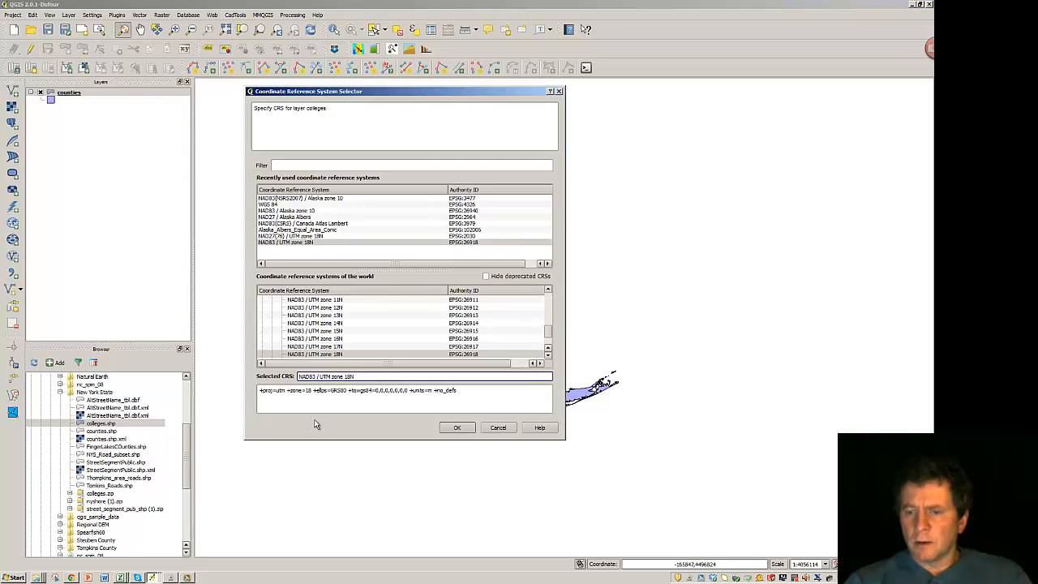
left_click(458, 428)
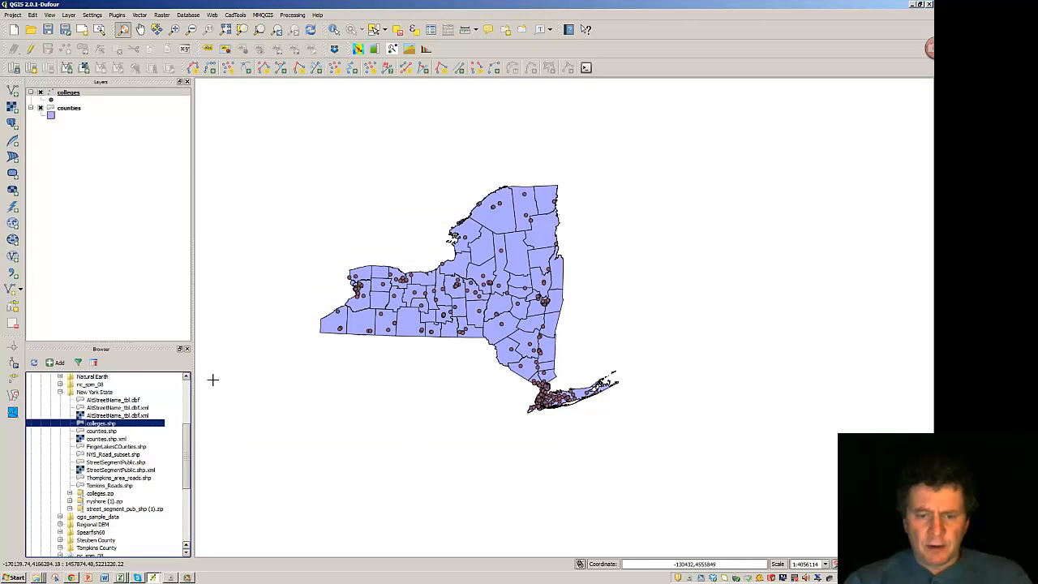
mouse_move(240, 440)
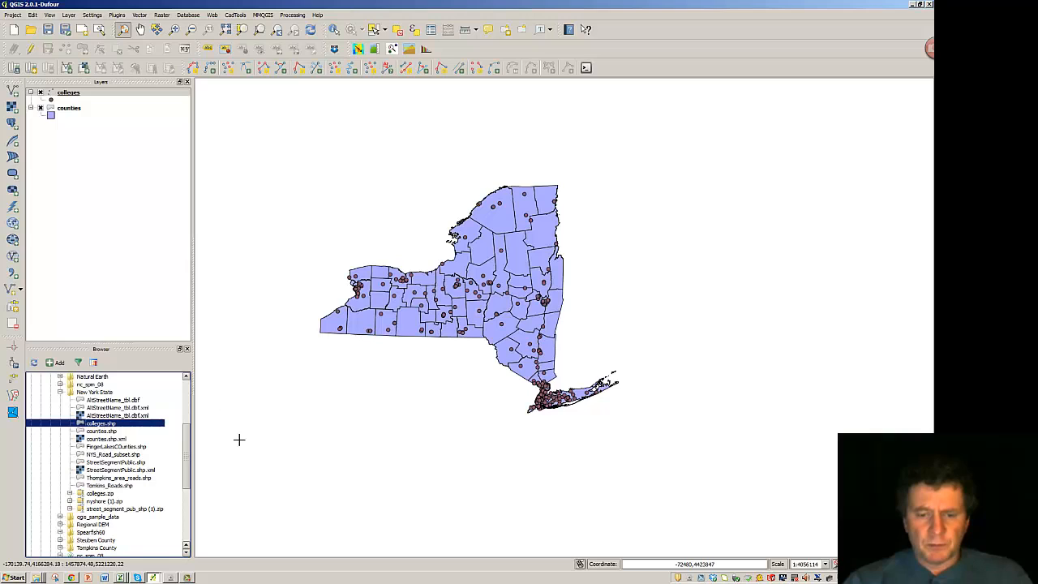
mouse_move(260, 490)
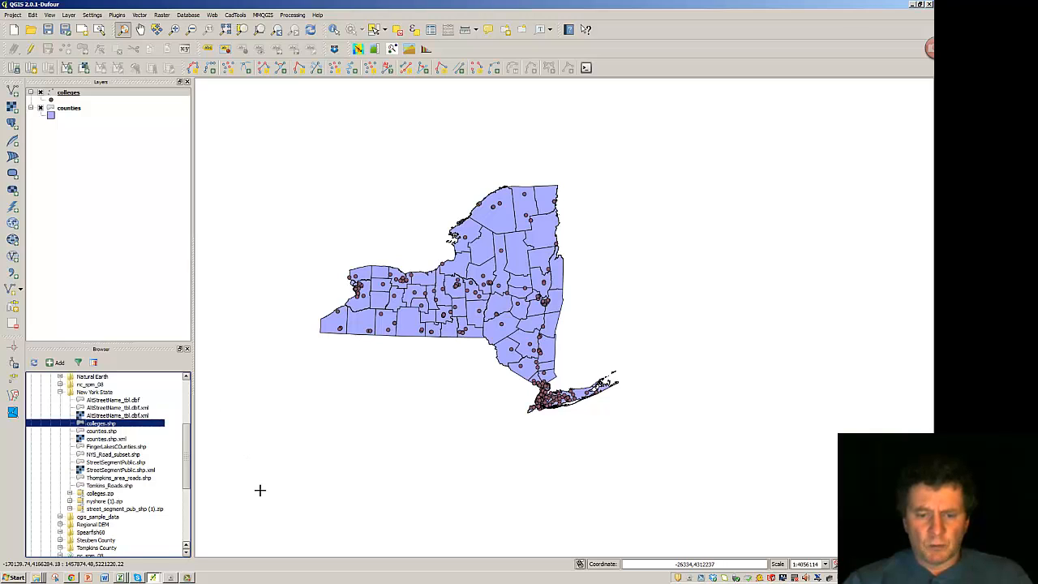
mouse_move(139, 504)
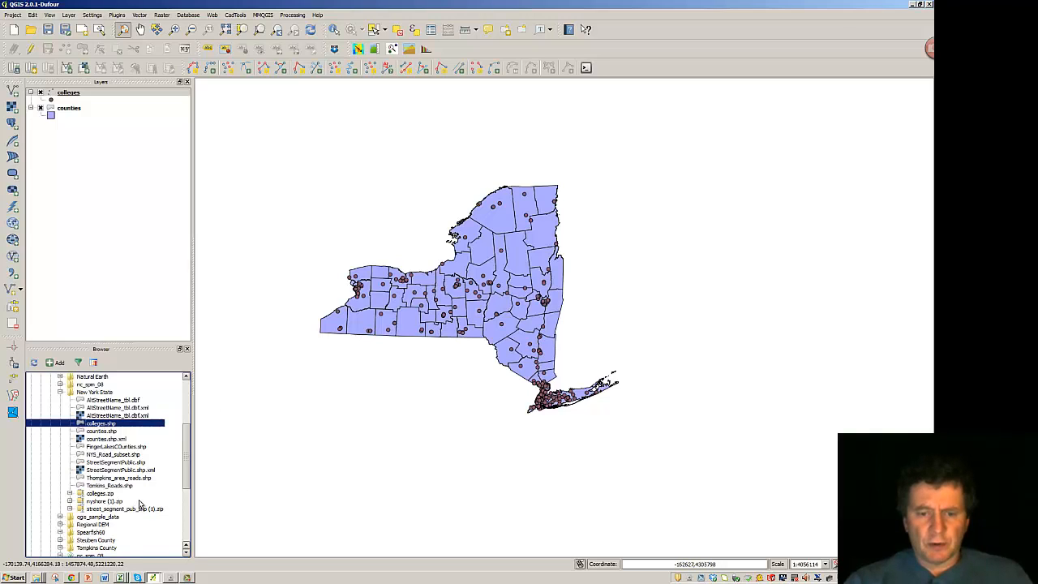
mouse_move(163, 480)
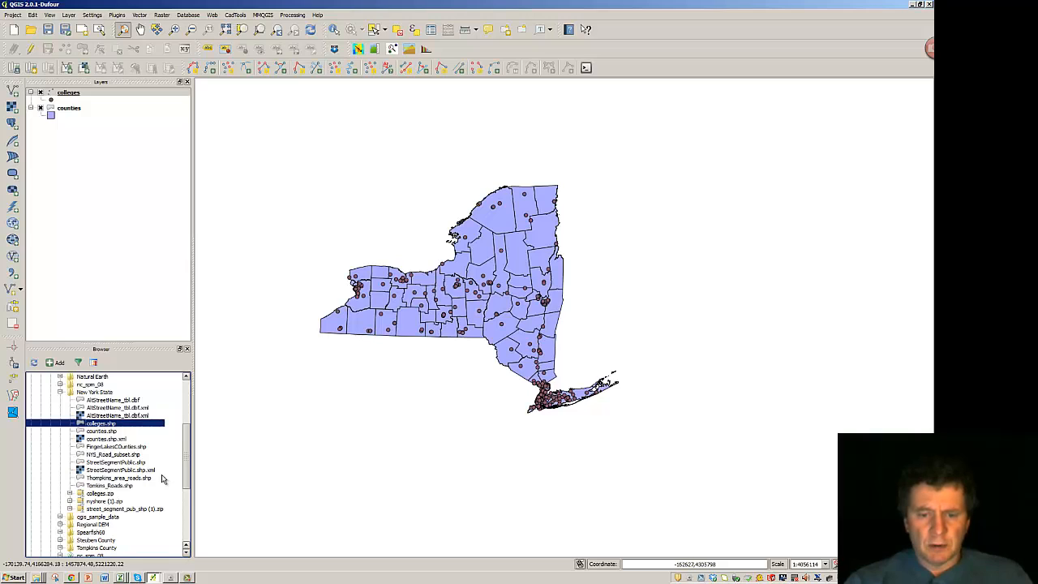
mouse_move(87, 467)
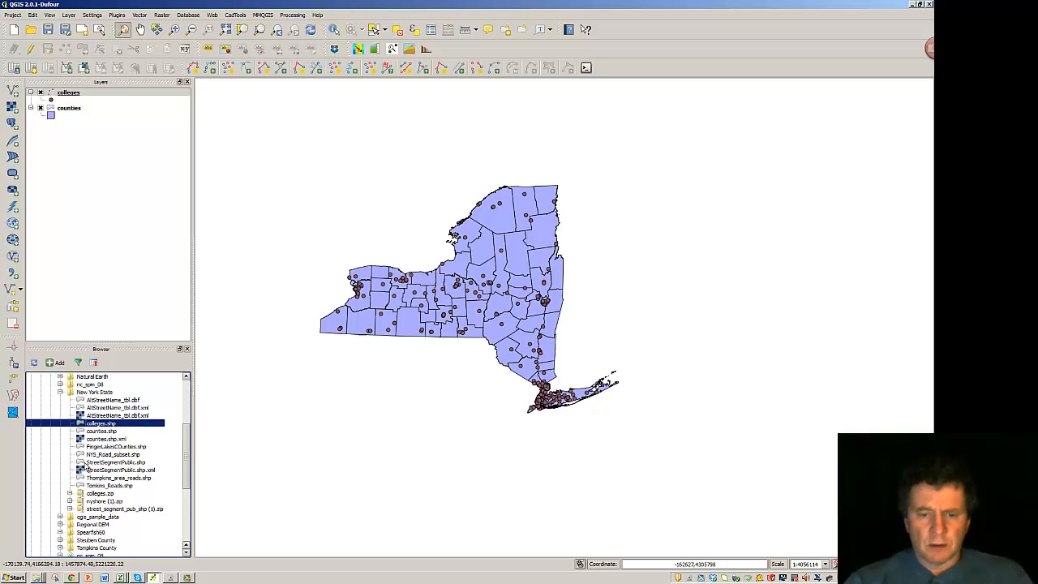
Add StreetSegmentPublic.shp from the Browser panel as a streets layer over the state.
right_click(113, 462)
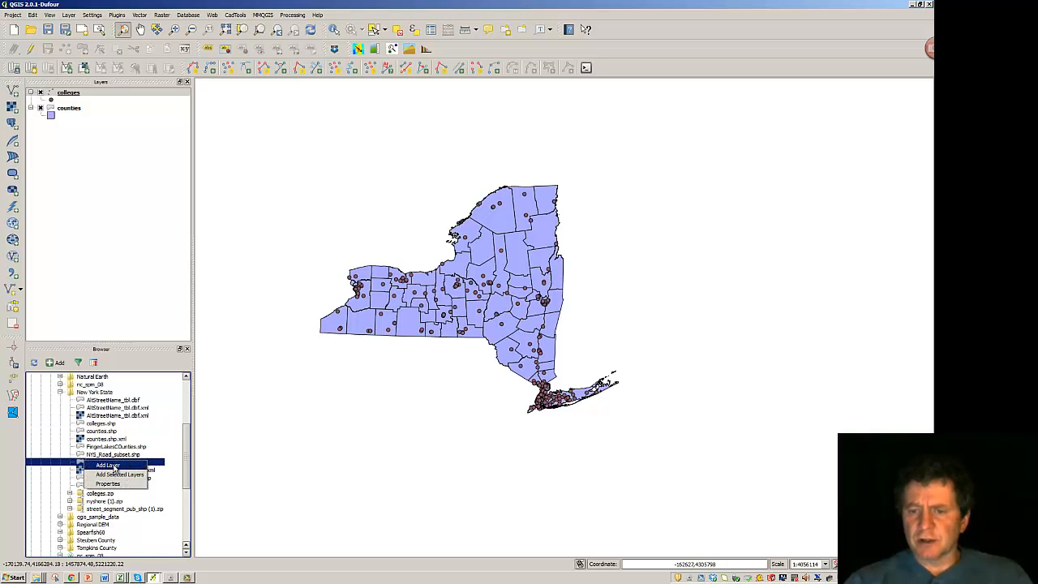
left_click(107, 464)
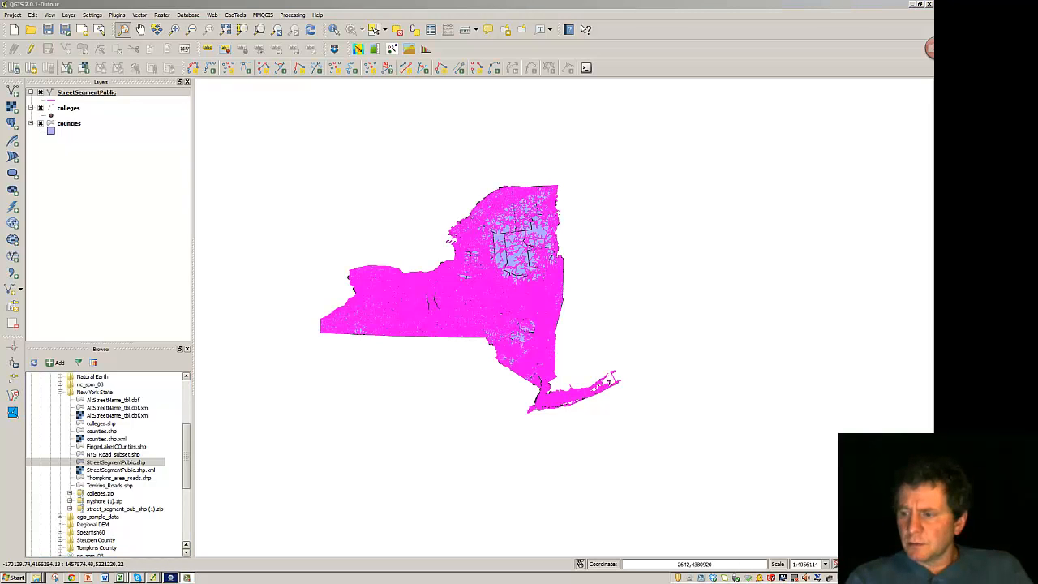
mouse_move(691, 328)
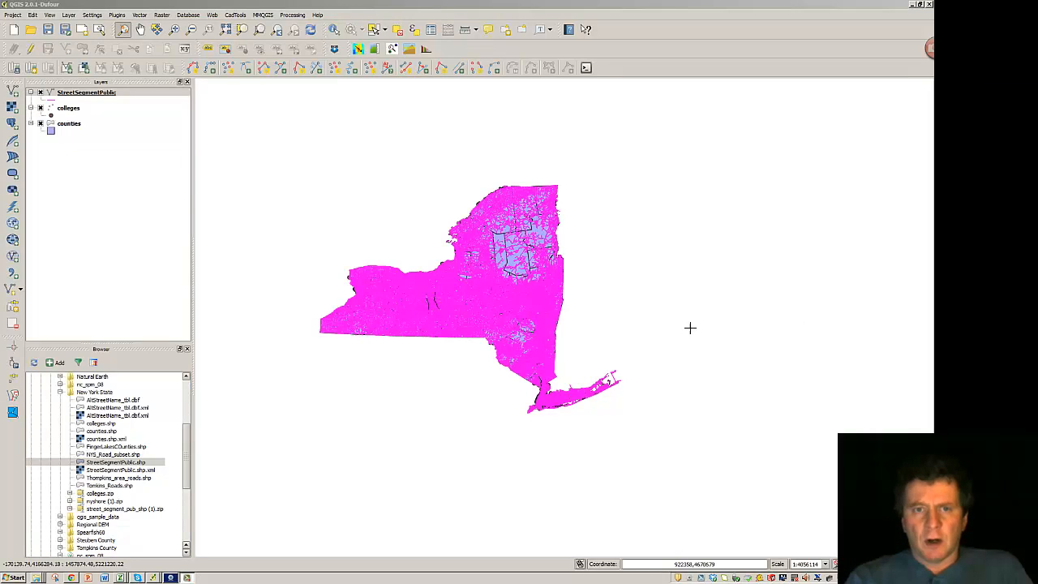
mouse_move(576, 271)
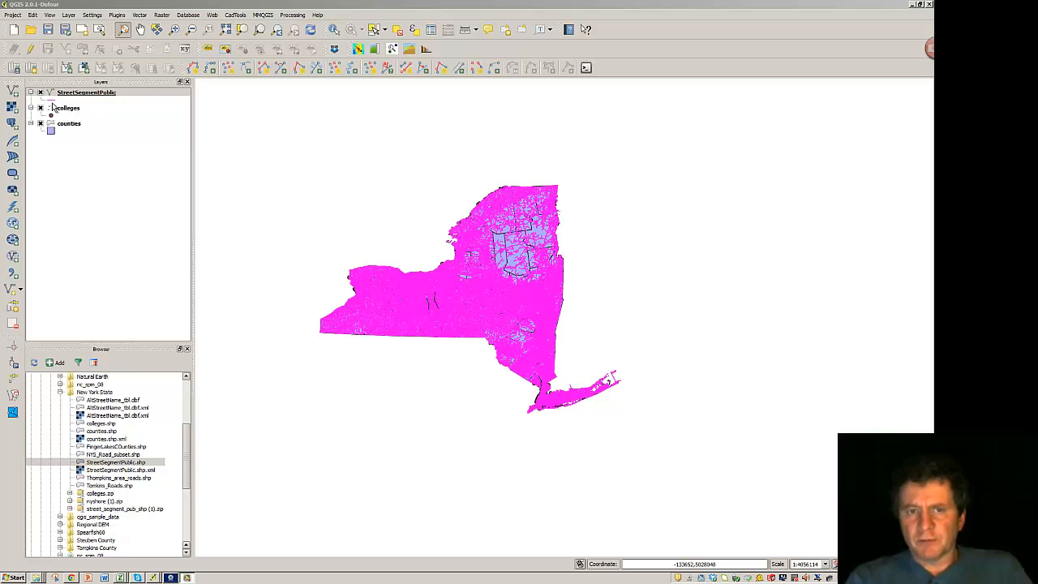
mouse_move(263, 224)
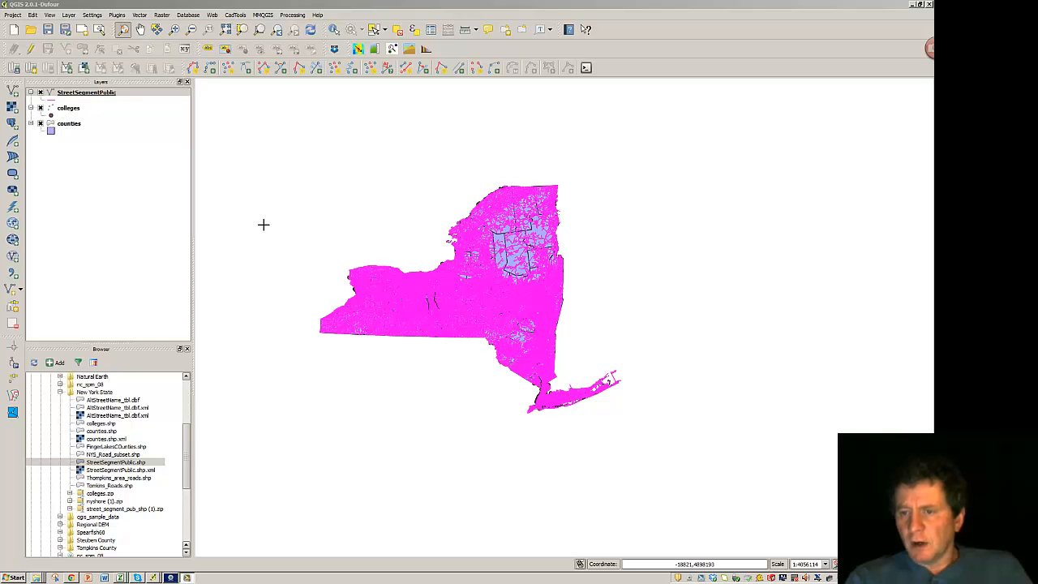
mouse_move(269, 224)
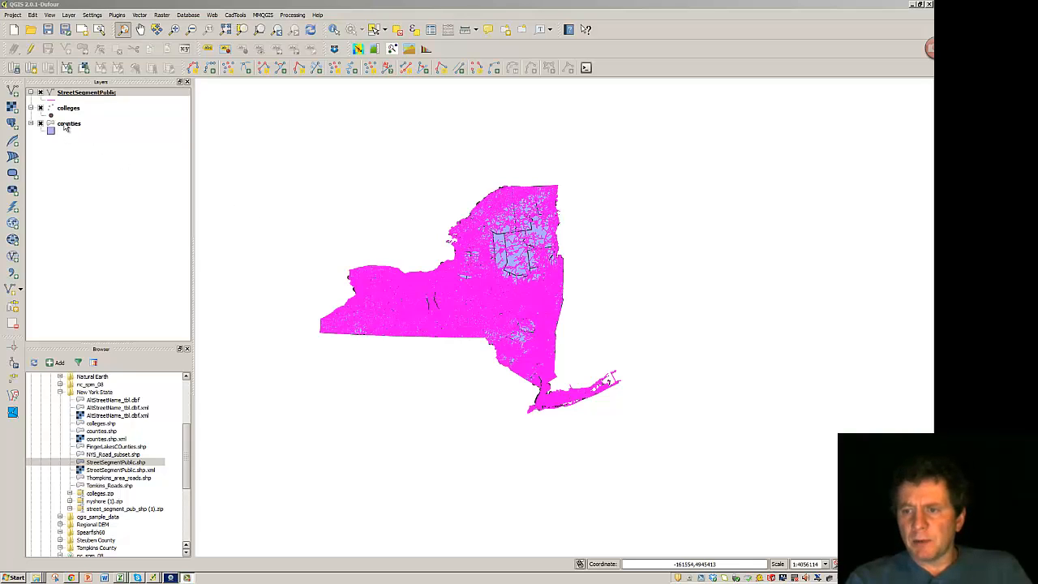
Drag the counties layer to the top of the Layers panel, above streets and colleges.
left_click_drag(68, 123, 68, 91)
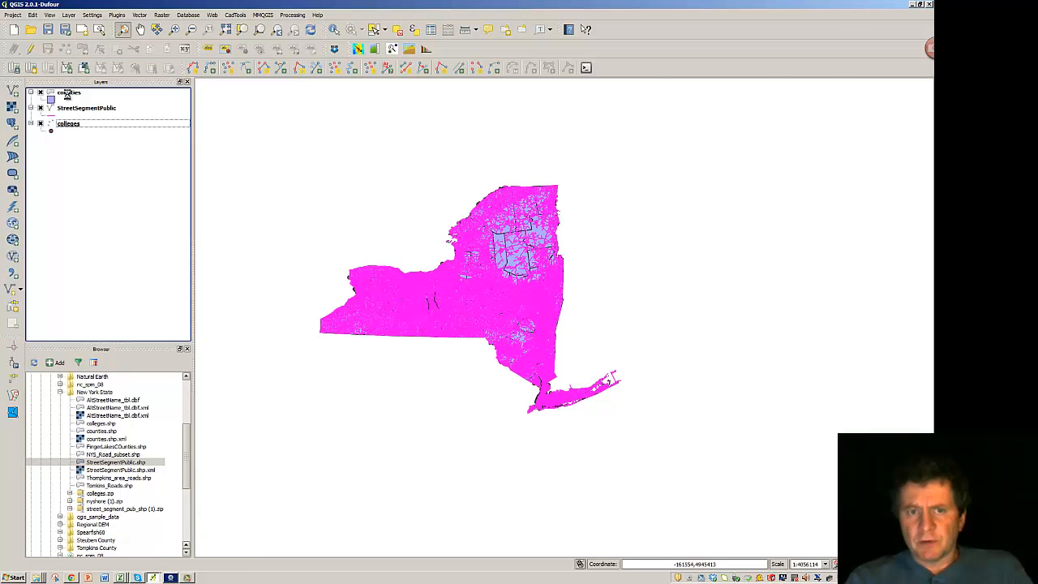
mouse_move(68, 92)
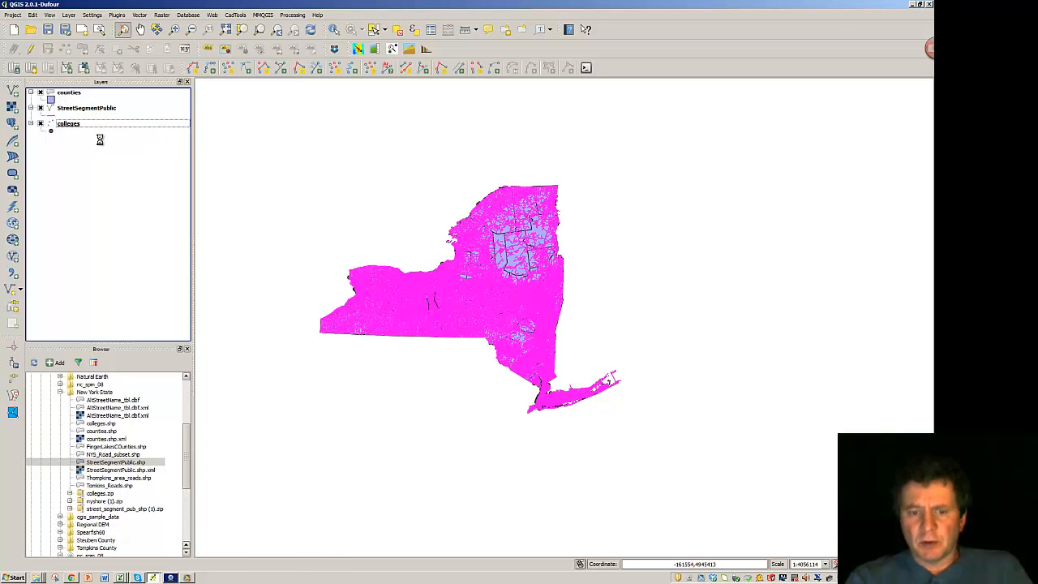
mouse_move(90, 166)
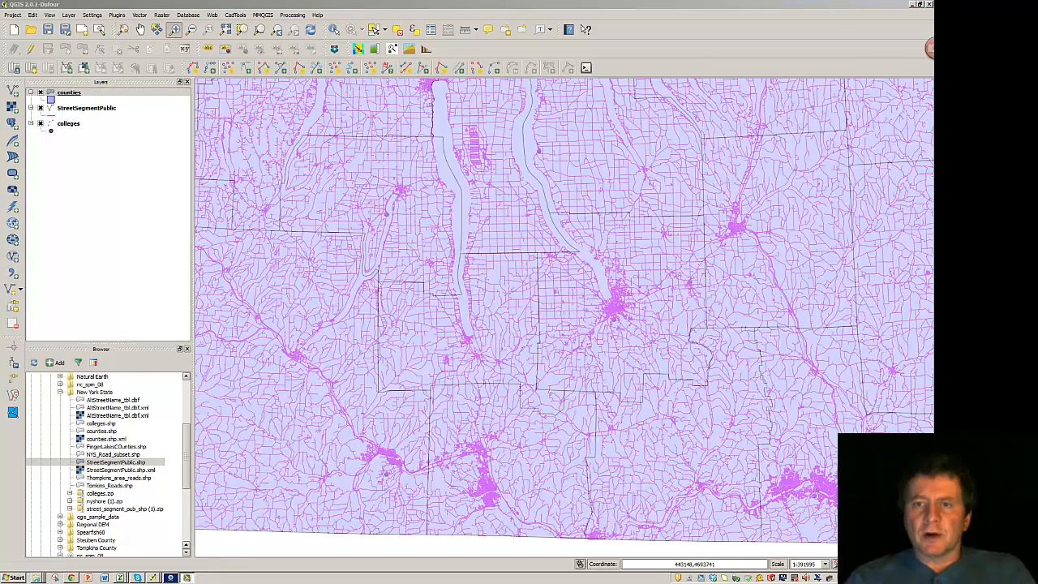
mouse_move(490, 272)
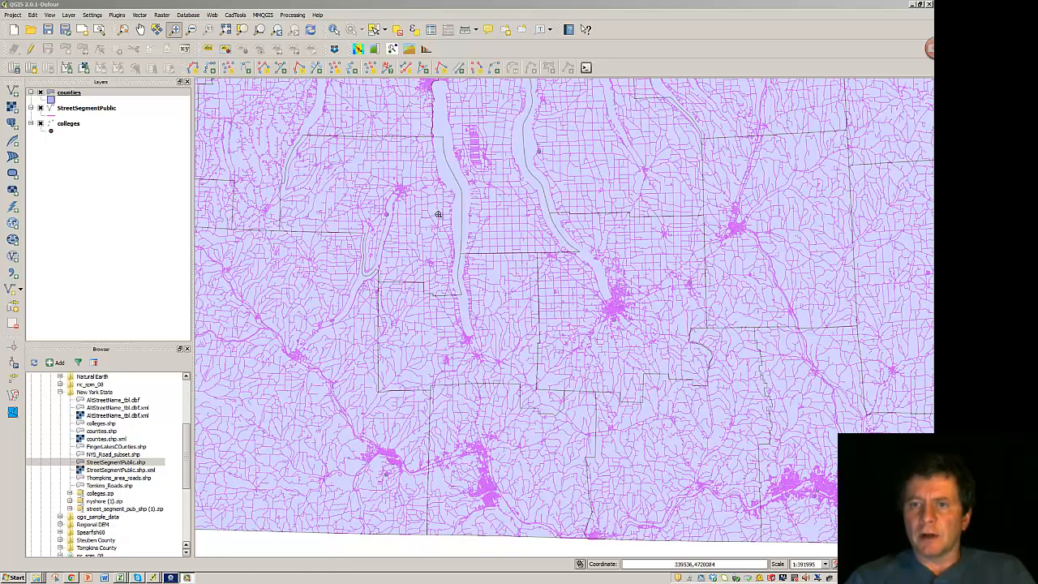
mouse_move(722, 211)
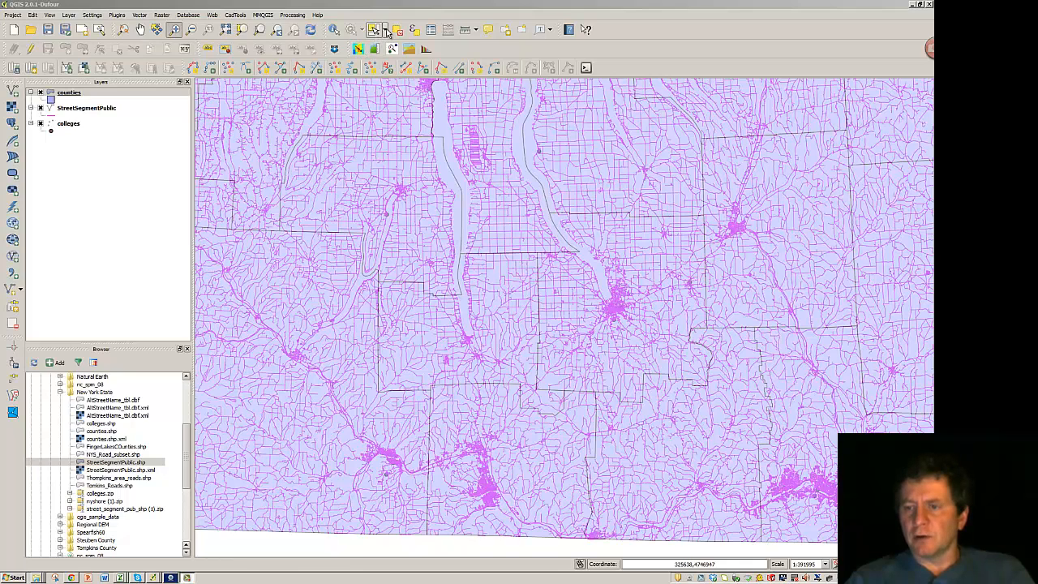
Select the street segments within a rectangle drawn around the central Finger Lakes county.
left_click(380, 29)
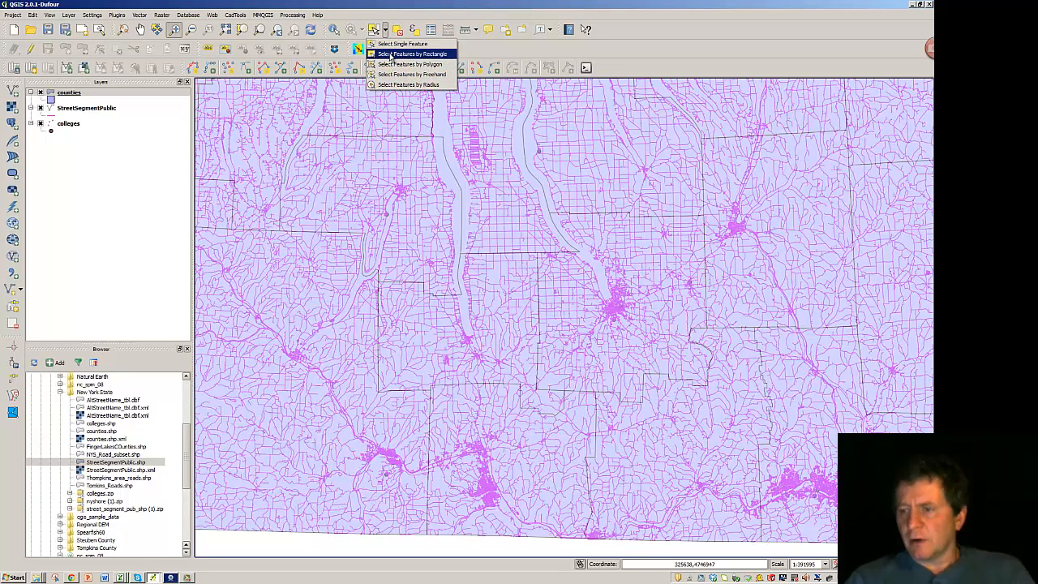
left_click(410, 54)
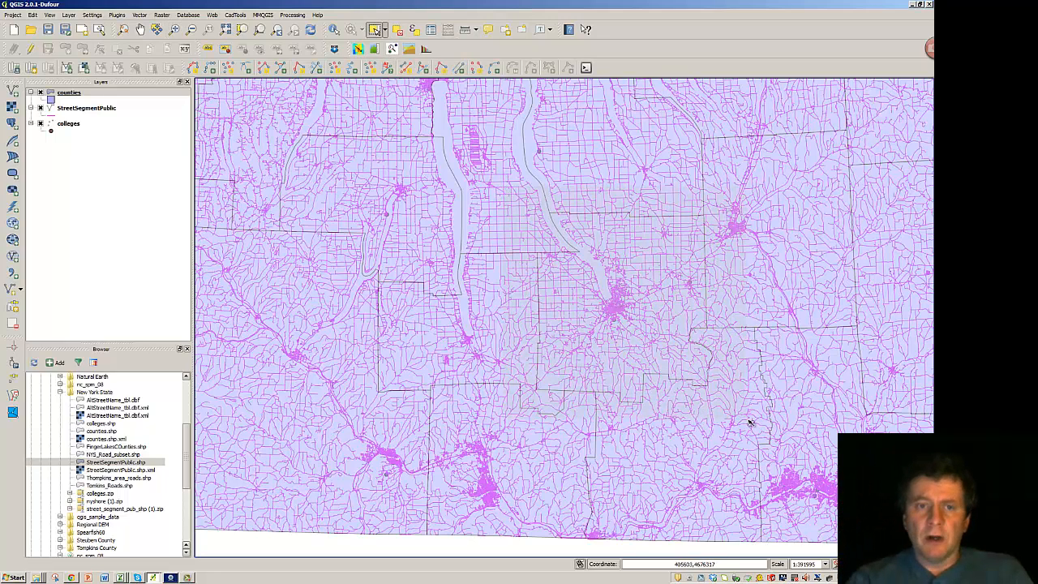
left_click_drag(501, 187, 740, 419)
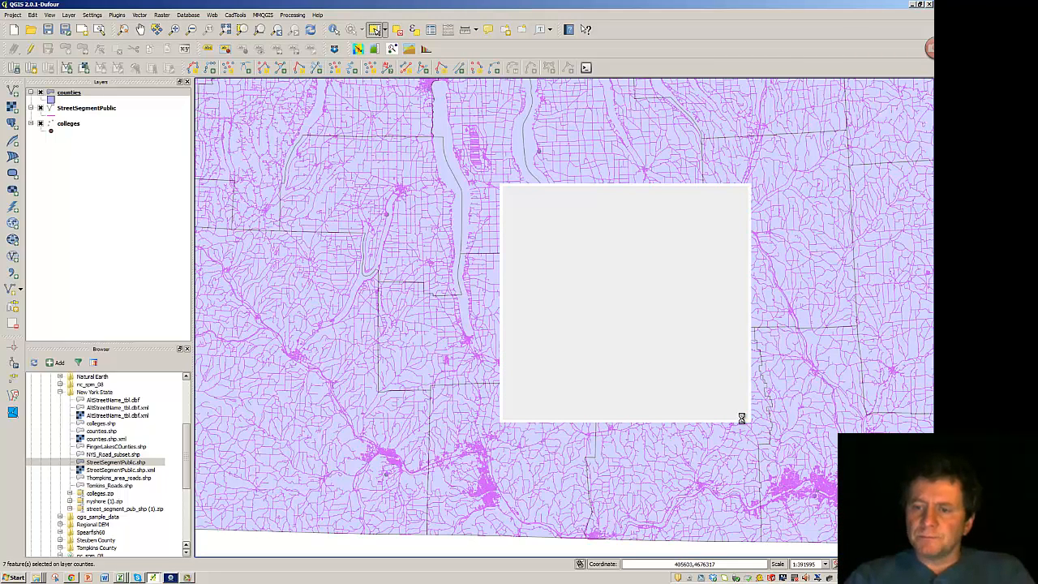
mouse_move(448, 279)
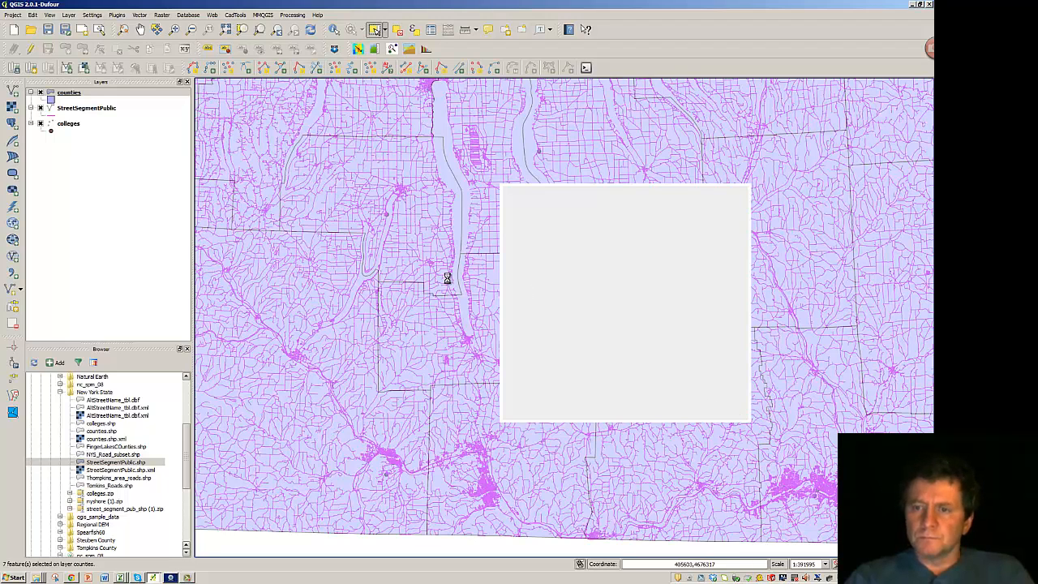
Start Save As for the selected streets, browse for a location, then cancel the save.
right_click(87, 107)
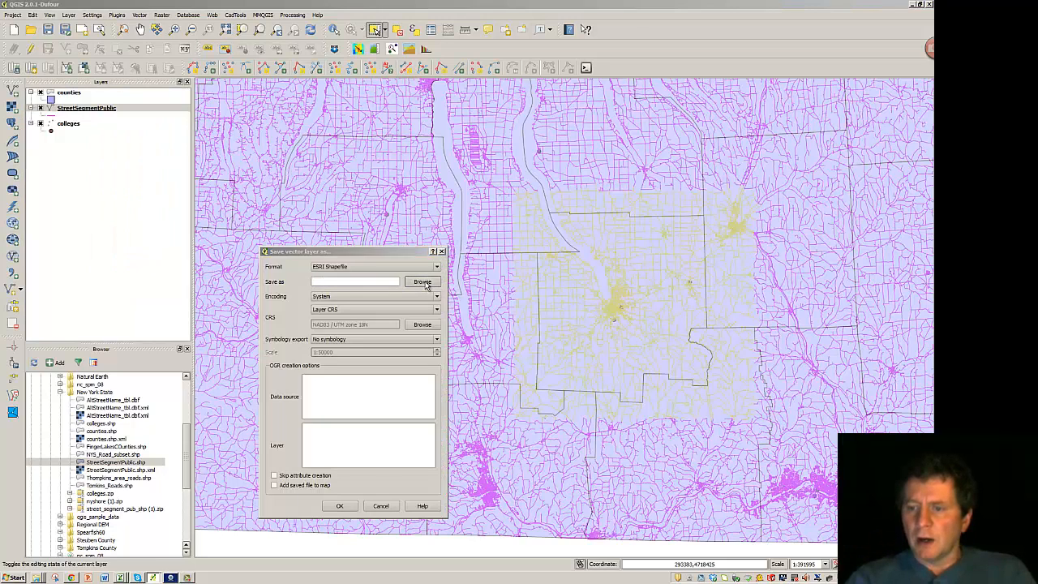
left_click(422, 282)
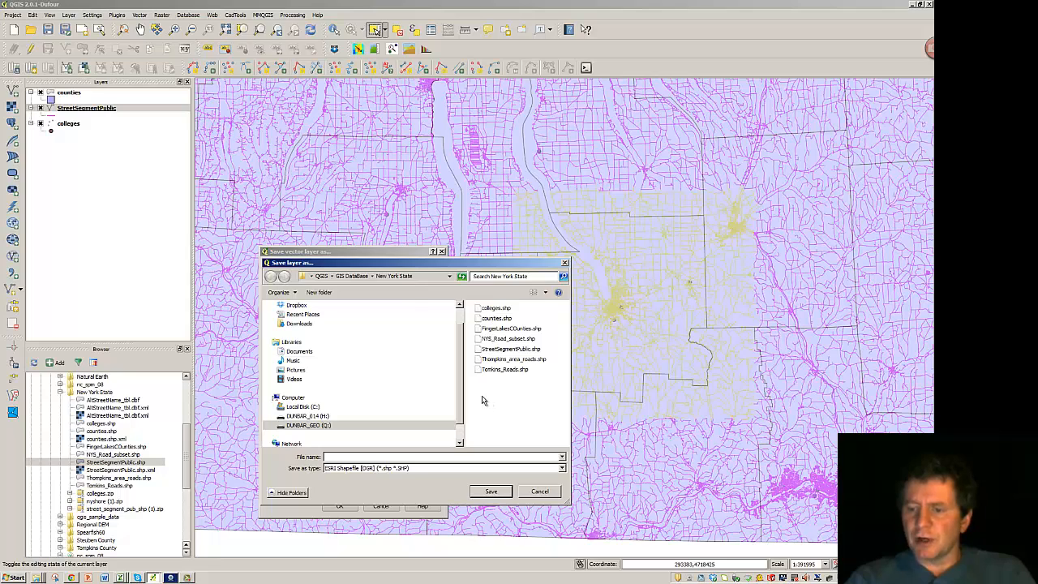
mouse_move(510, 363)
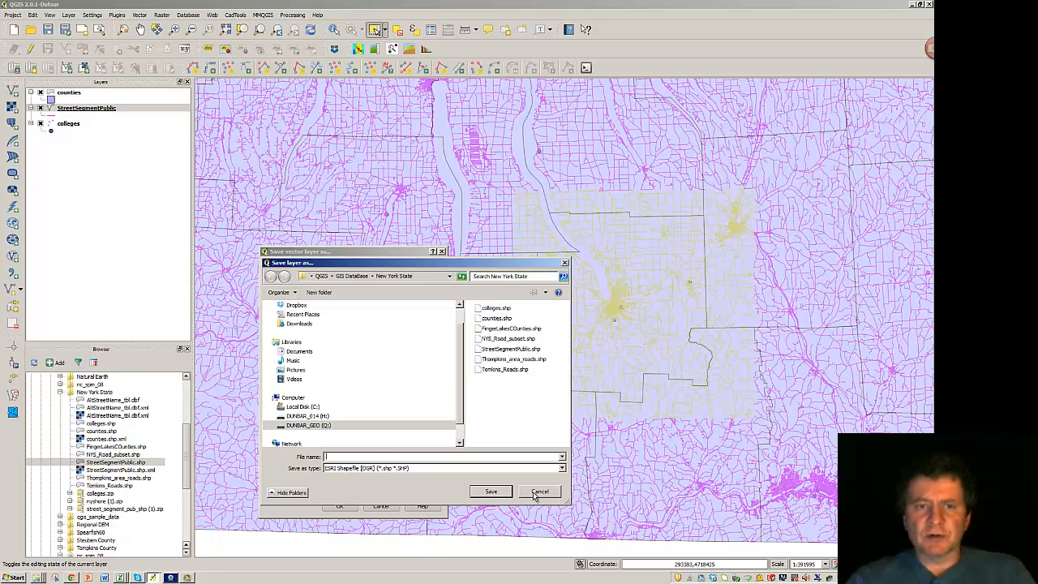
left_click(539, 492)
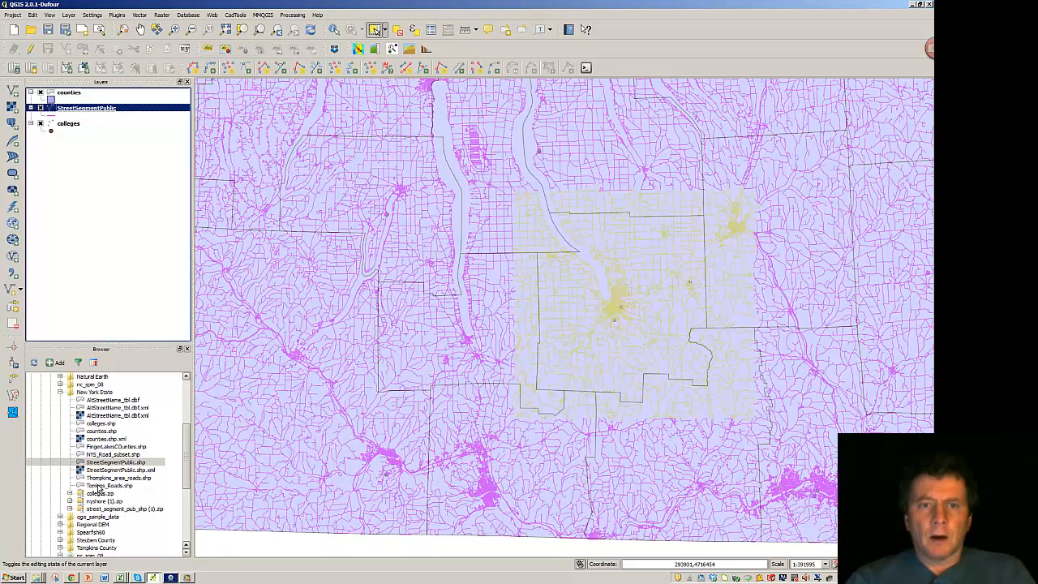
Add Thompkins_area_roads.shp from the Browser panel as a map layer.
right_click(100, 476)
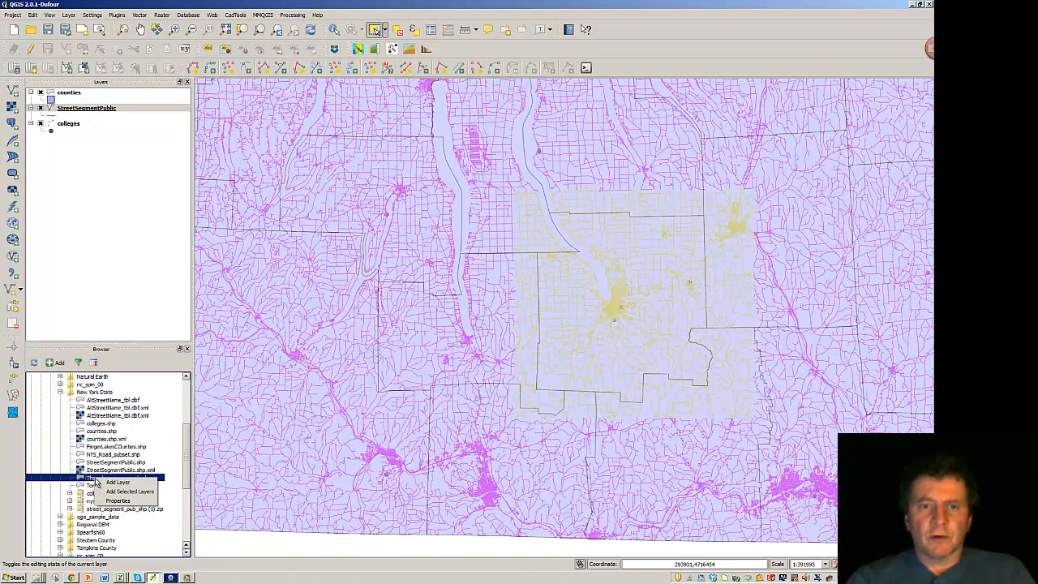
left_click(117, 483)
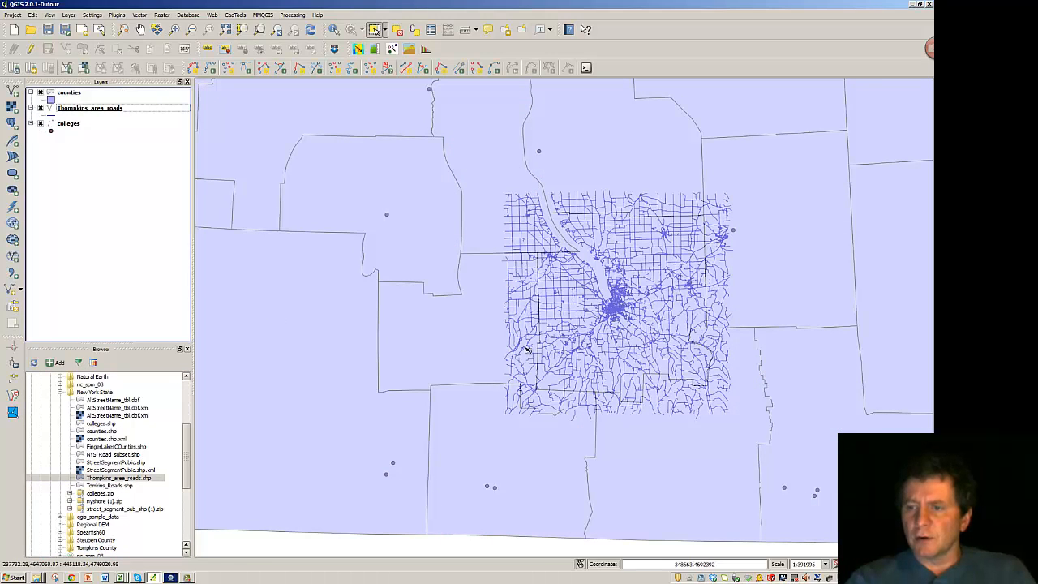
mouse_move(490, 181)
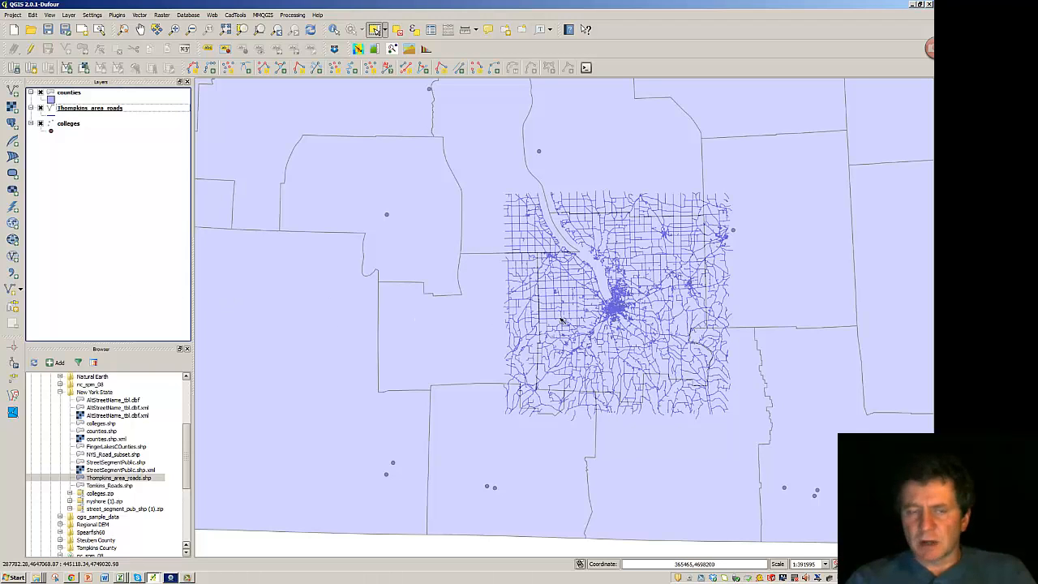
mouse_move(579, 225)
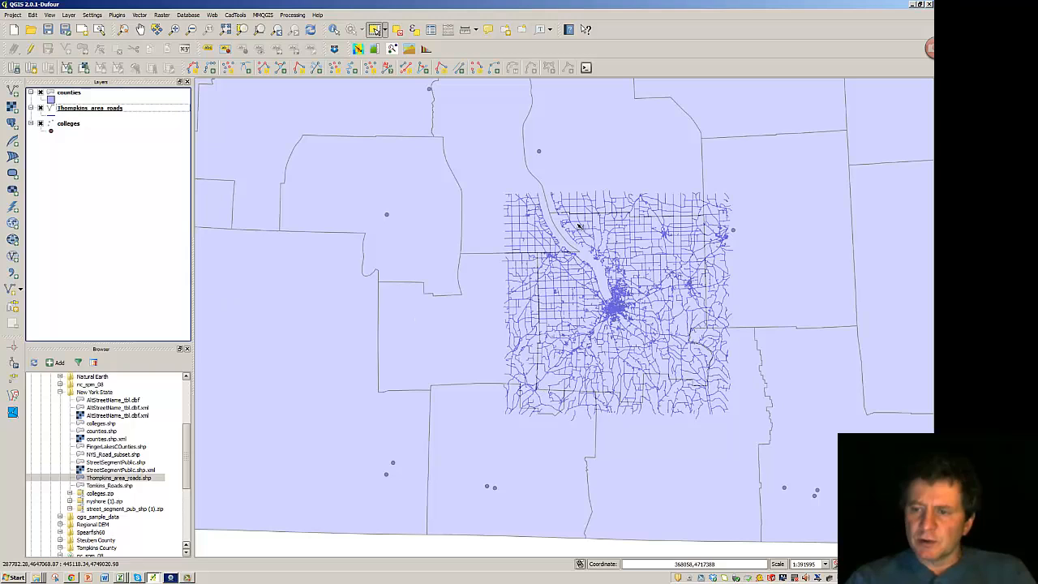
mouse_move(543, 391)
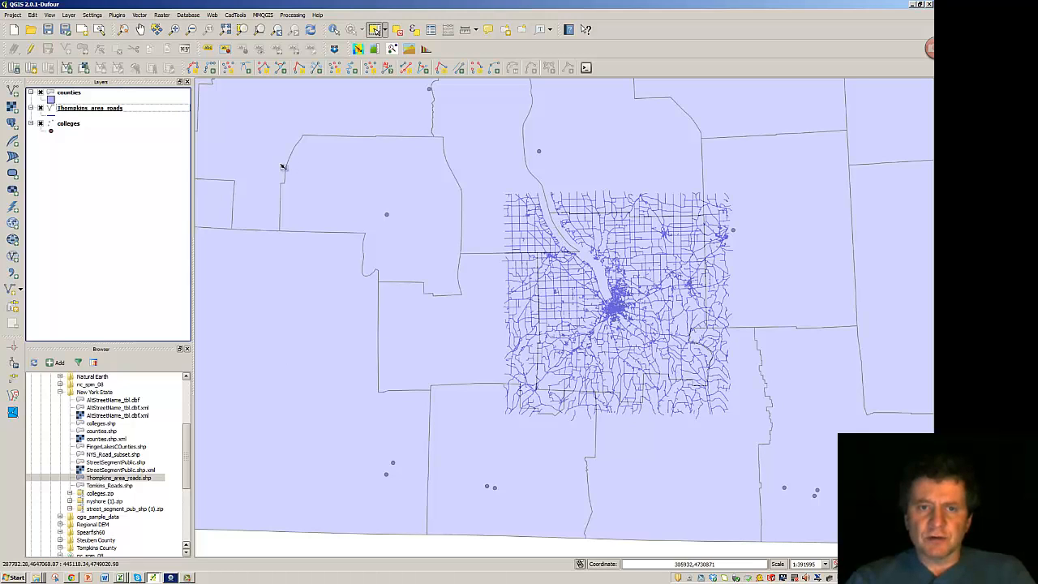
mouse_move(149, 56)
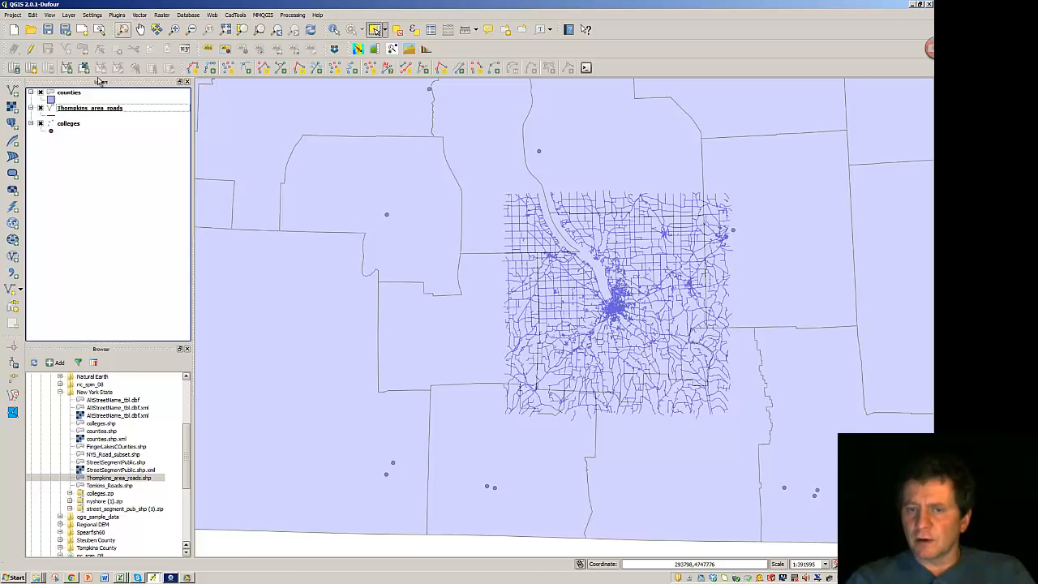
Select the single central Tompkins County beneath the clipped roads network.
left_click(68, 93)
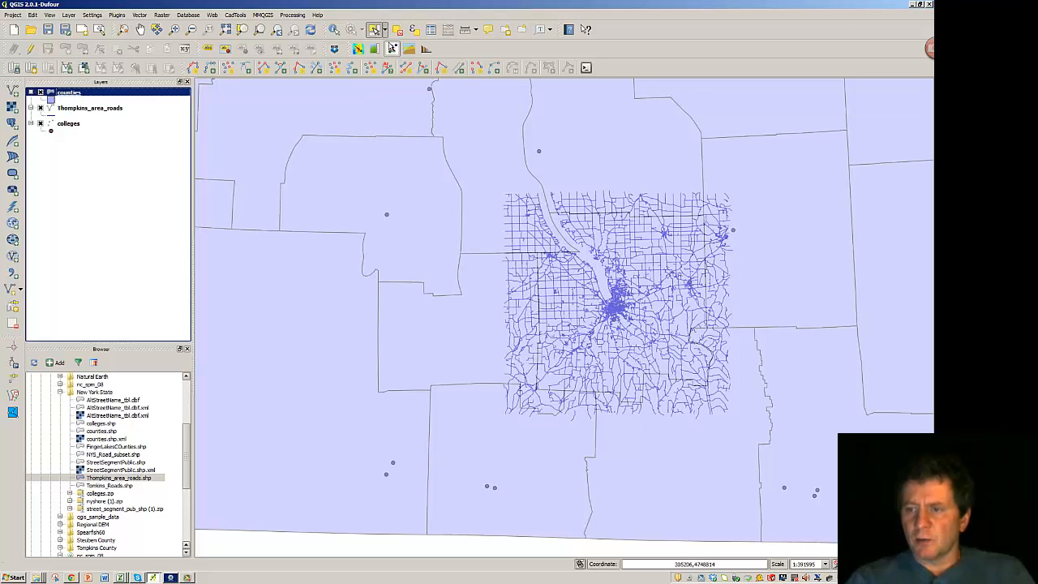
left_click(568, 315)
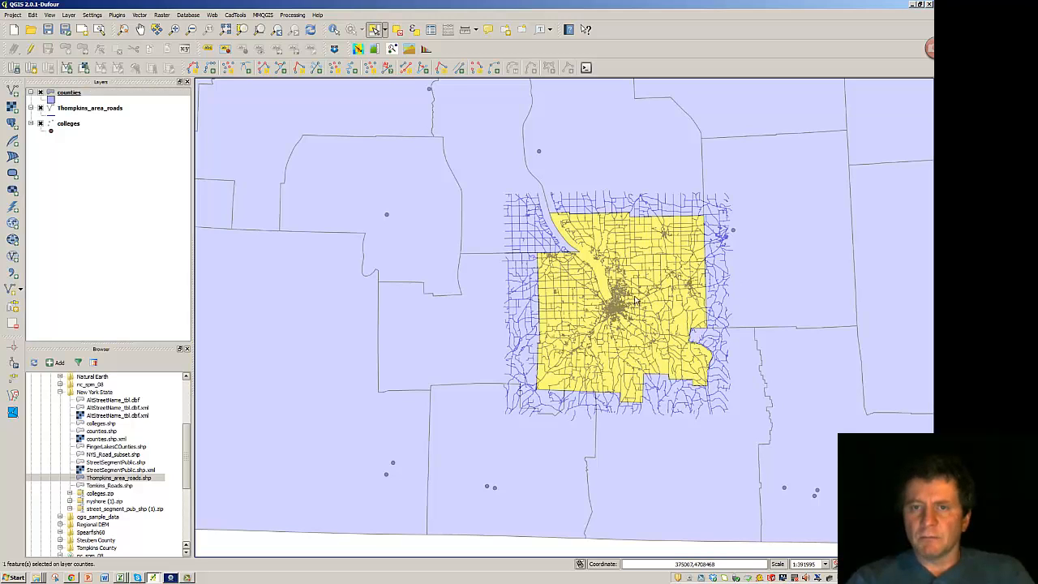
mouse_move(561, 220)
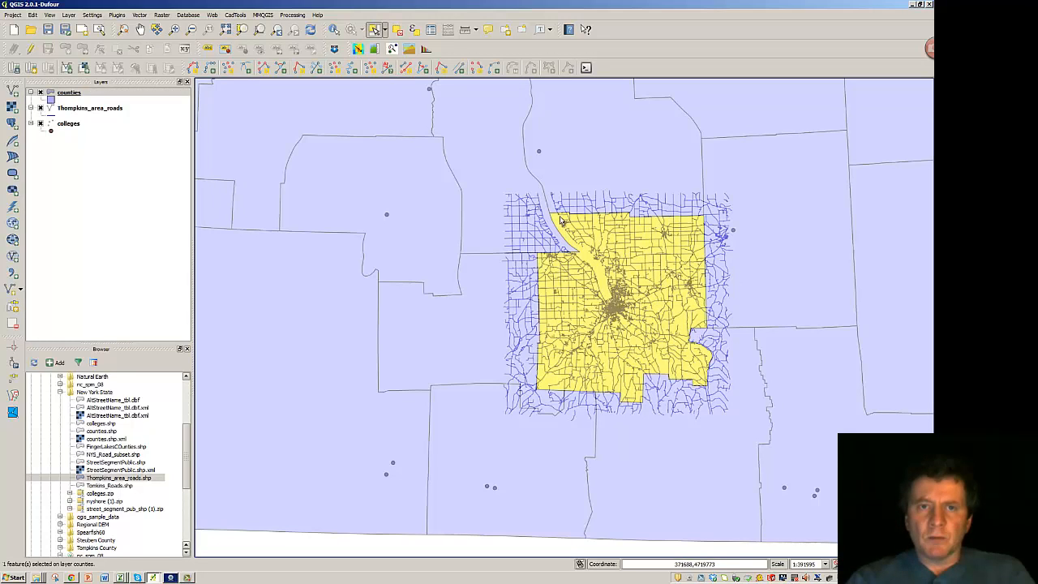
Configure a spatial query with counties as reference layer and the Within relation for the roads.
left_click(140, 15)
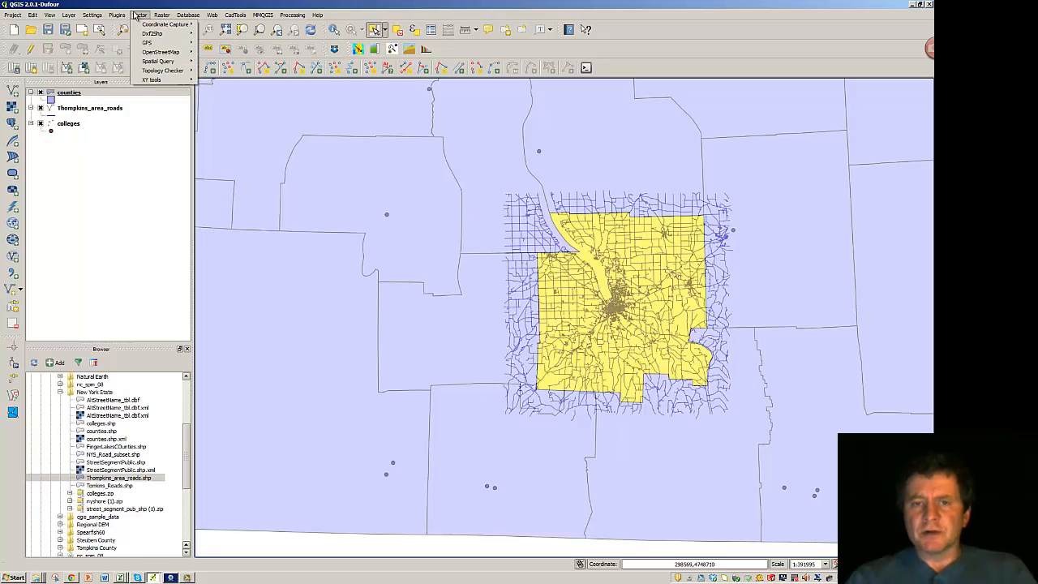
mouse_move(165, 25)
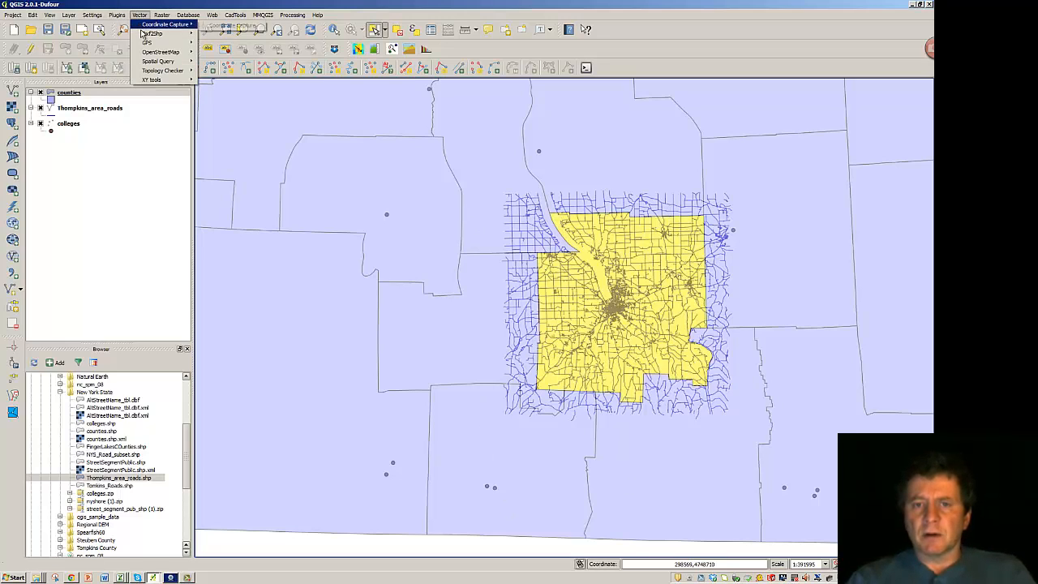
mouse_move(158, 62)
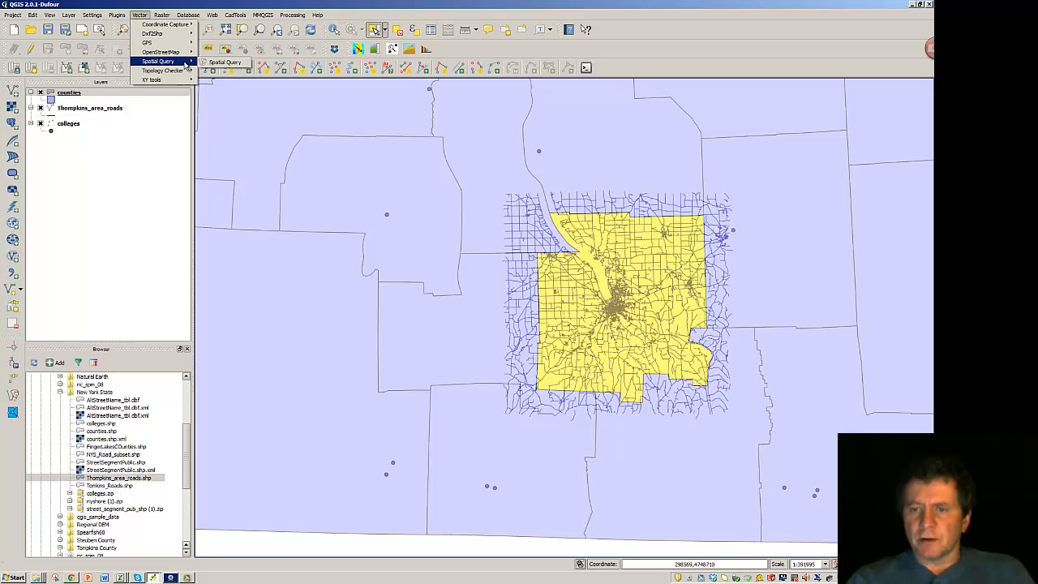
left_click(223, 61)
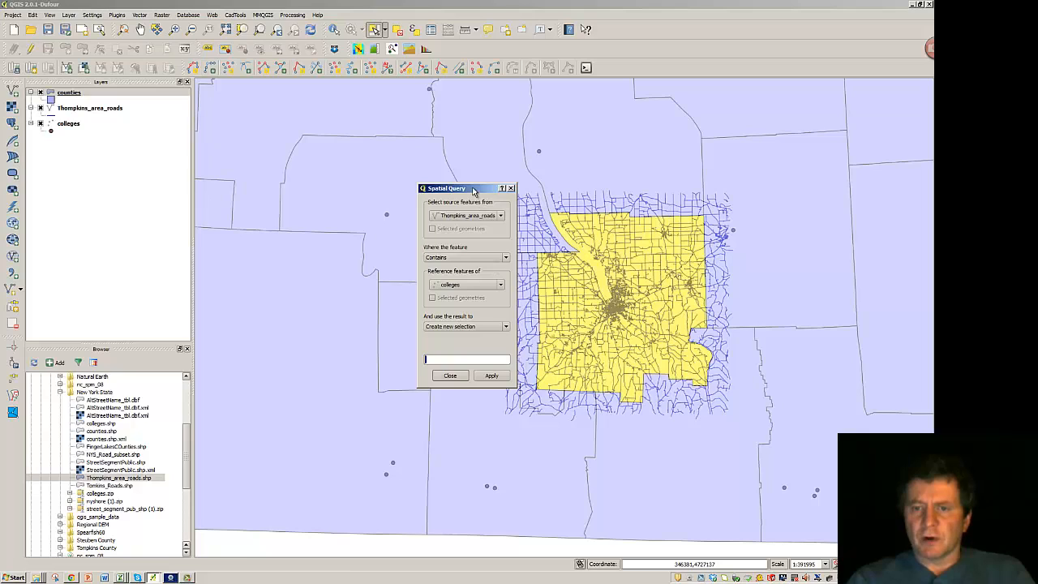
left_click_drag(464, 188, 289, 159)
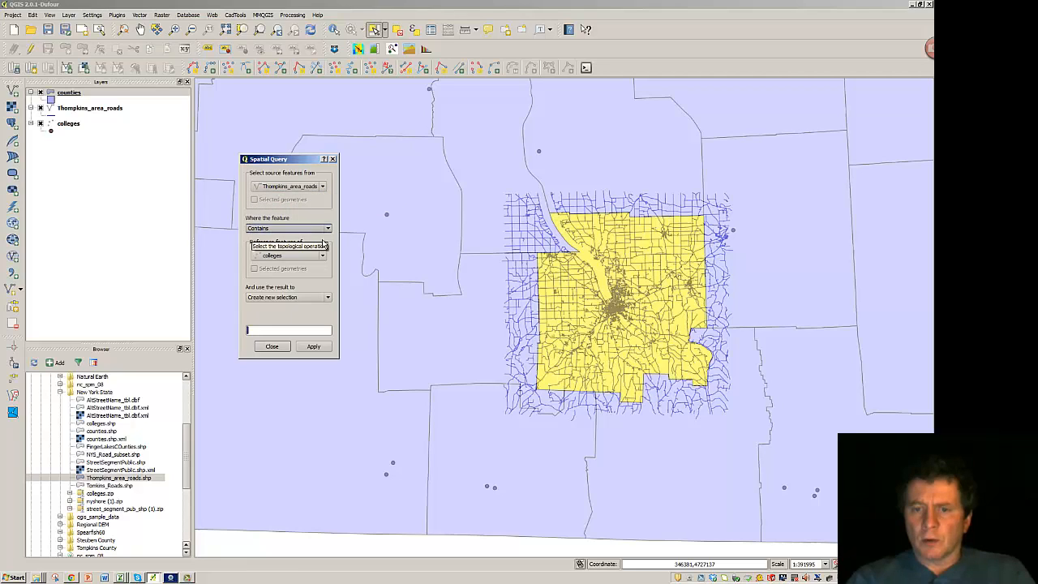
mouse_move(324, 186)
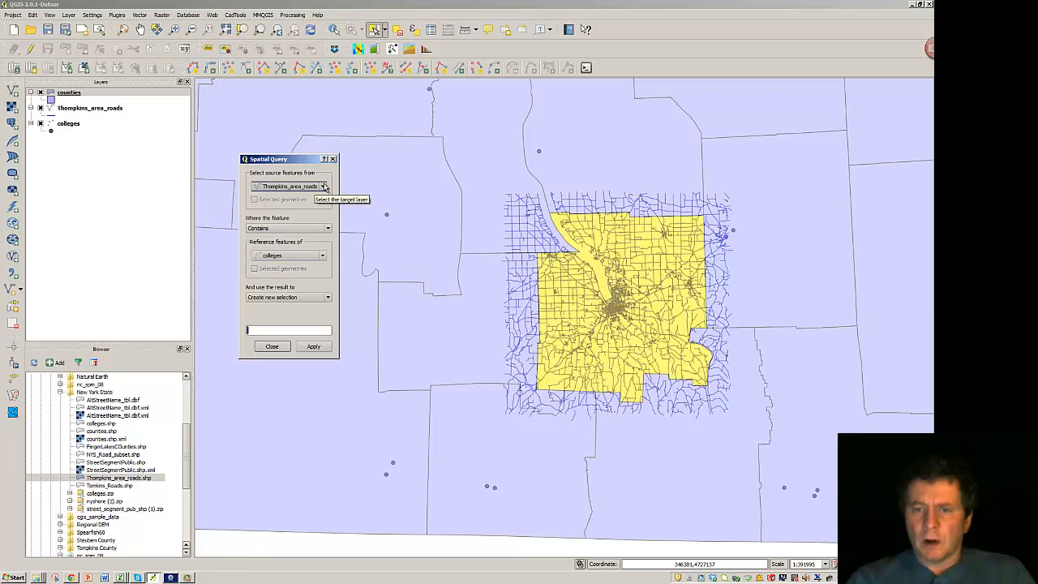
left_click(322, 256)
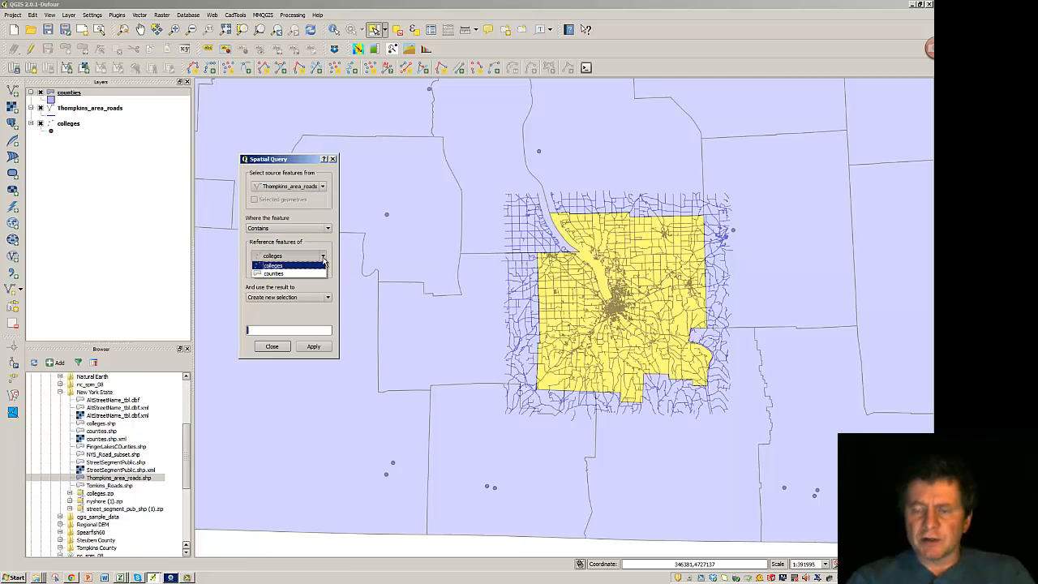
left_click(273, 272)
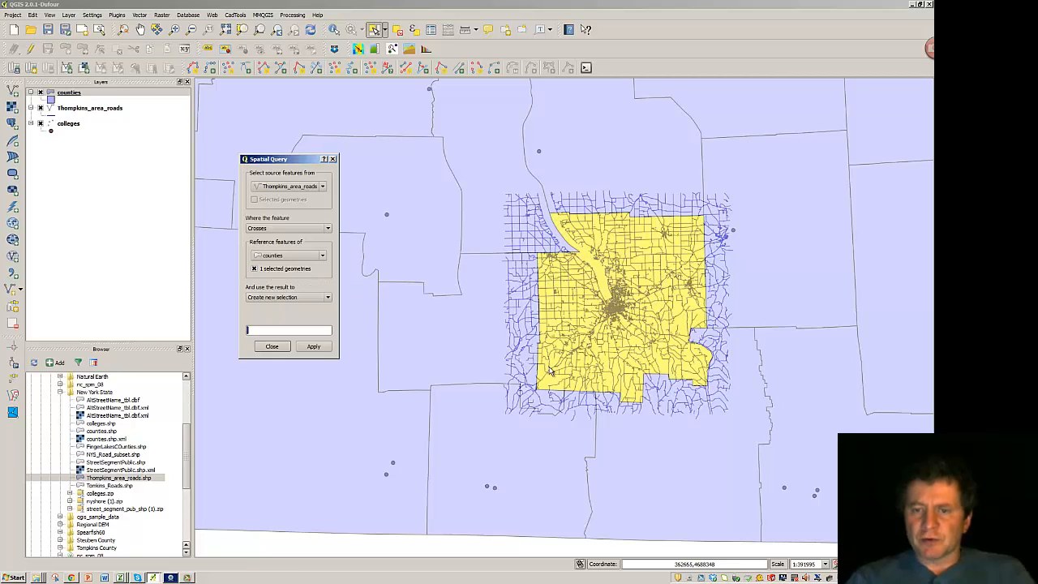
mouse_move(453, 316)
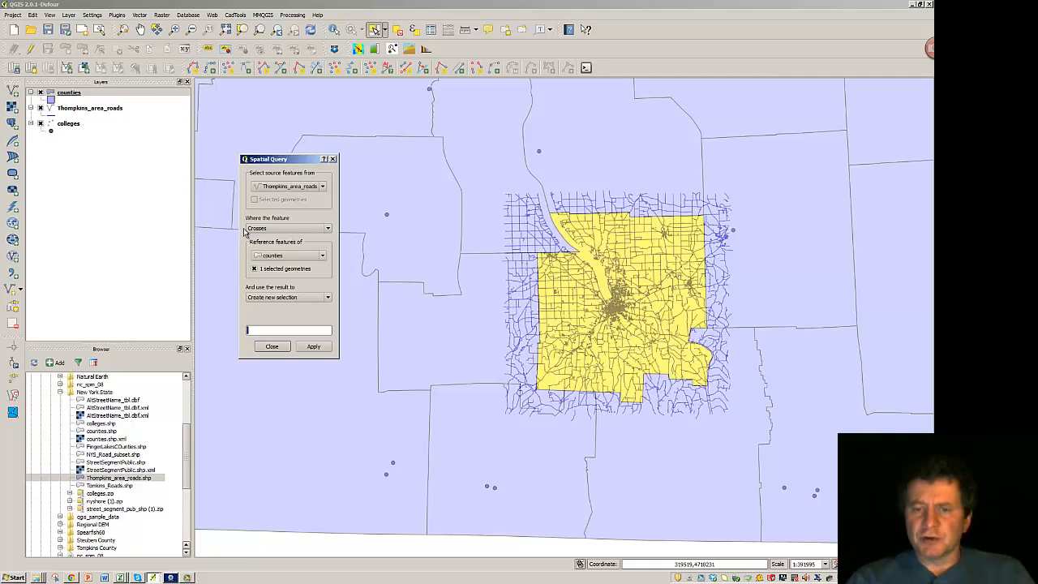
left_click(328, 227)
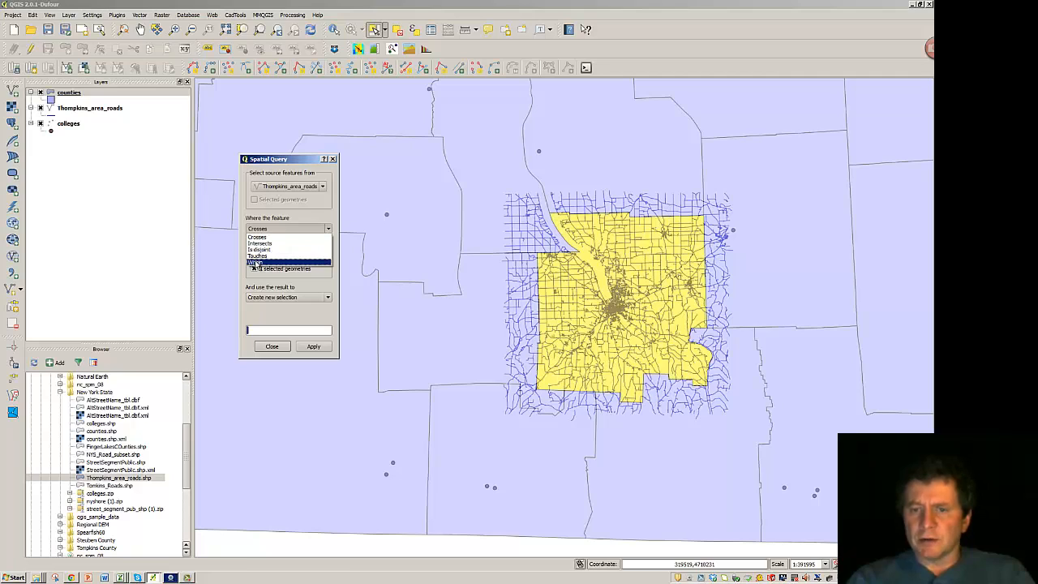
left_click(289, 261)
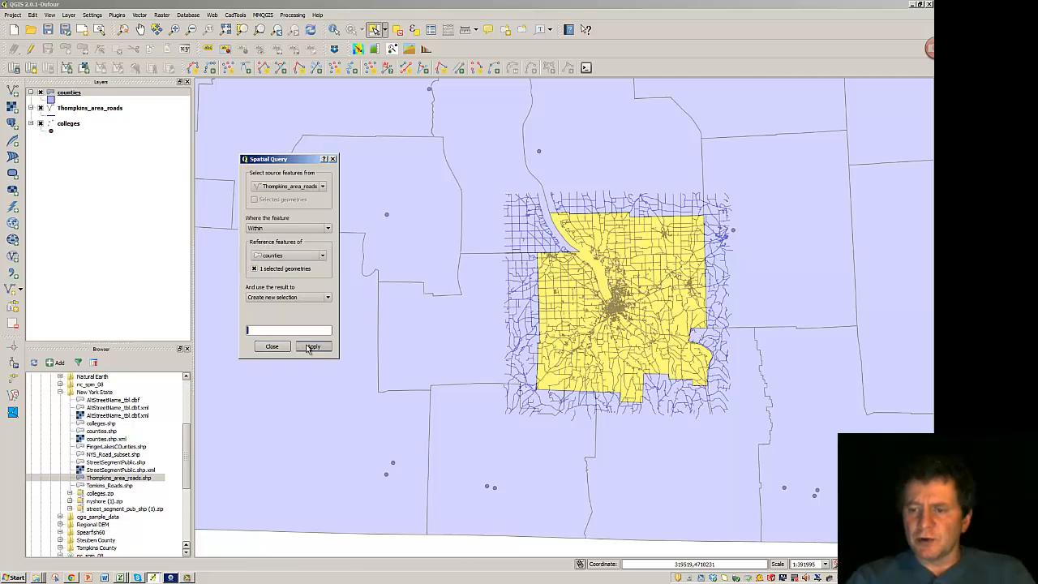
Apply the spatial query to select Tompkins_area_roads features within the county.
left_click(313, 347)
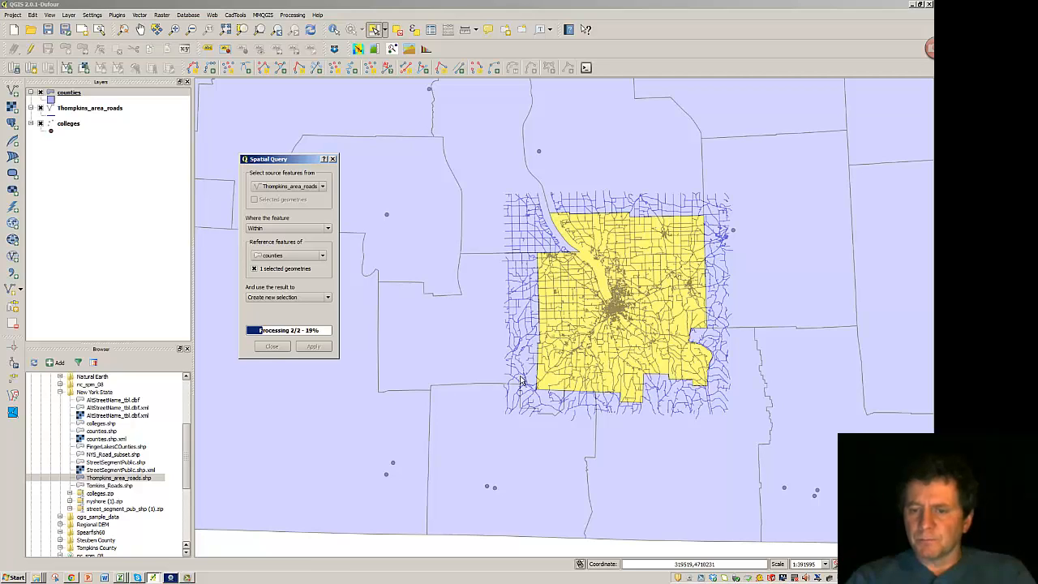
mouse_move(282, 399)
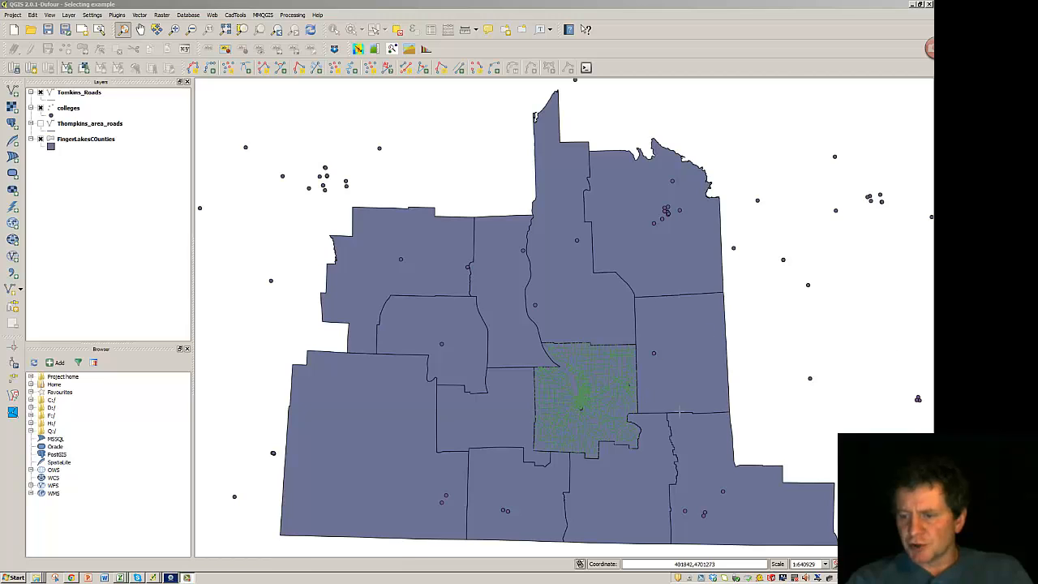
mouse_move(506, 331)
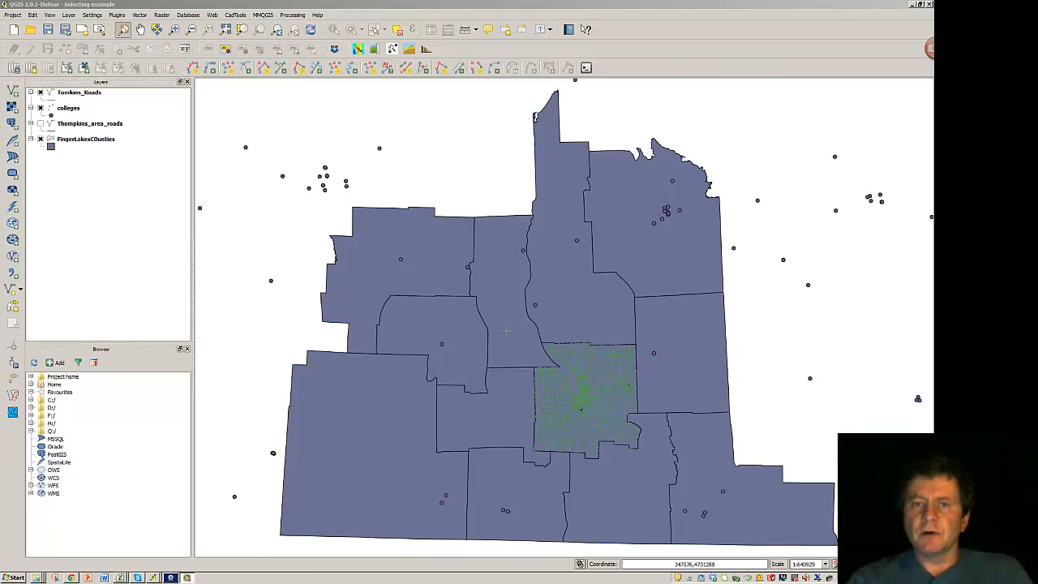
mouse_move(603, 419)
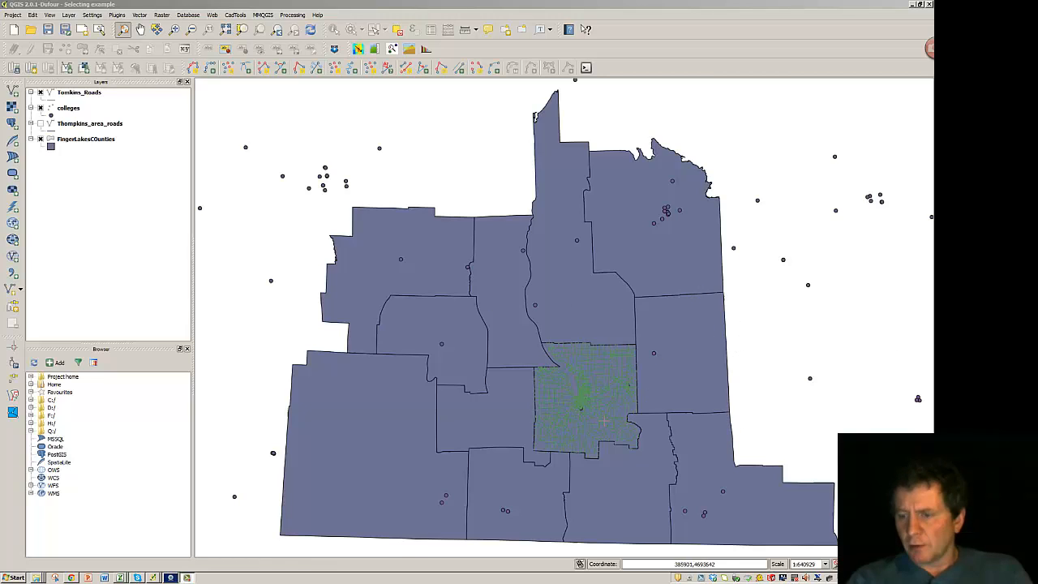
mouse_move(584, 418)
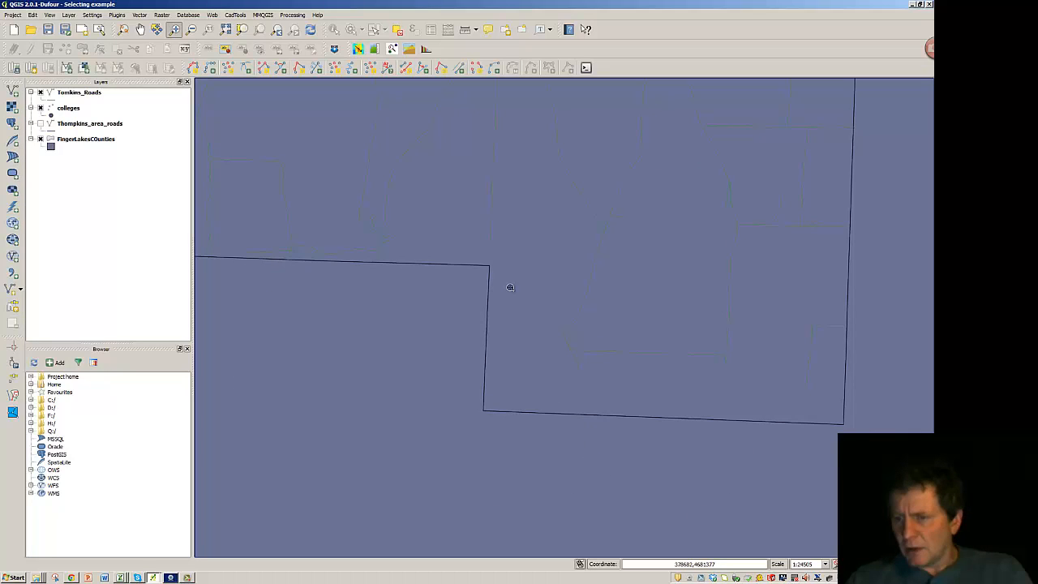
mouse_move(31, 188)
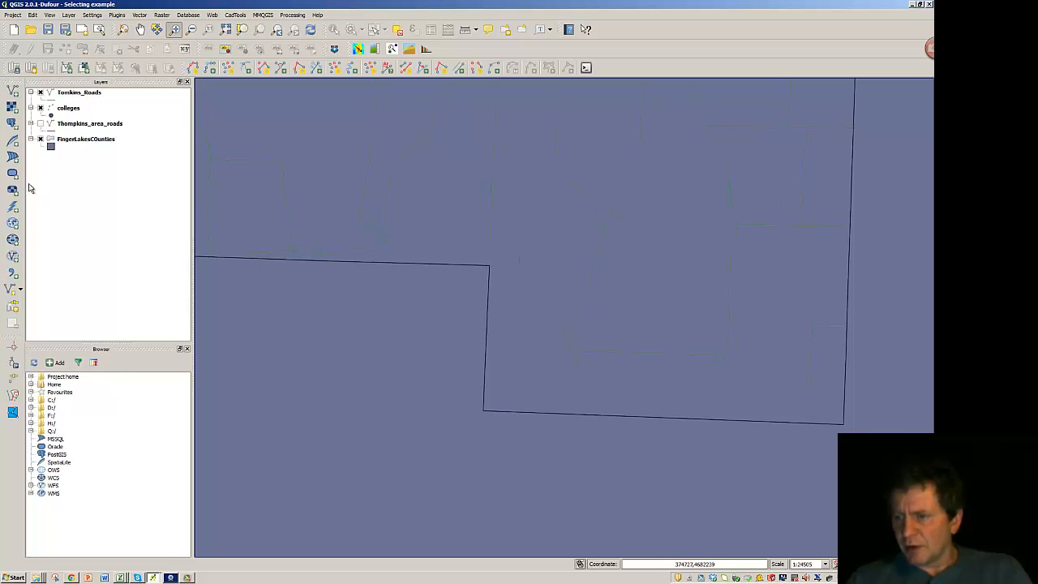
mouse_move(568, 394)
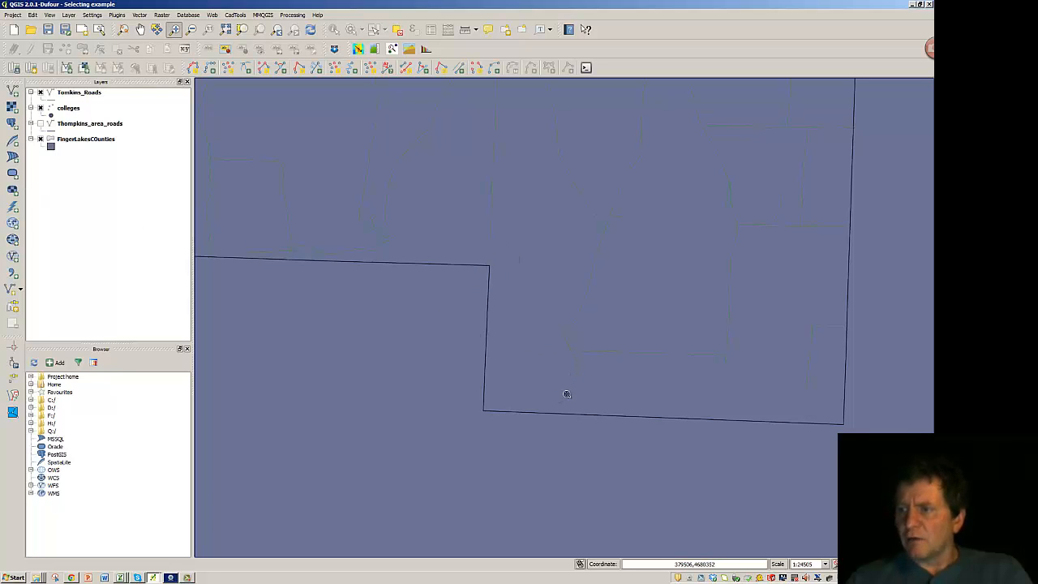
mouse_move(551, 441)
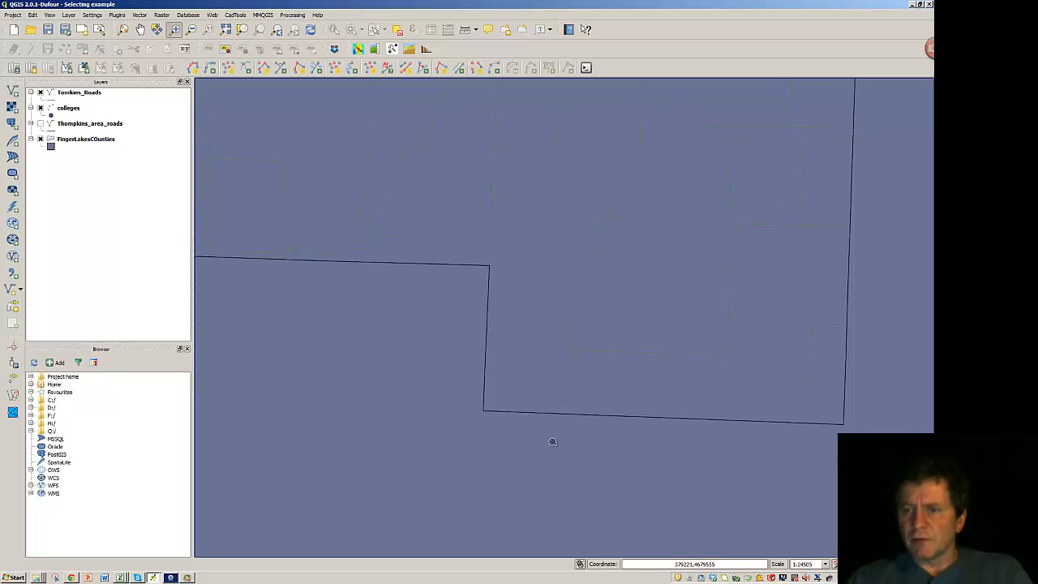
mouse_move(801, 408)
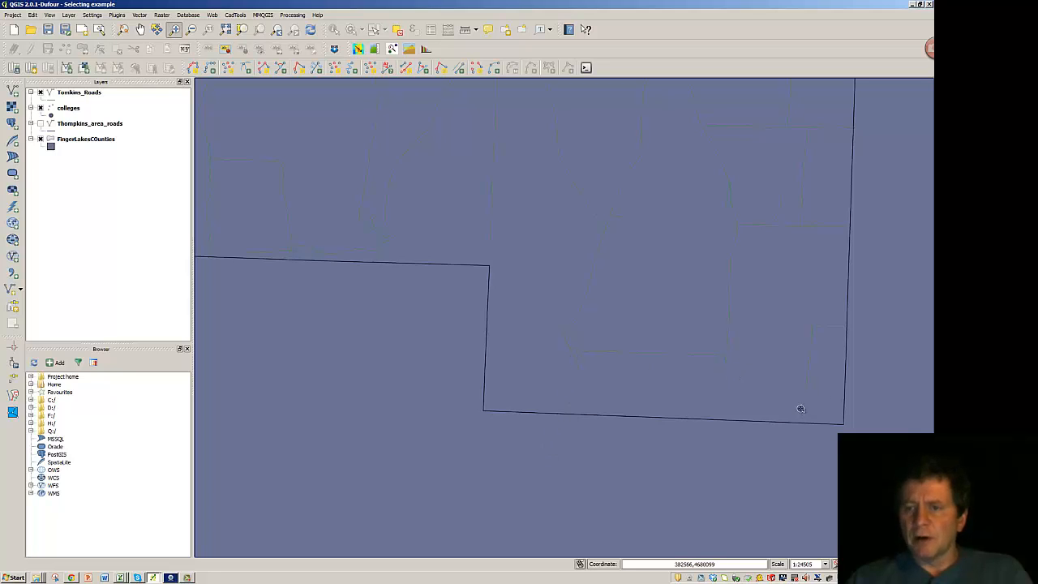
mouse_move(442, 328)
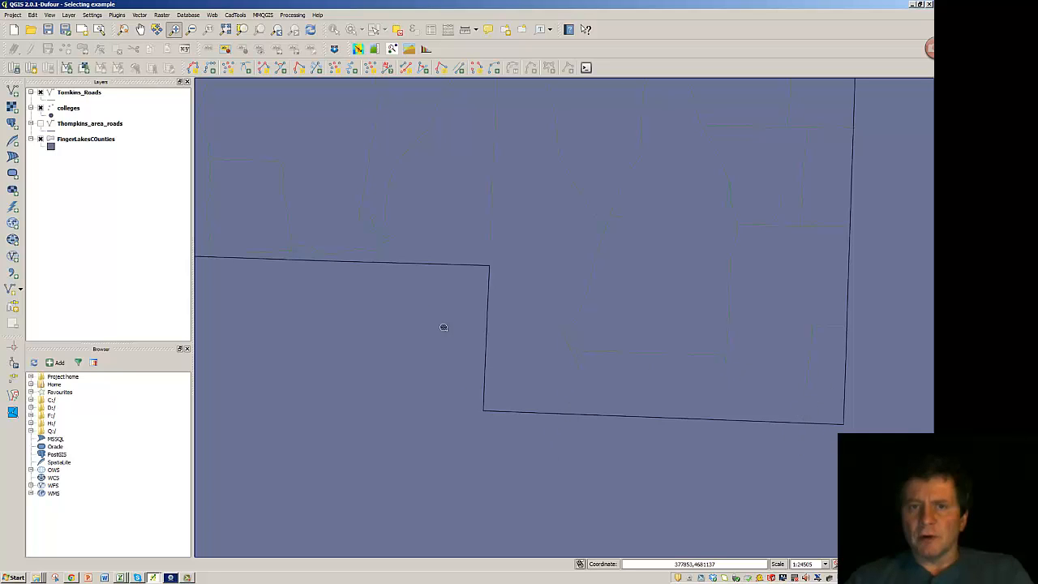
mouse_move(403, 276)
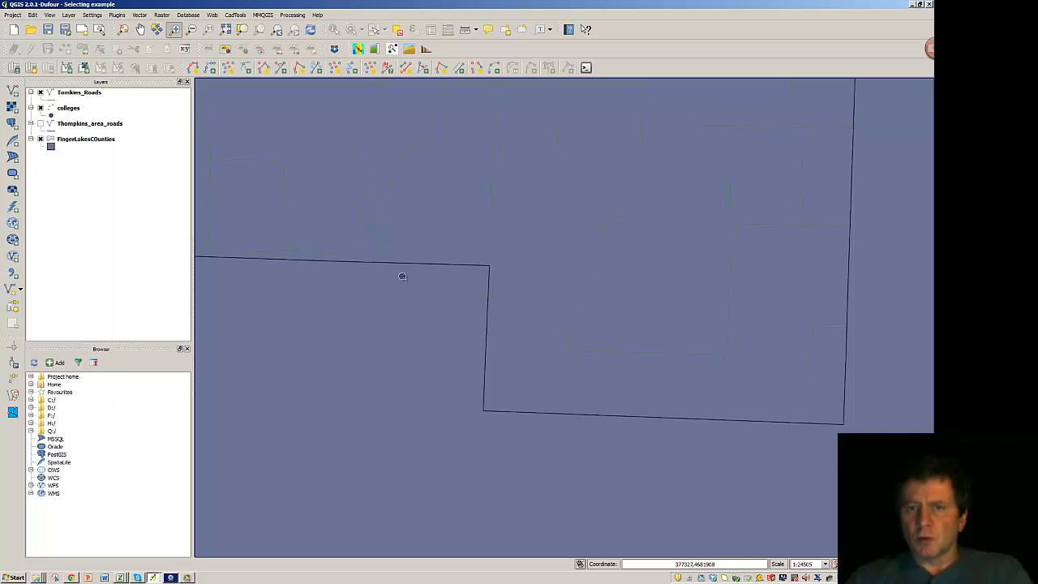
mouse_move(386, 266)
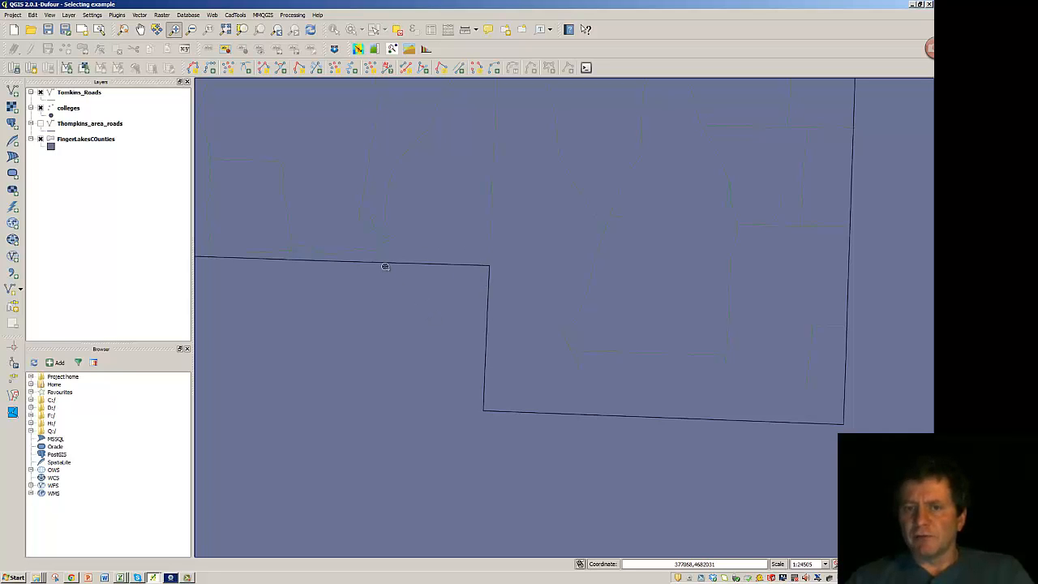
Bring up the Spatial Query tool from the Vector menu.
left_click(139, 14)
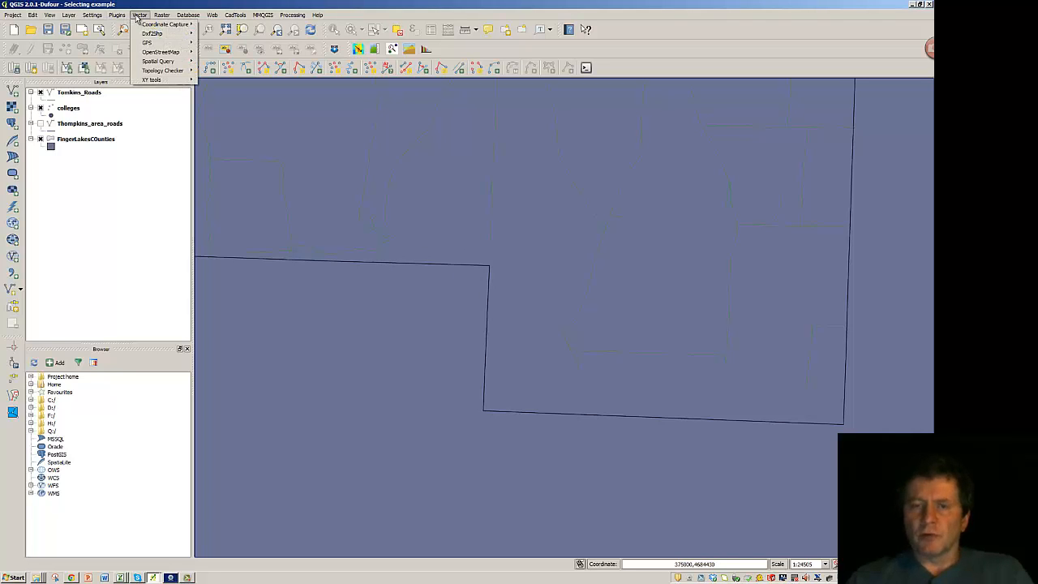
mouse_move(158, 62)
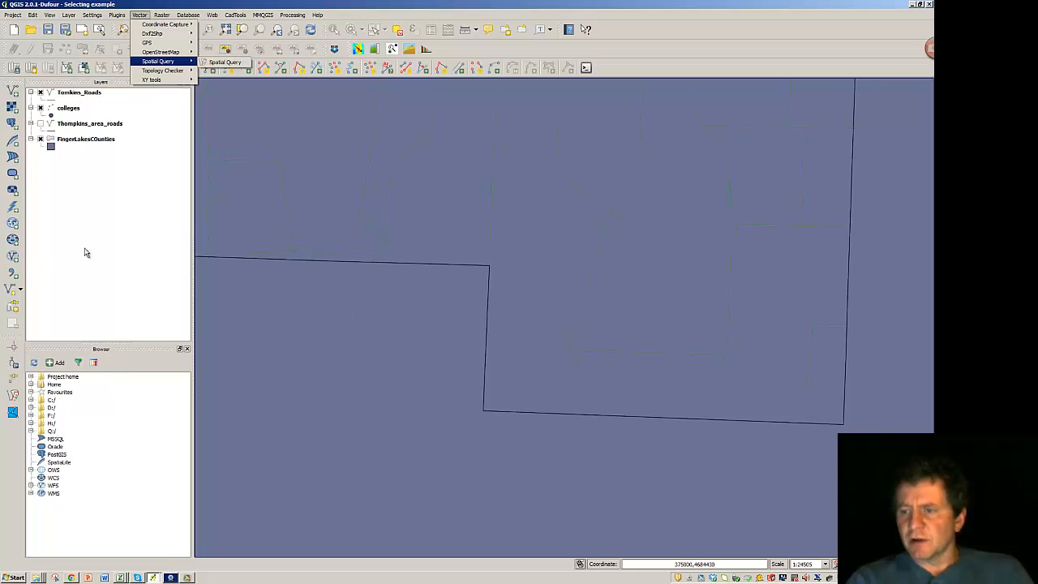
left_click(257, 51)
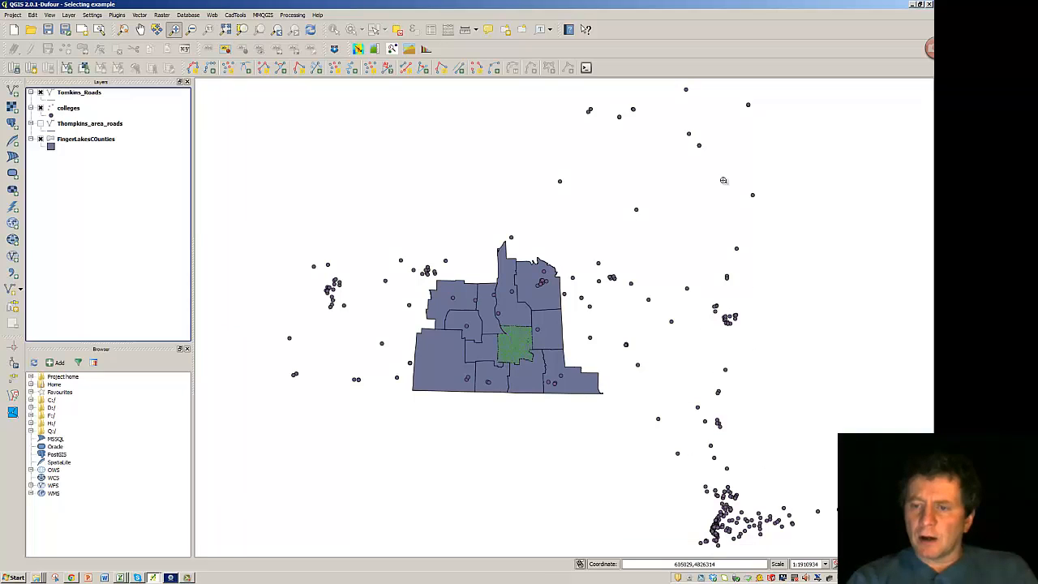
mouse_move(350, 328)
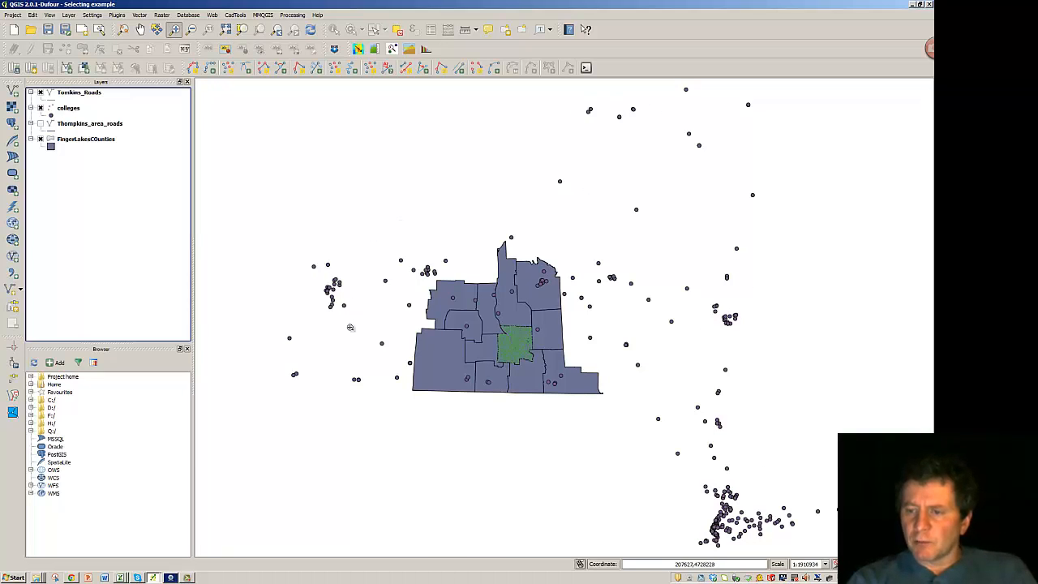
mouse_move(351, 303)
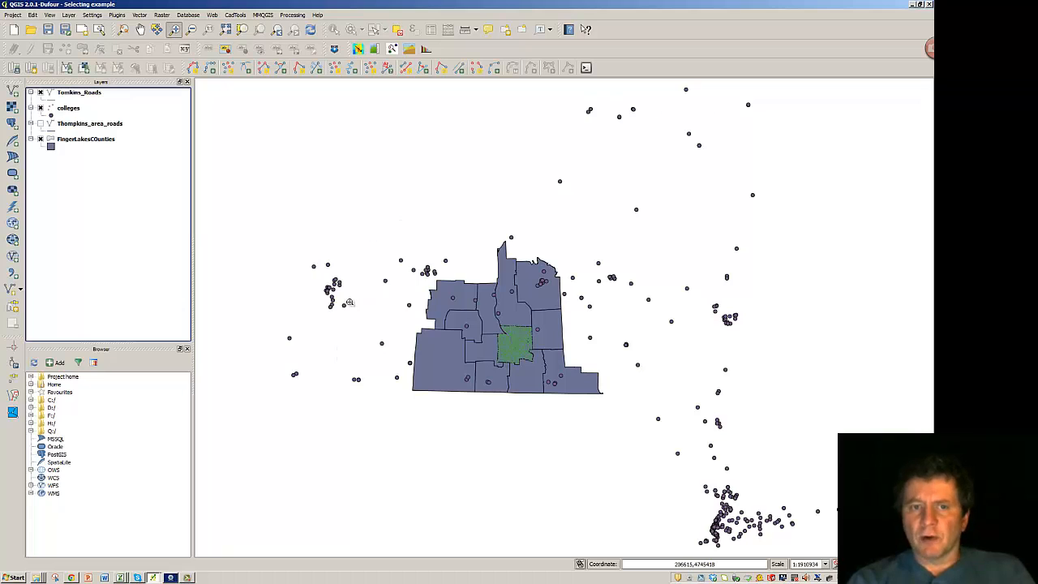
mouse_move(469, 375)
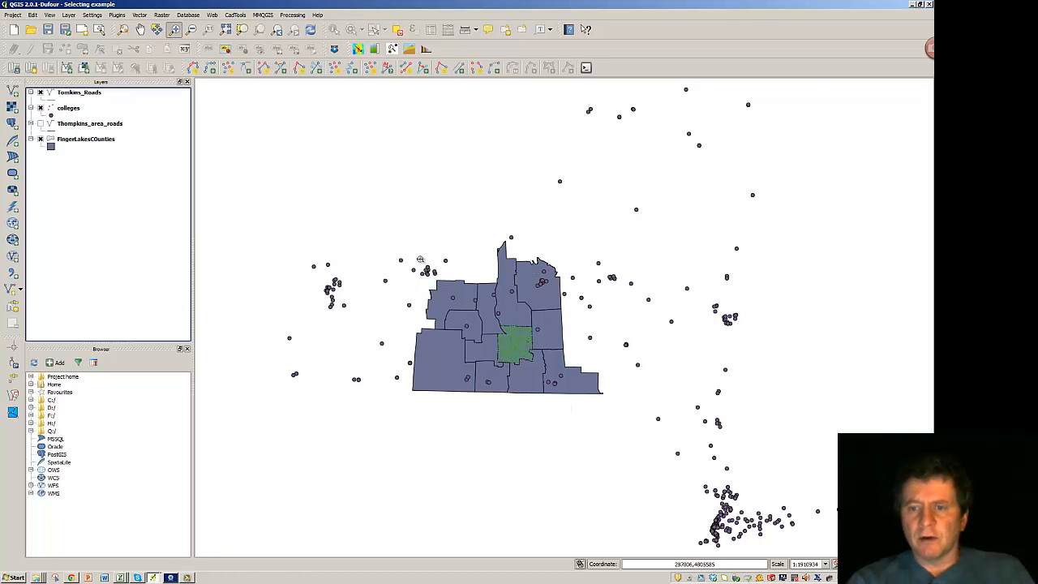
mouse_move(575, 260)
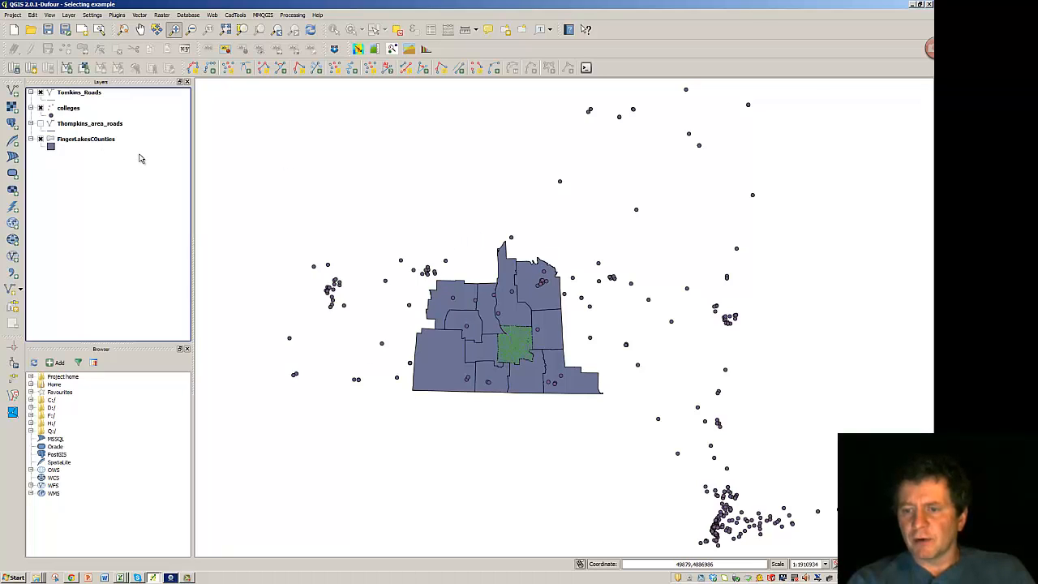
mouse_move(288, 308)
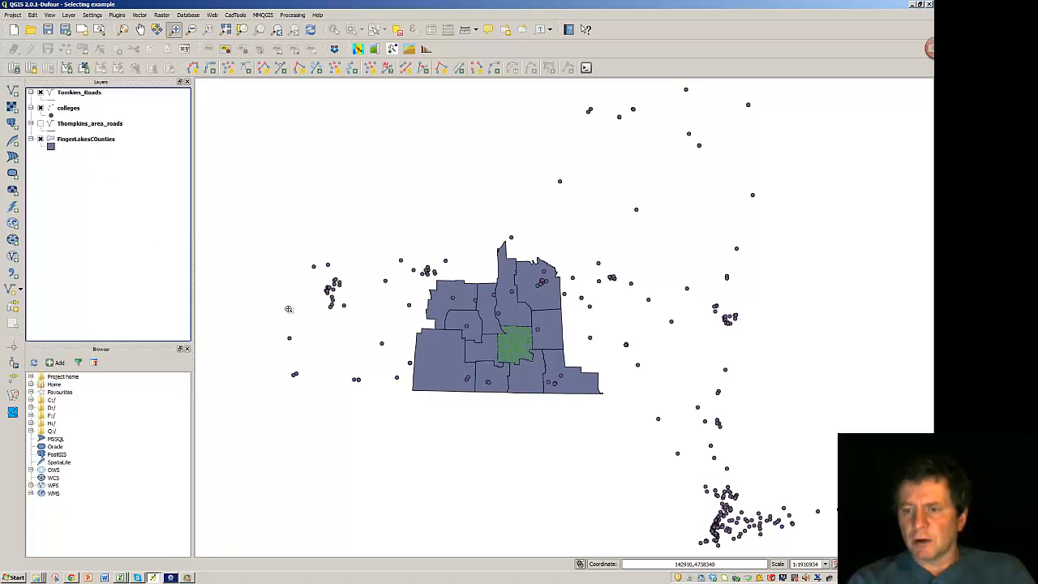
mouse_move(616, 204)
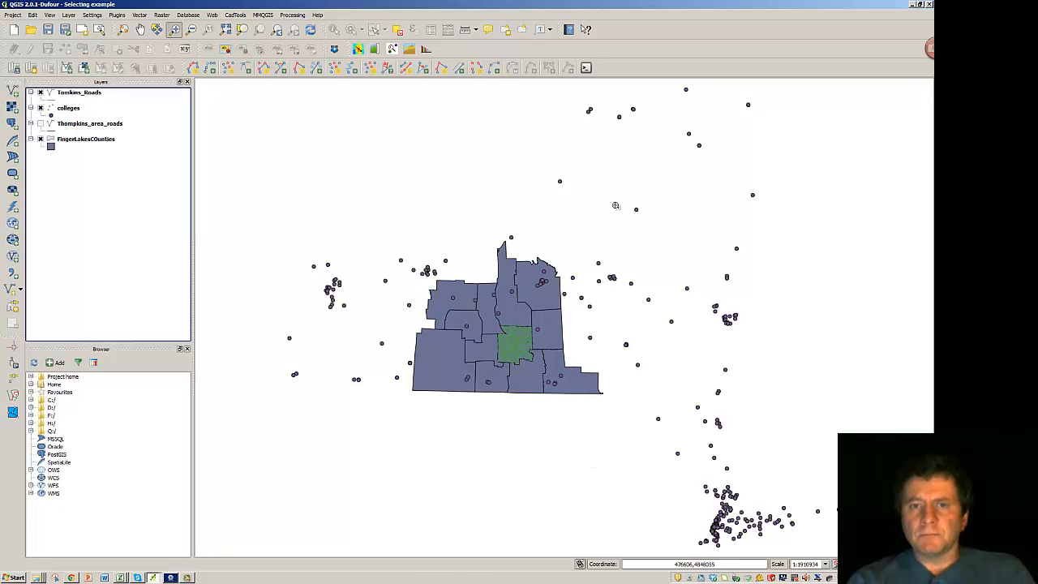
mouse_move(500, 300)
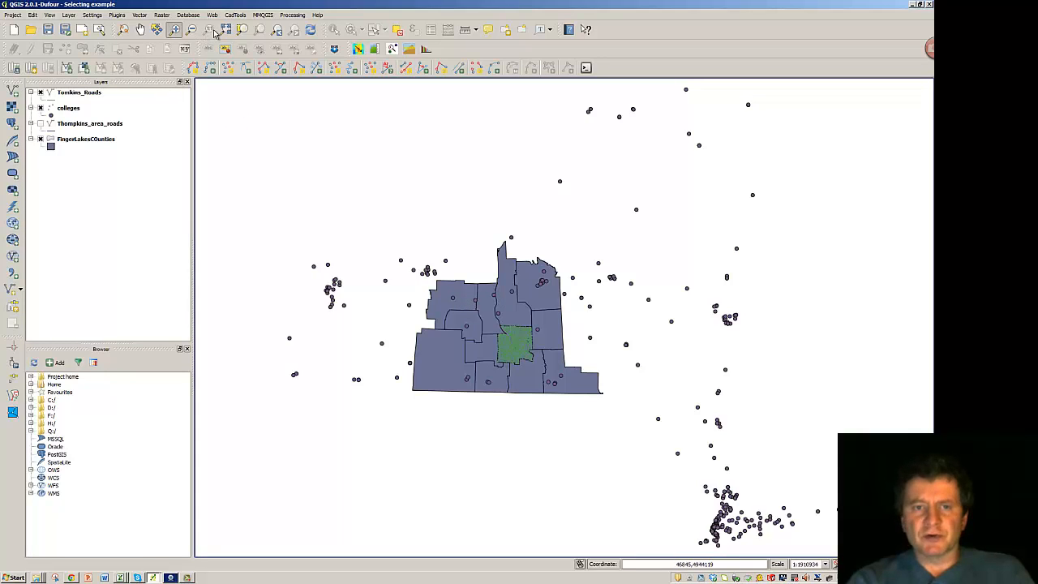
mouse_move(122, 214)
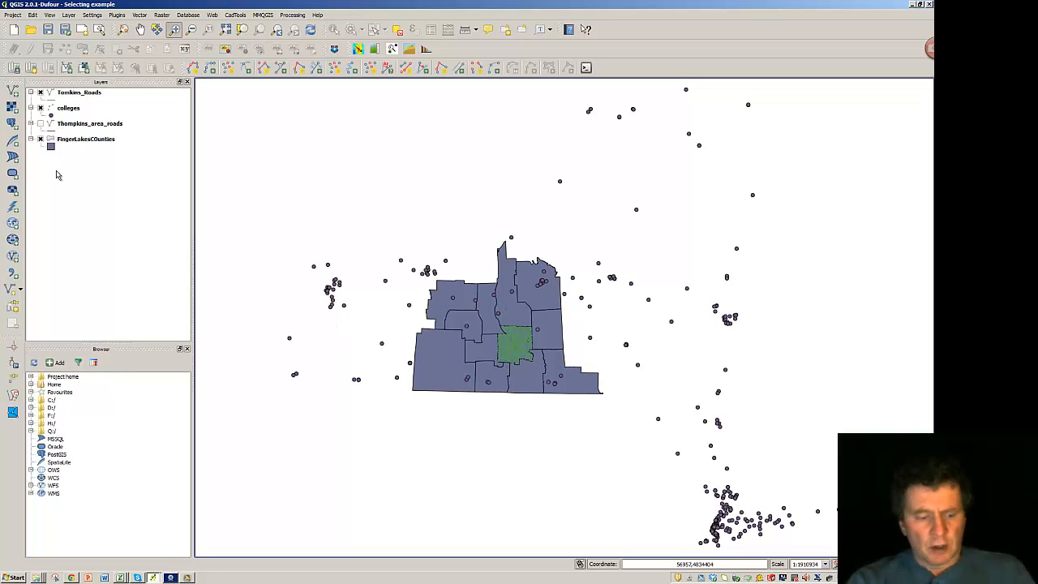
Make FingerLakesCounties the active layer in the Layers panel.
left_click(86, 140)
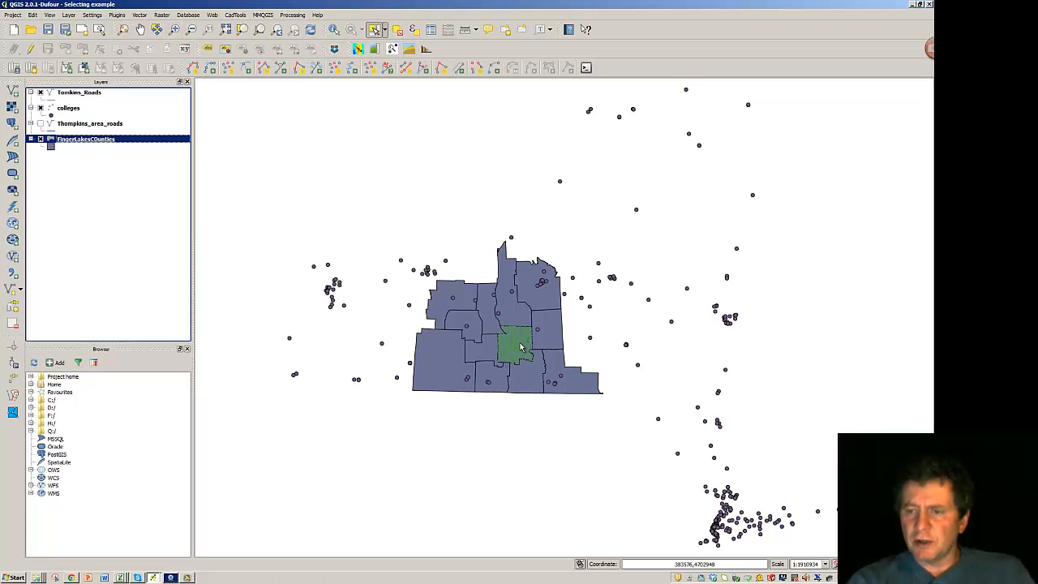
Select by radius the counties just north of the green county, then reach the Vector tools.
left_click(516, 340)
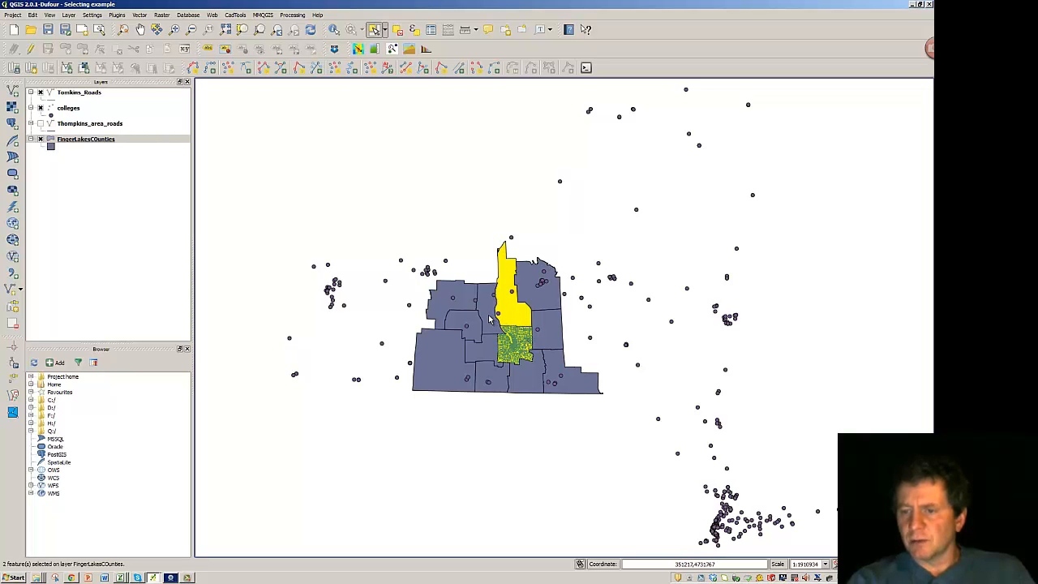
left_click(486, 308)
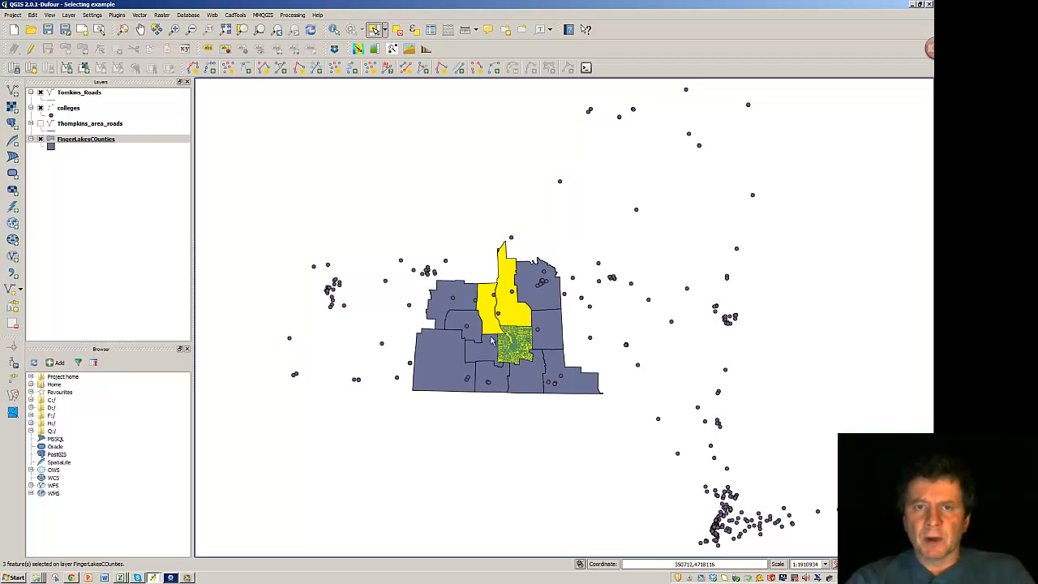
mouse_move(503, 317)
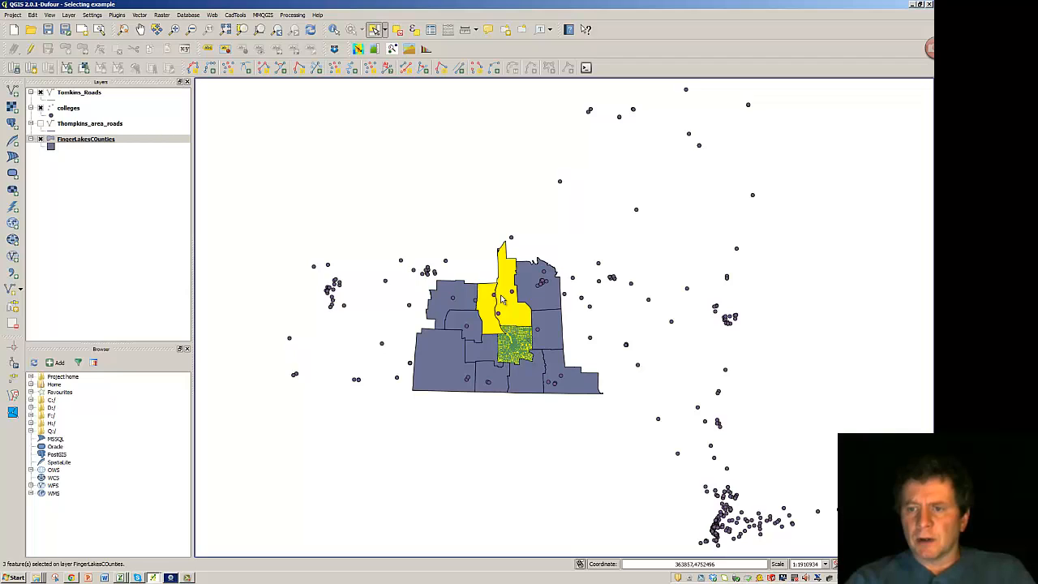
left_click(139, 15)
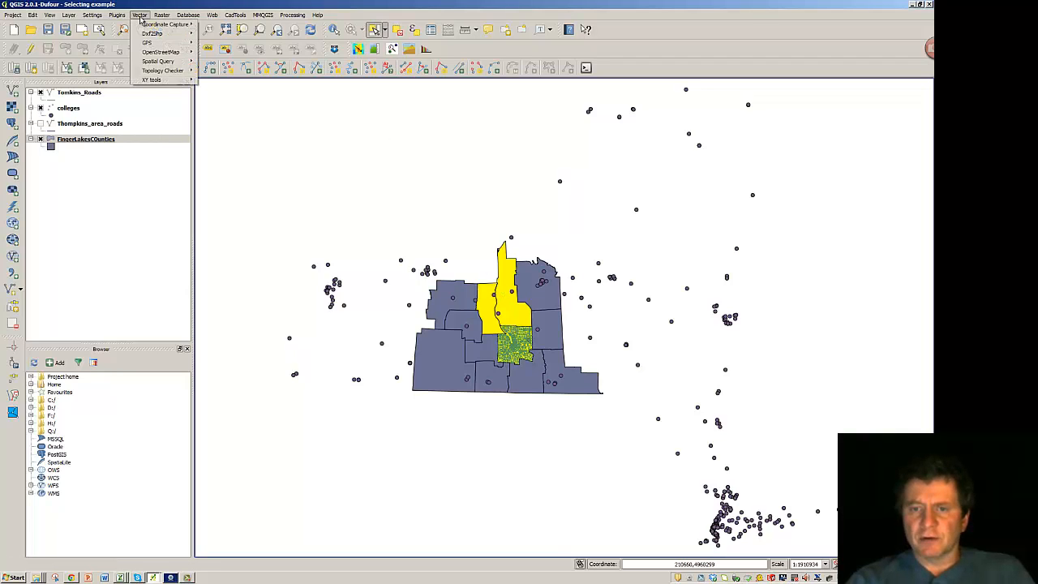
mouse_move(159, 62)
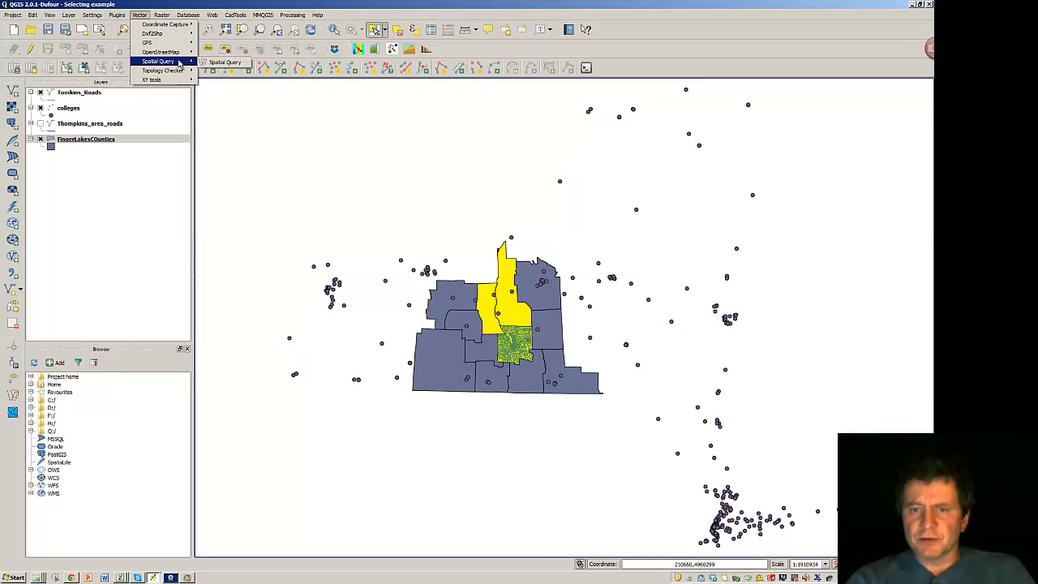
Configure a spatial query for colleges Within the selected FingerLakesCounties geometries.
left_click(223, 62)
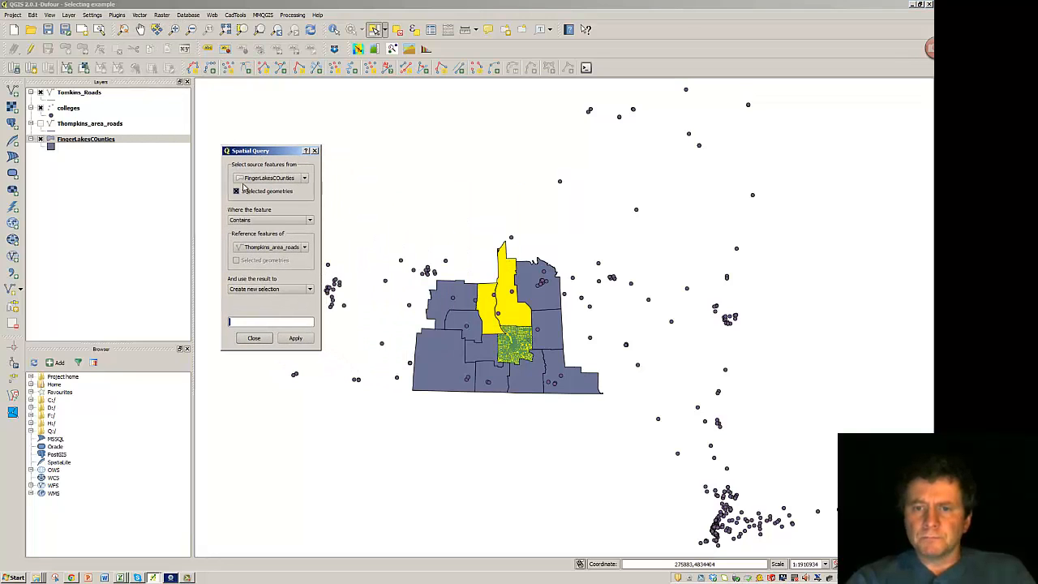
left_click(237, 192)
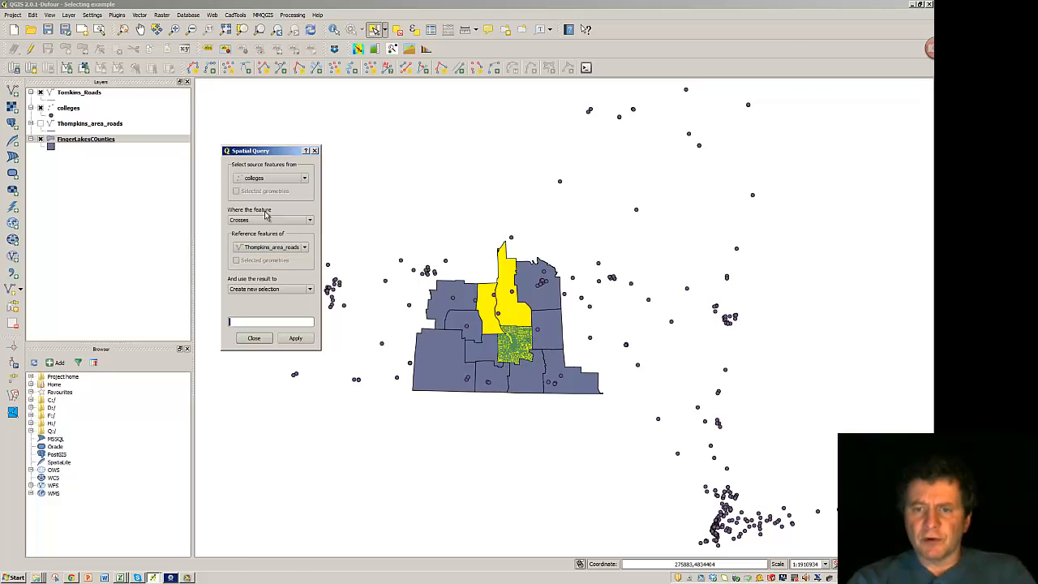
mouse_move(302, 263)
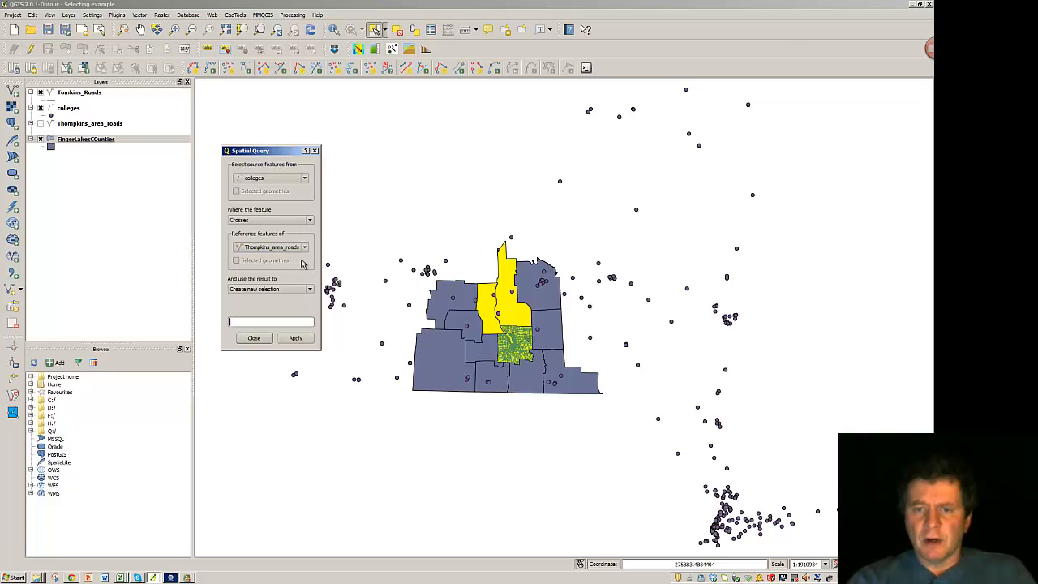
left_click(305, 247)
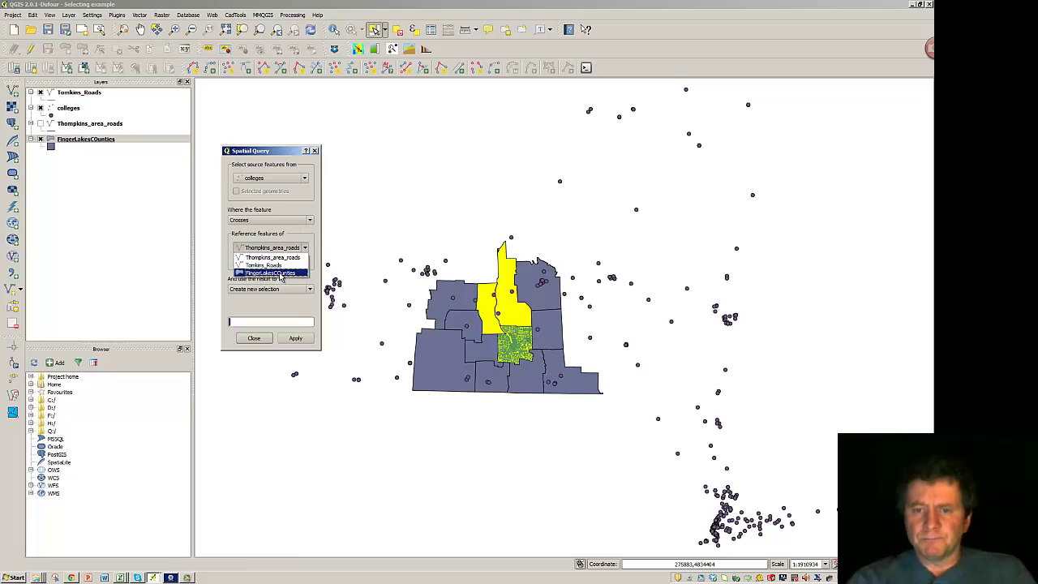
left_click(270, 272)
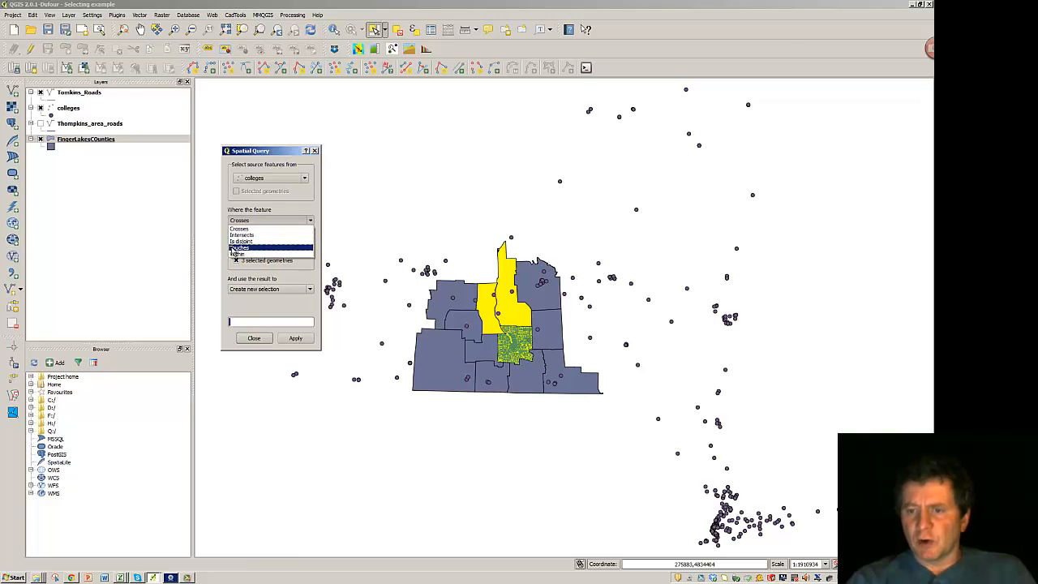
left_click(240, 247)
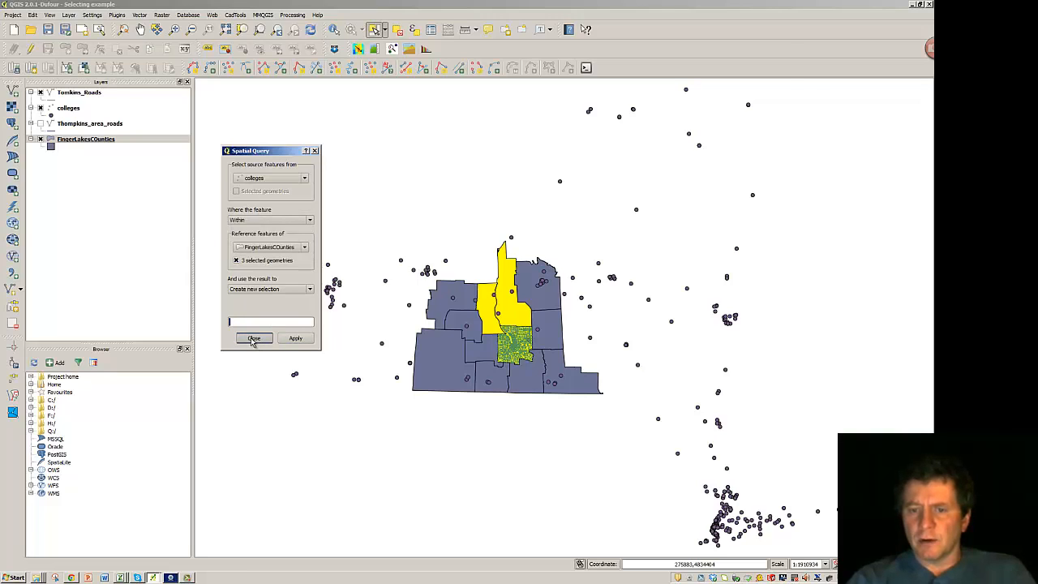
Run the query and save the 16 matching colleges as a new colleges_selected layer.
left_click(295, 339)
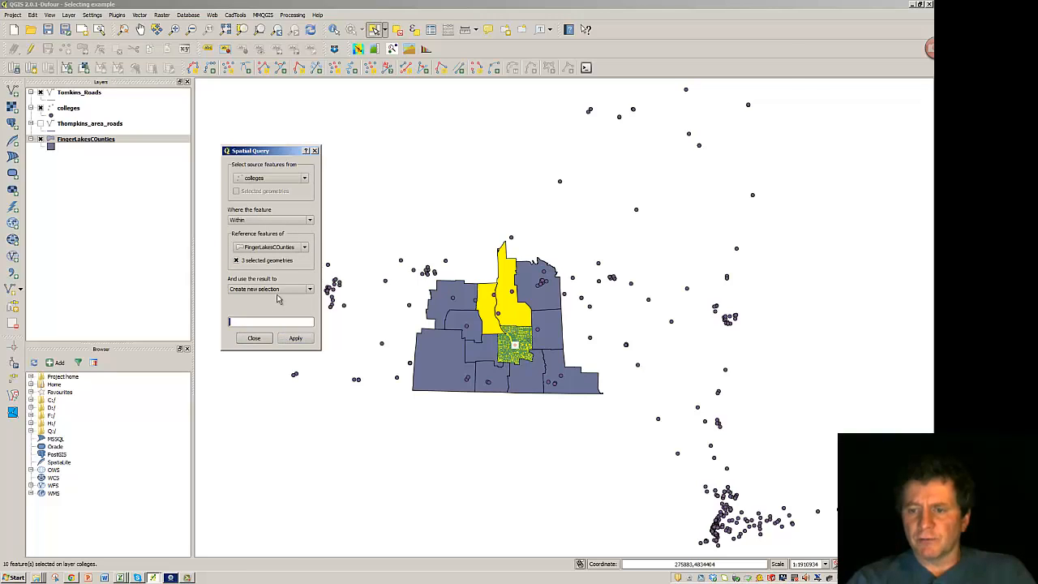
left_click(296, 339)
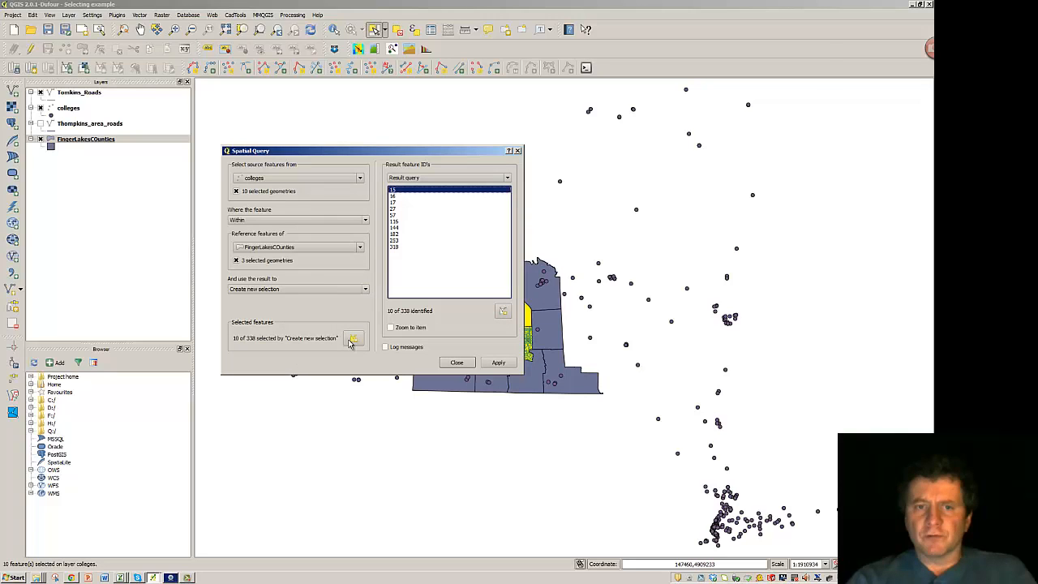
left_click(353, 339)
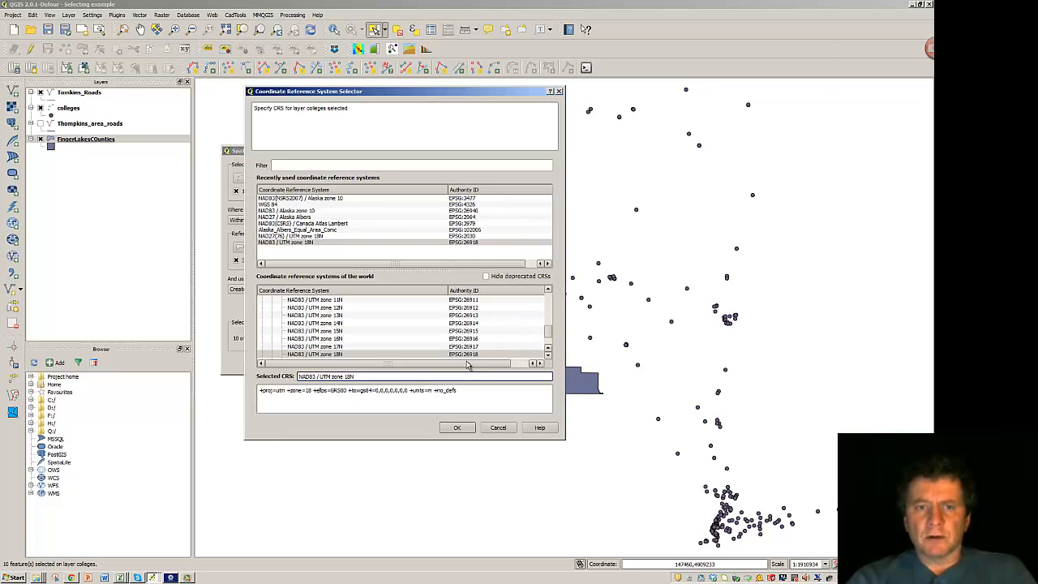
left_click(458, 428)
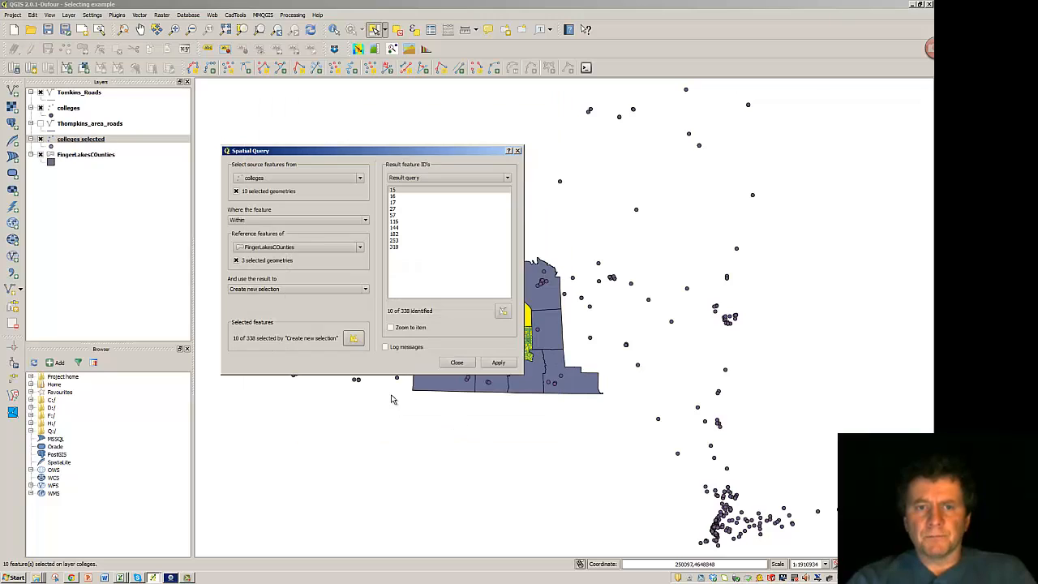
left_click(455, 362)
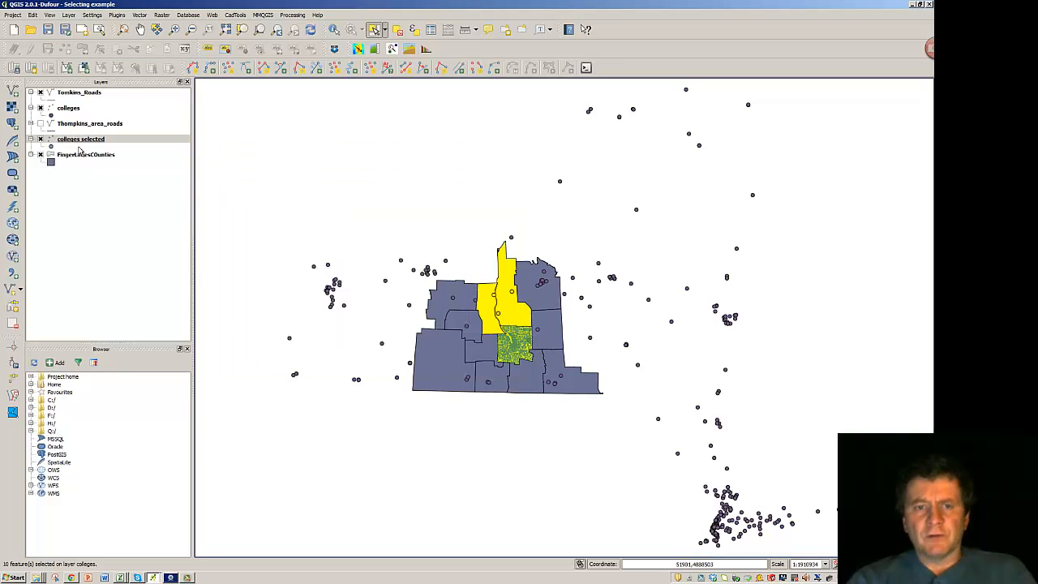
right_click(81, 139)
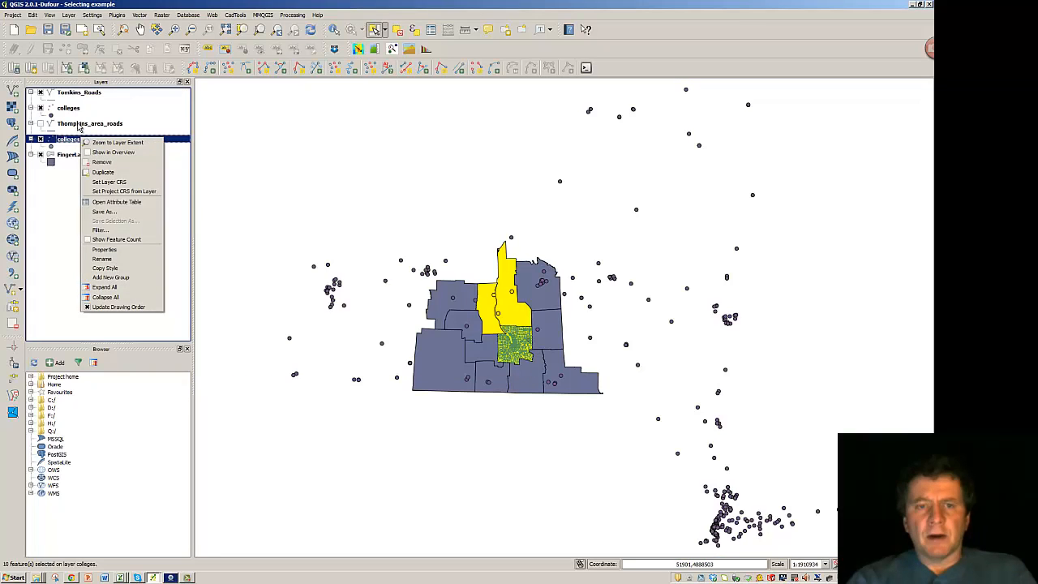
left_click(104, 211)
type(" selected")
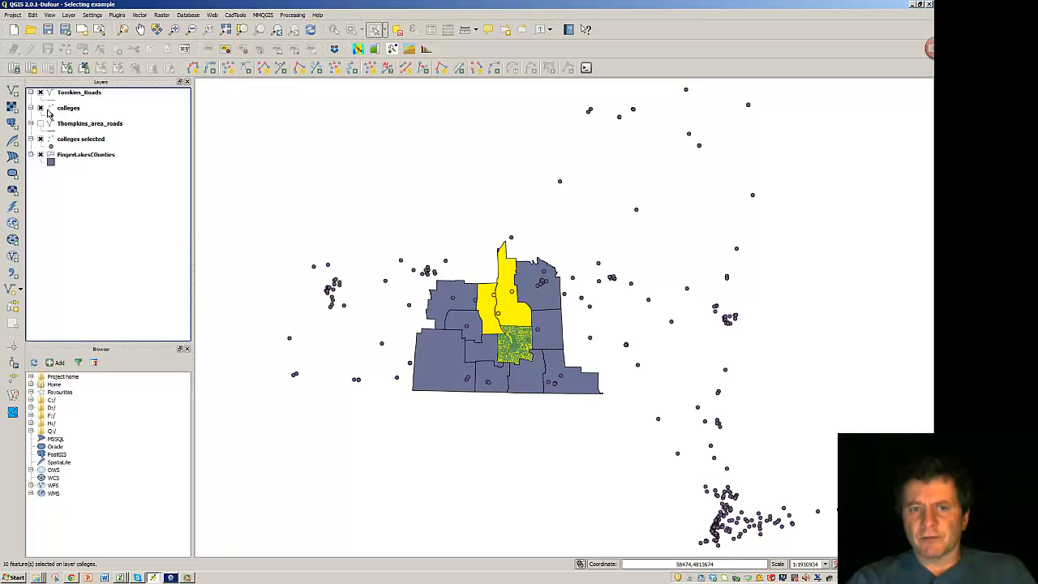
left_click(41, 107)
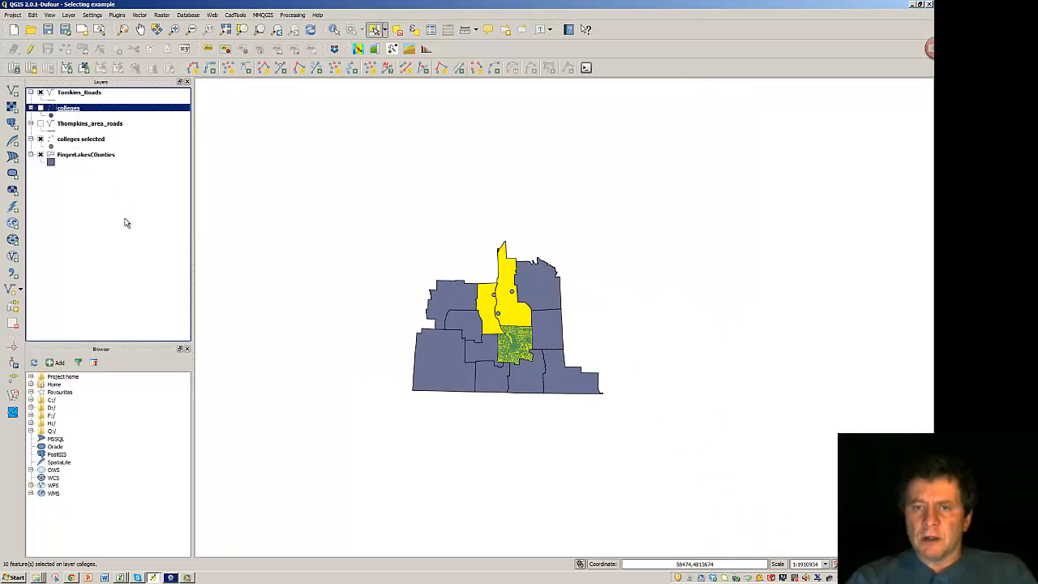
mouse_move(516, 366)
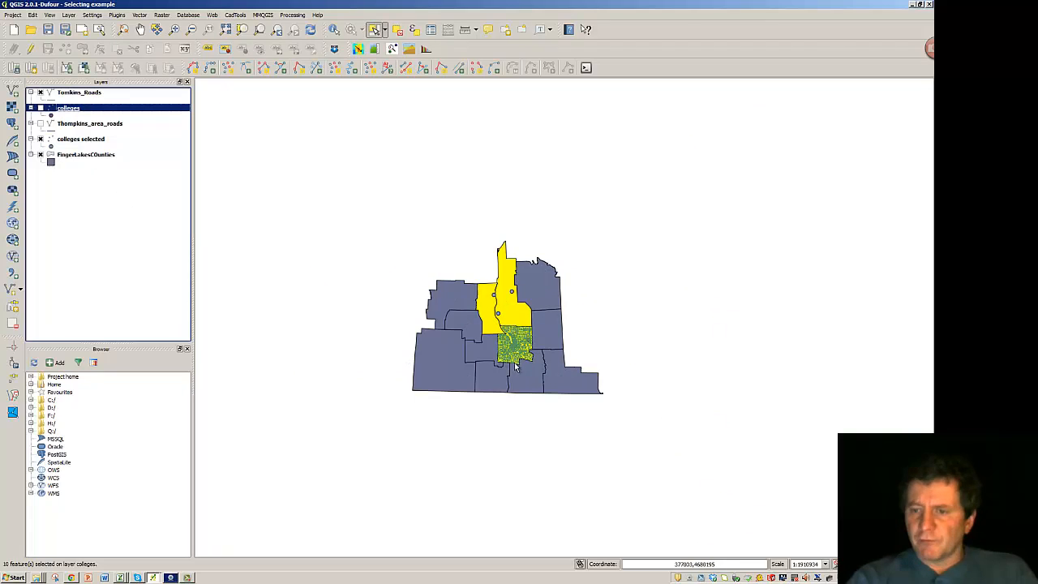
mouse_move(365, 245)
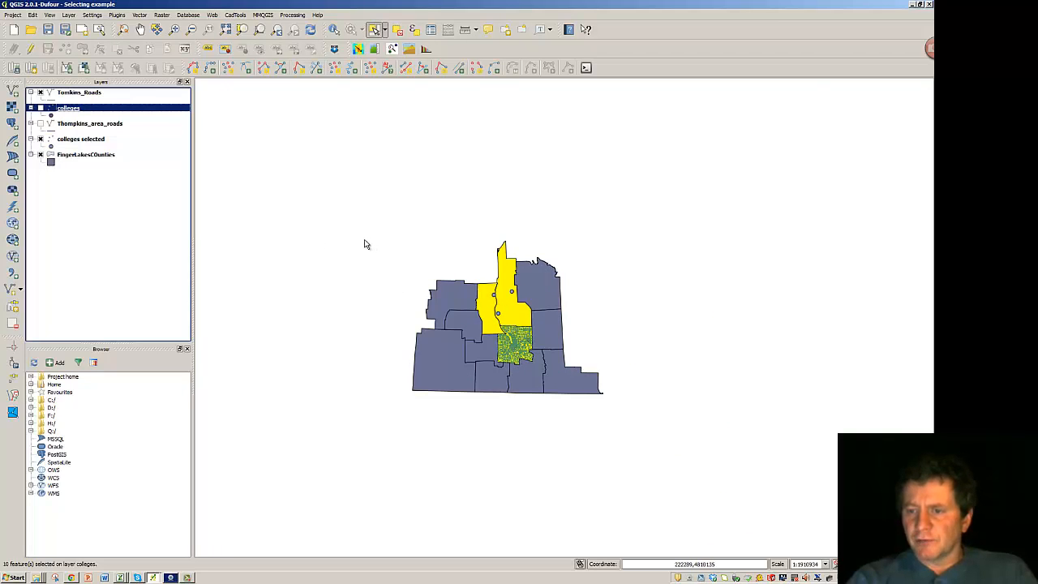
mouse_move(388, 245)
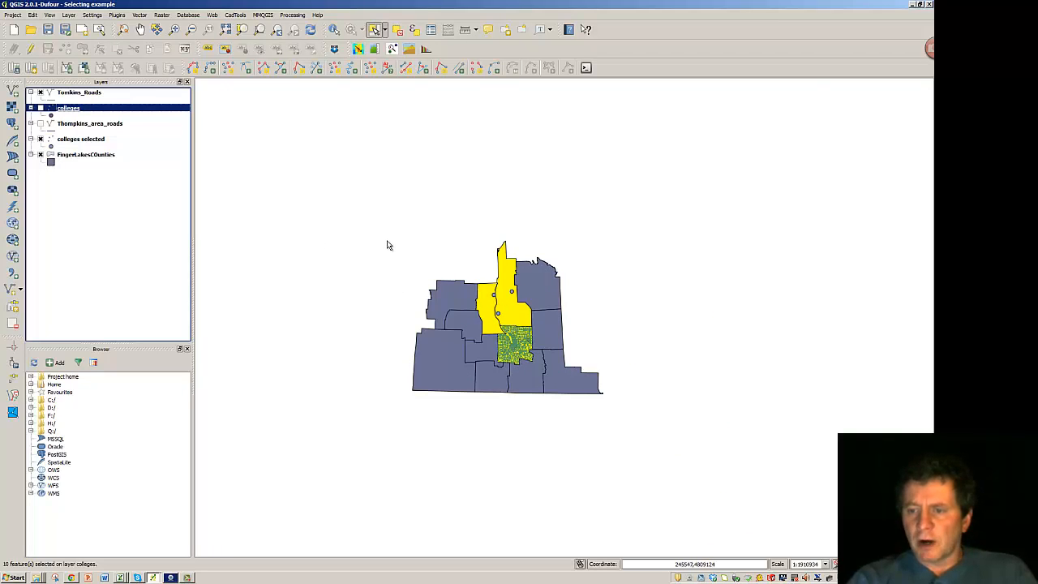
mouse_move(399, 289)
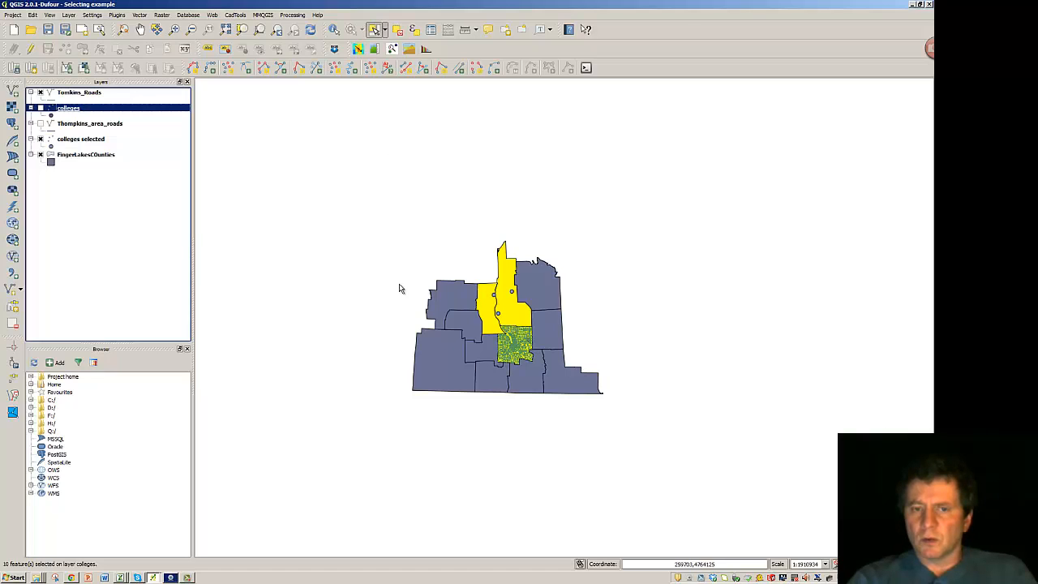
mouse_move(498, 389)
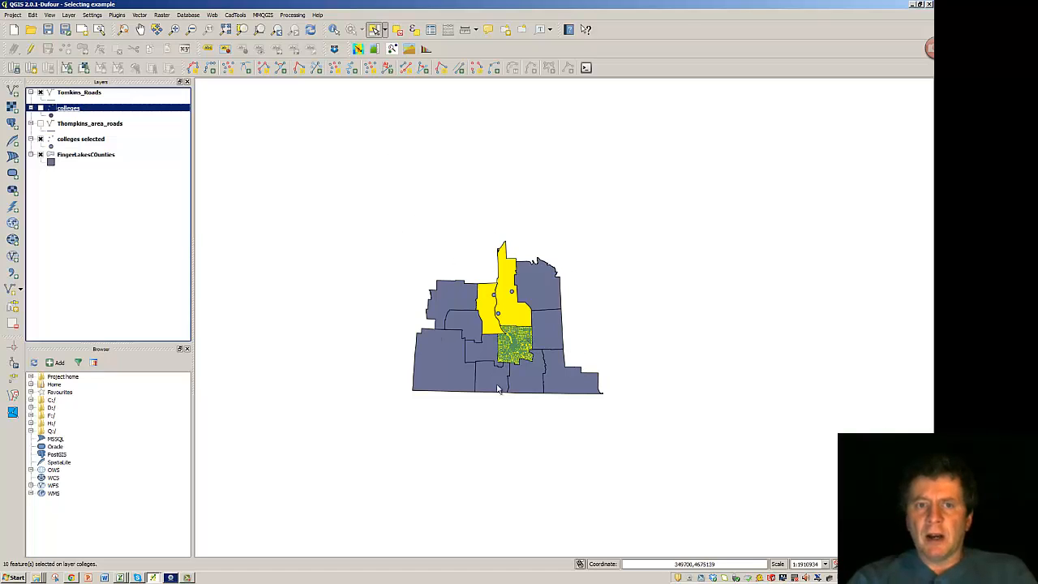
mouse_move(431, 409)
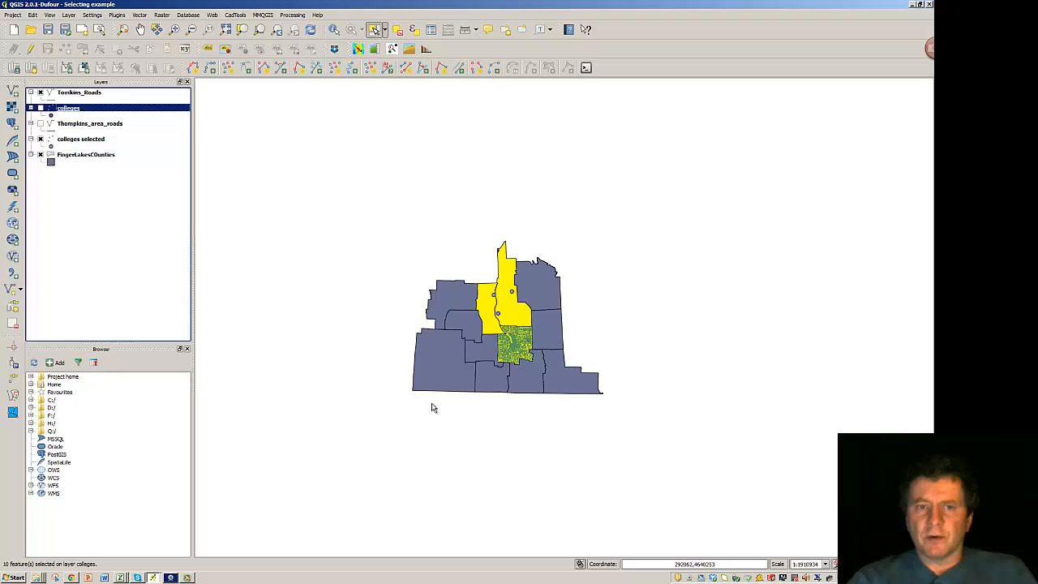
mouse_move(432, 404)
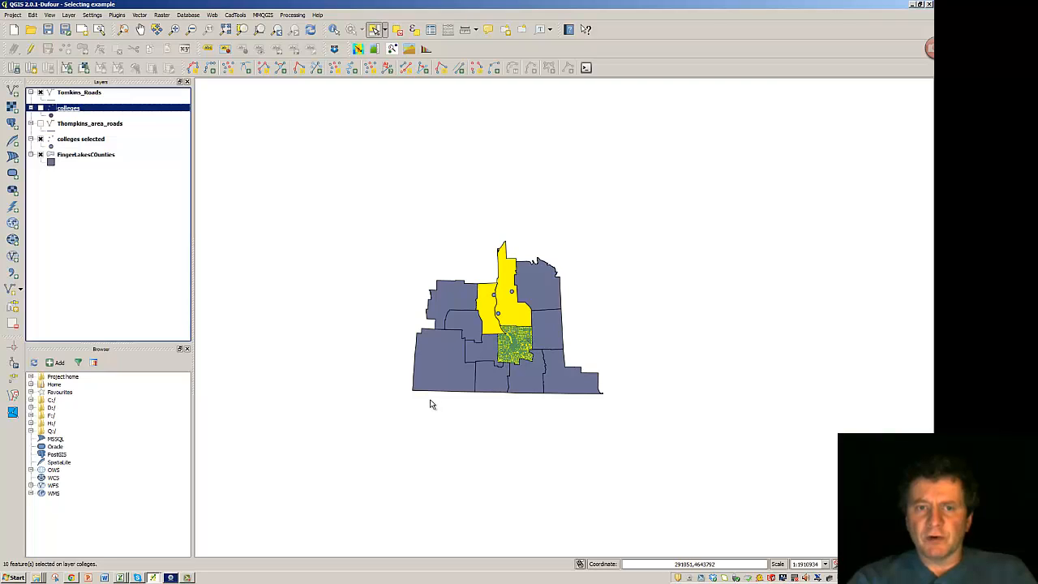
mouse_move(130, 262)
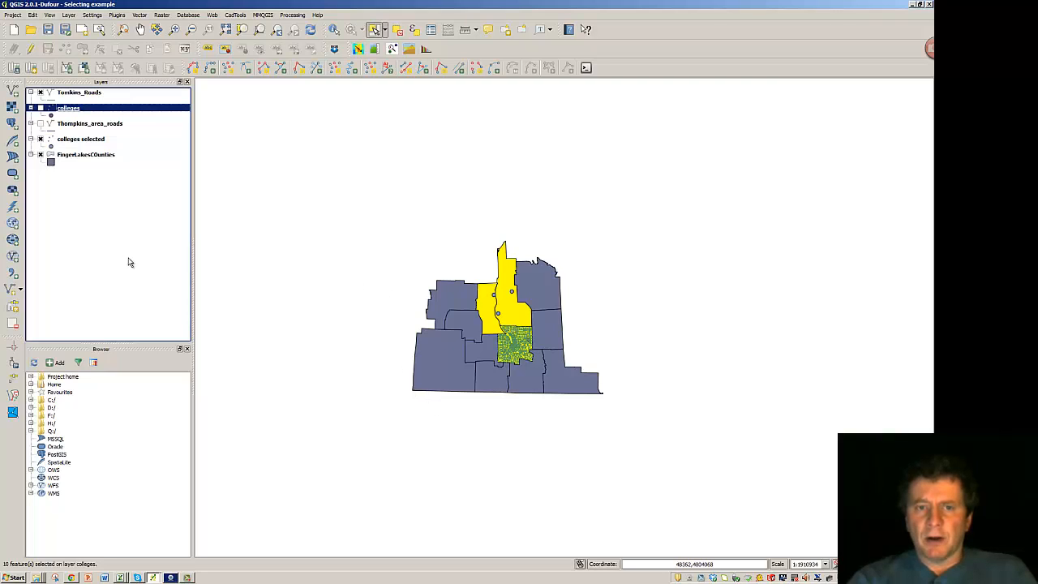
mouse_move(71, 132)
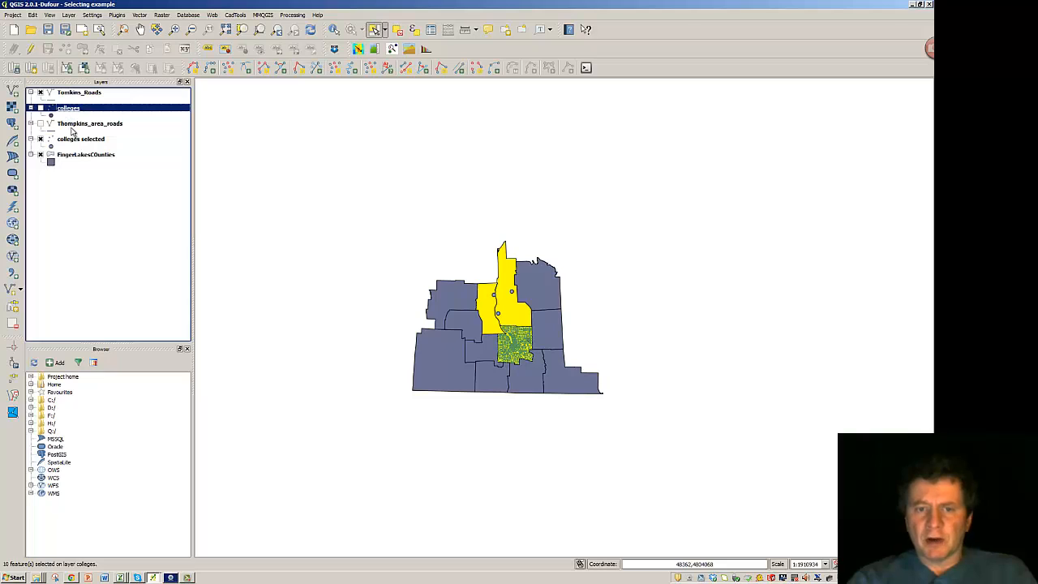
mouse_move(65, 177)
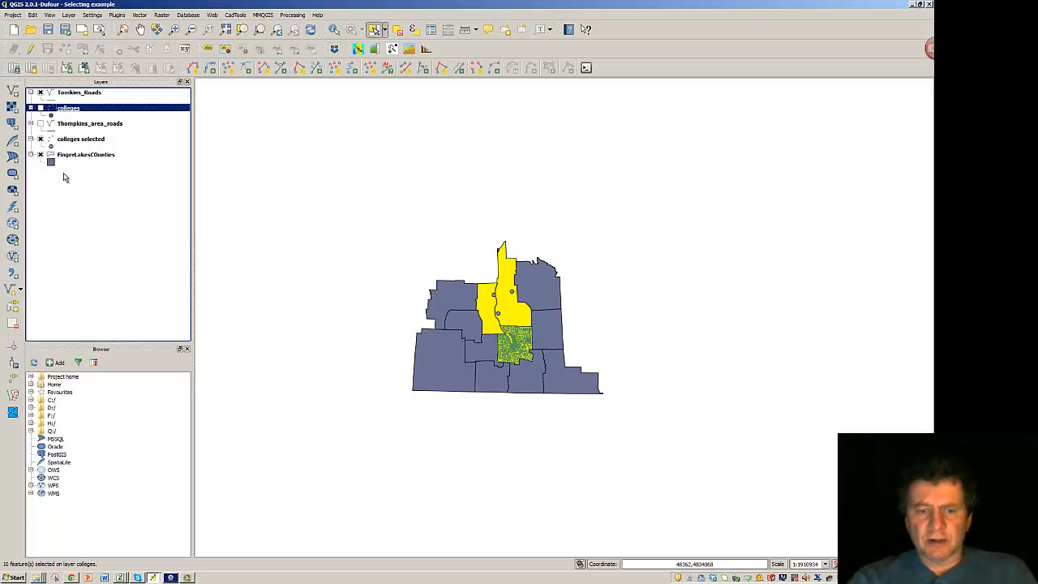
Select three counties from the FingerLakesCounties attribute table so they highlight on the map.
right_click(86, 155)
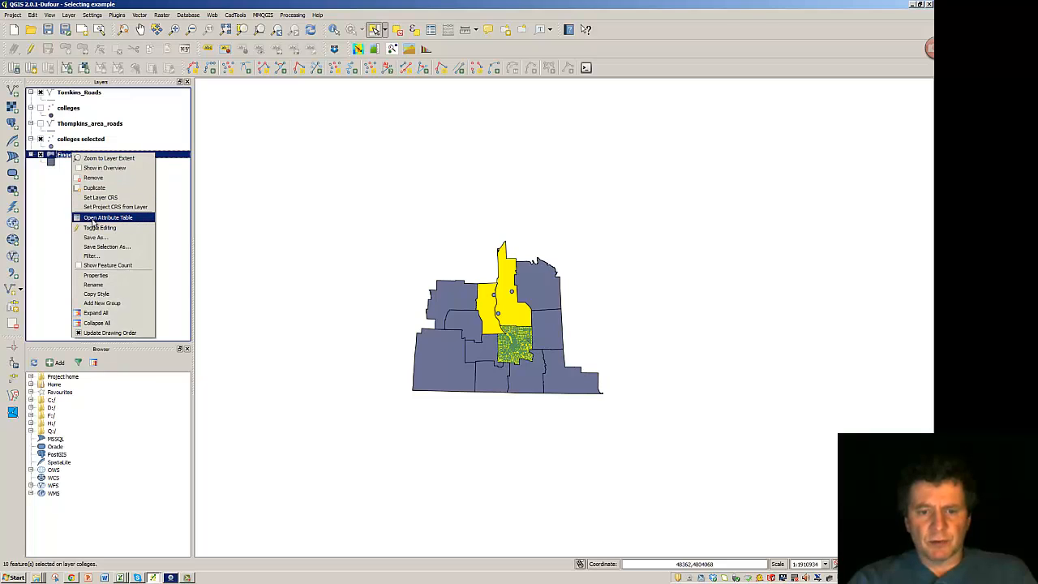
left_click(107, 218)
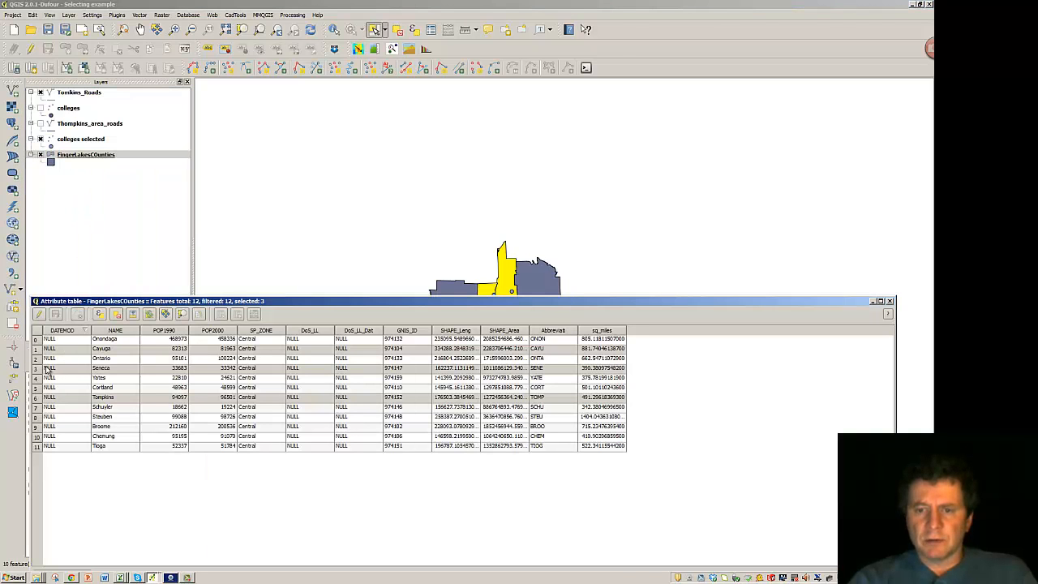
left_click(100, 366)
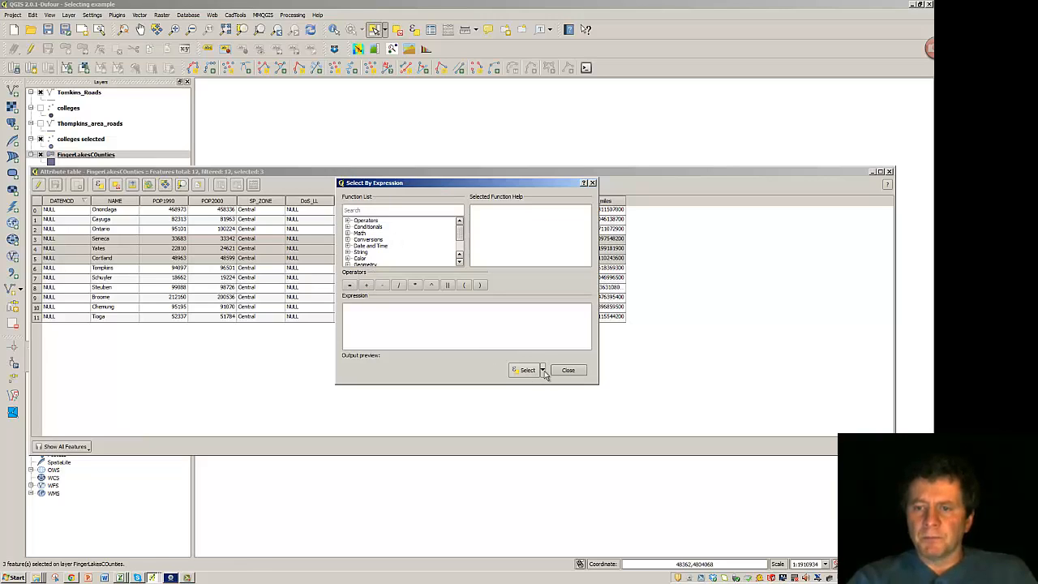
left_click(542, 370)
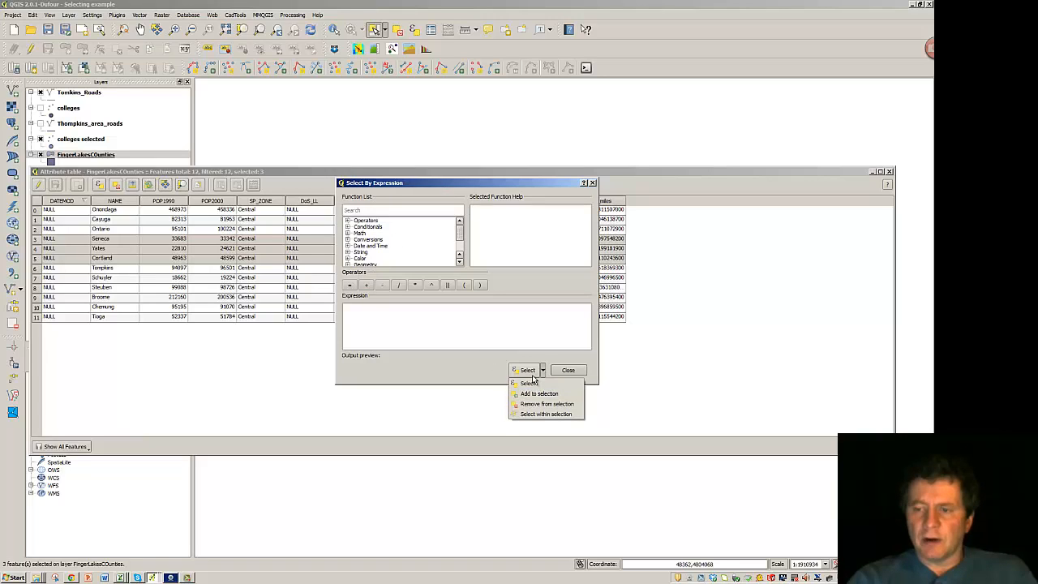
mouse_move(529, 383)
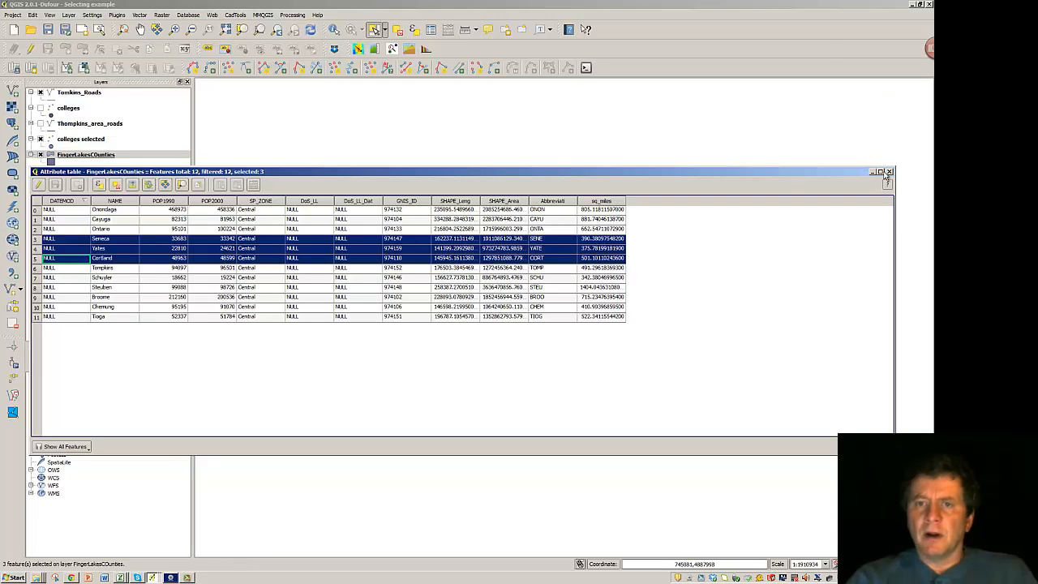
left_click(880, 172)
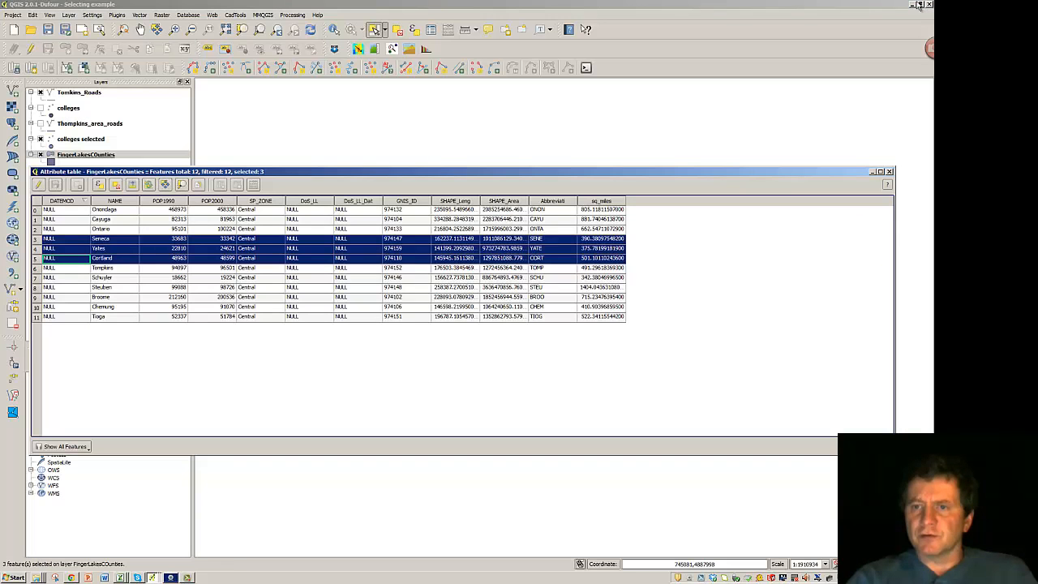
left_click(889, 171)
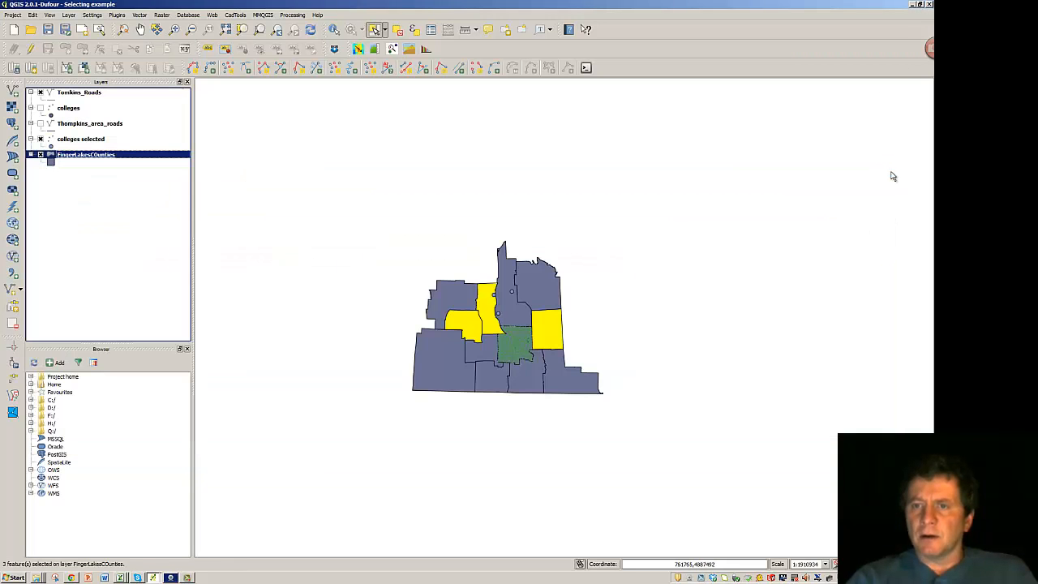
Try radius selections on western counties, then discard them leaving no counties selected.
left_click(386, 30)
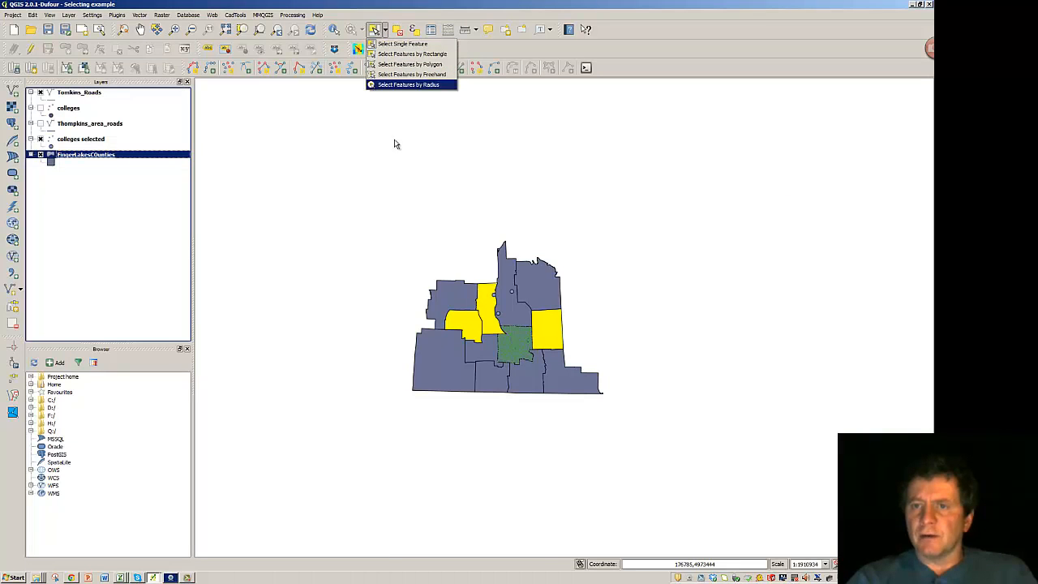
mouse_move(399, 103)
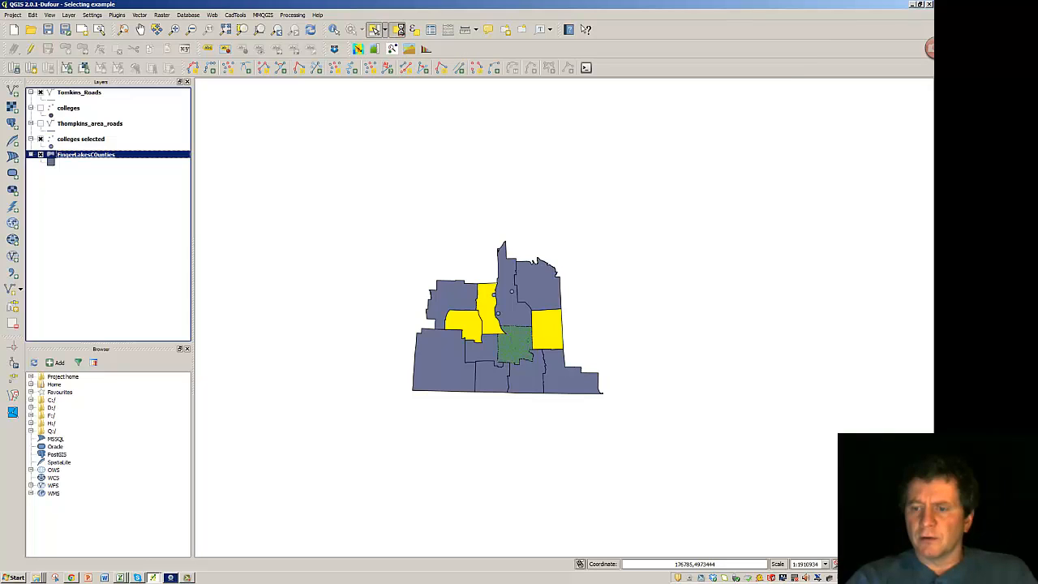
left_click(386, 29)
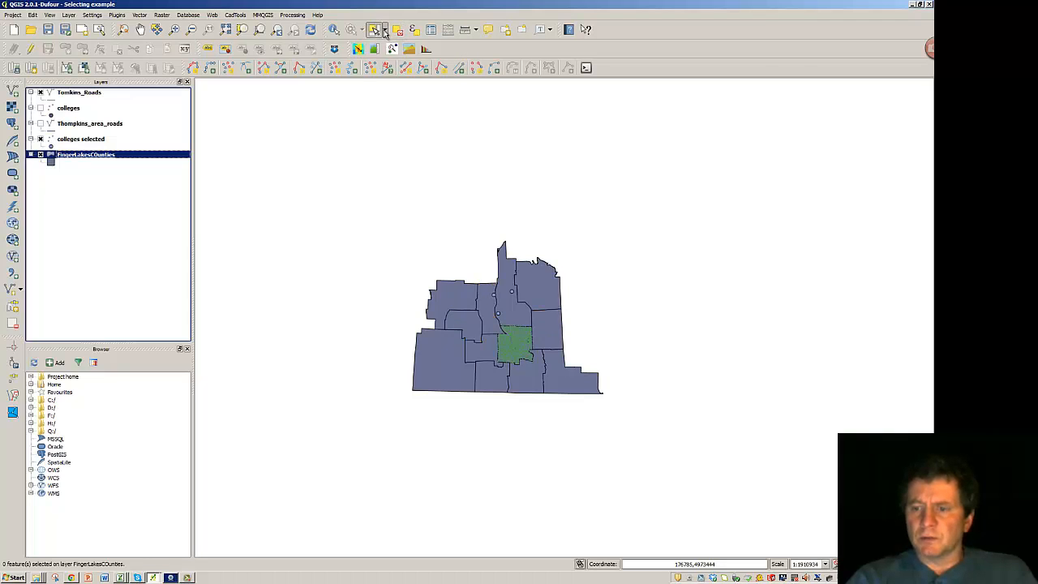
left_click(385, 29)
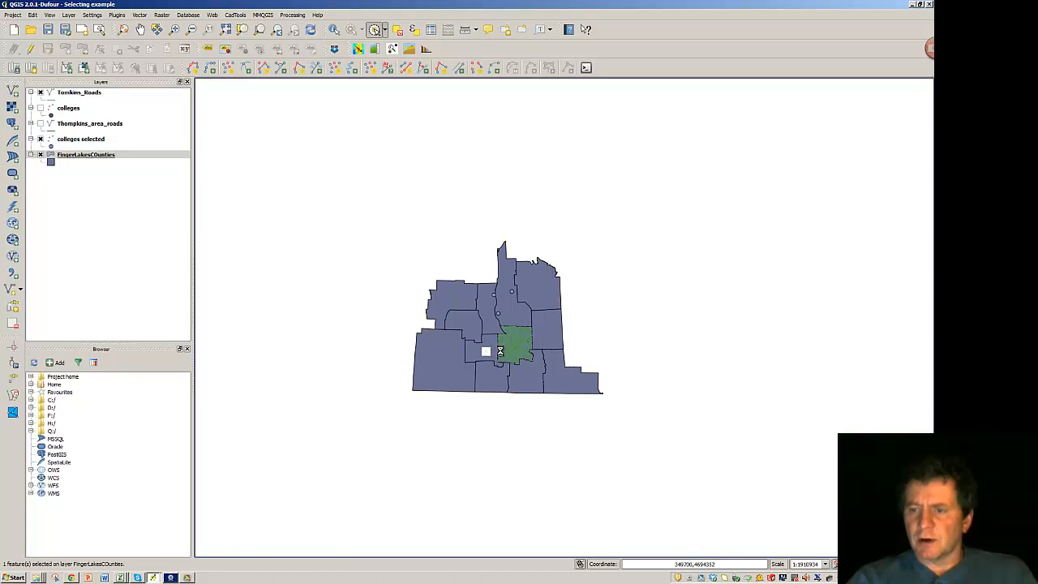
left_click(485, 350)
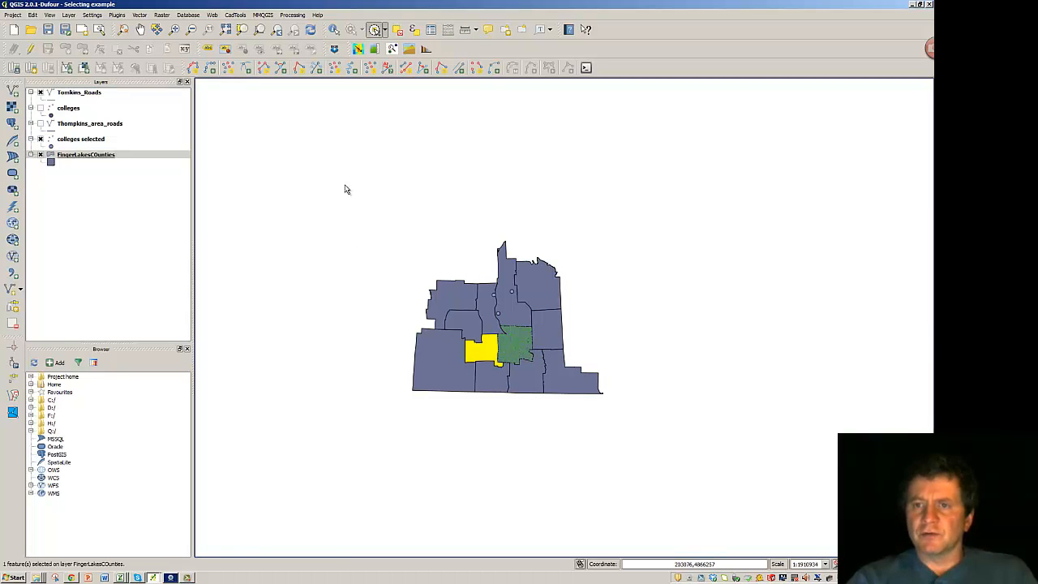
left_click(446, 357)
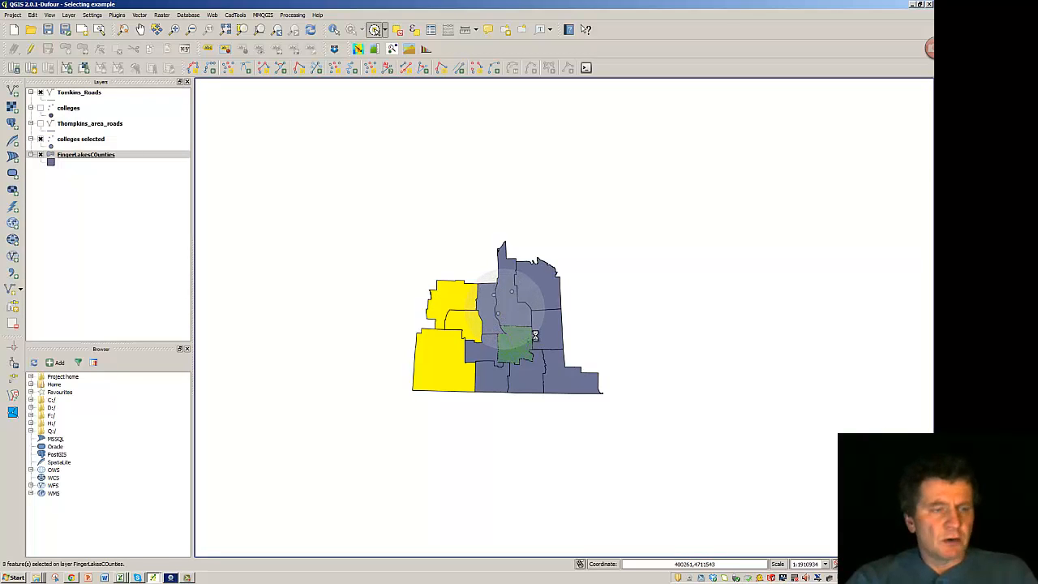
left_click(406, 68)
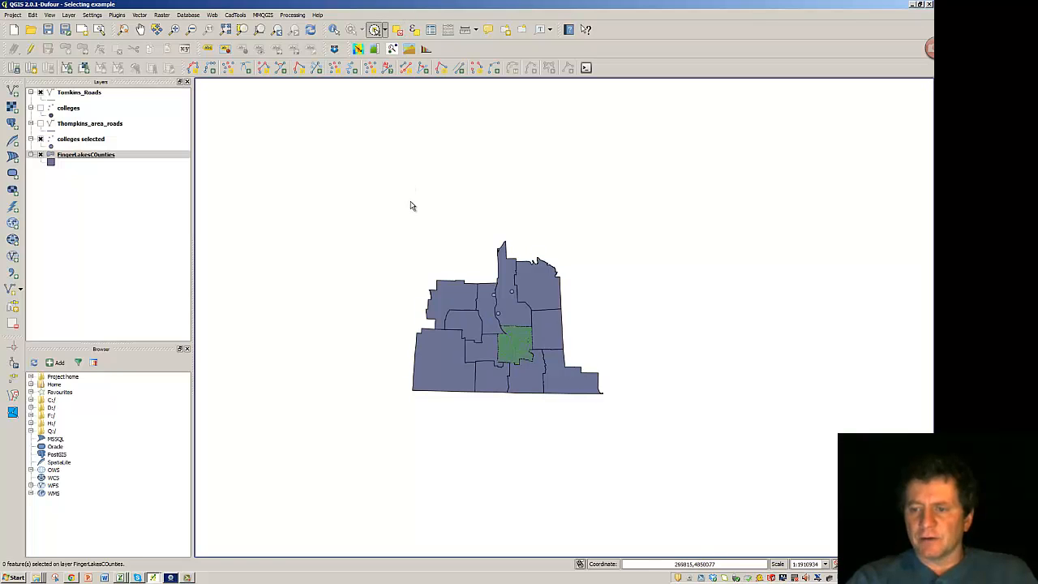
mouse_move(409, 198)
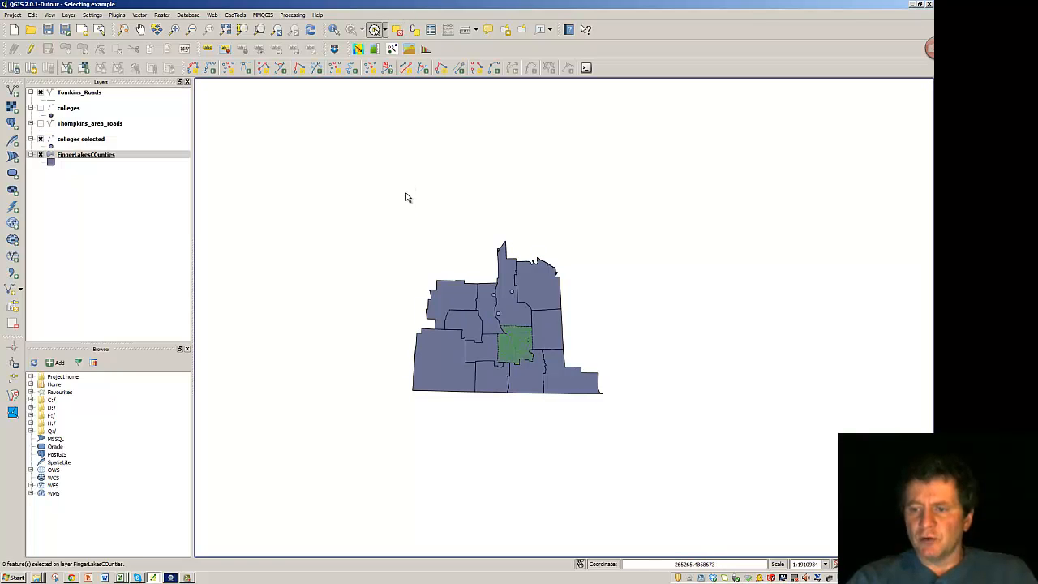
mouse_move(360, 305)
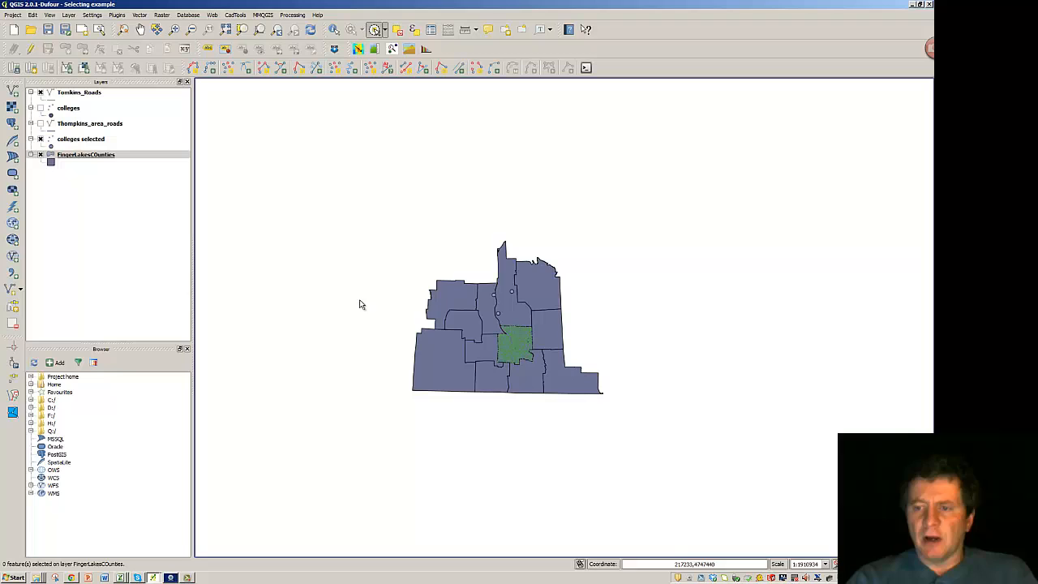
mouse_move(558, 469)
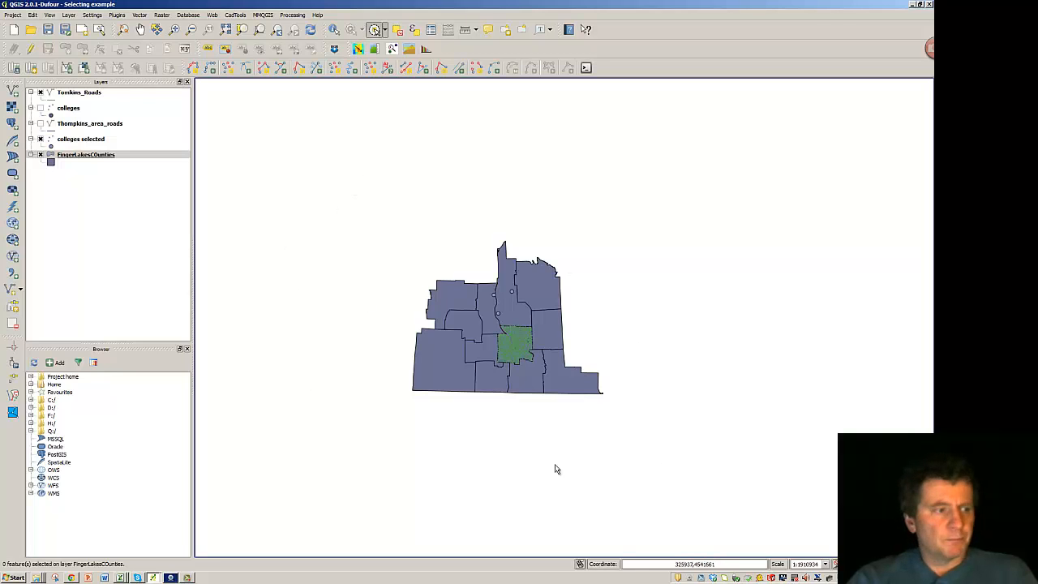
mouse_move(526, 218)
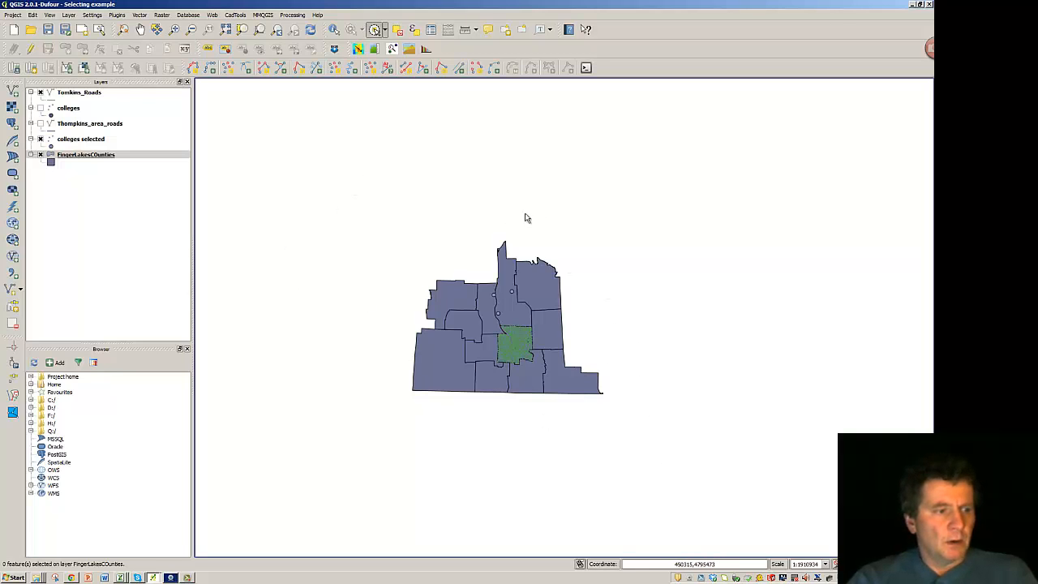